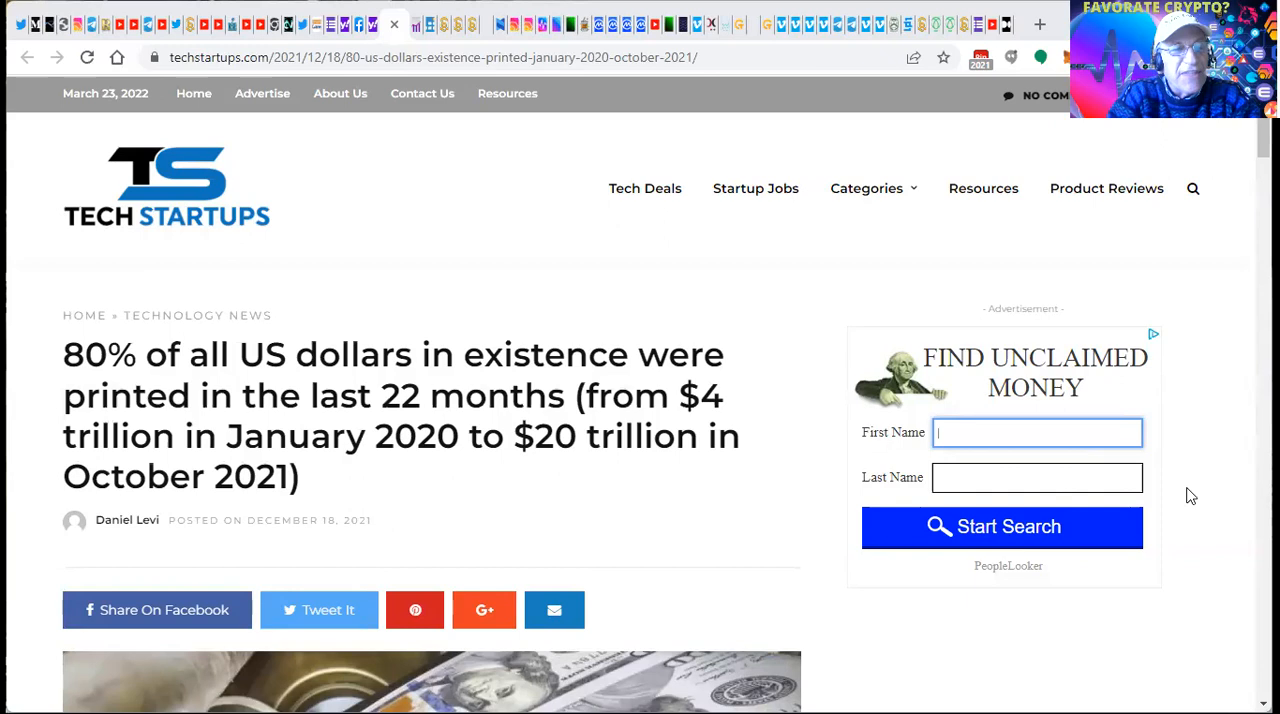
{"action": "mouse_move", "coordinate": [1217, 518]}
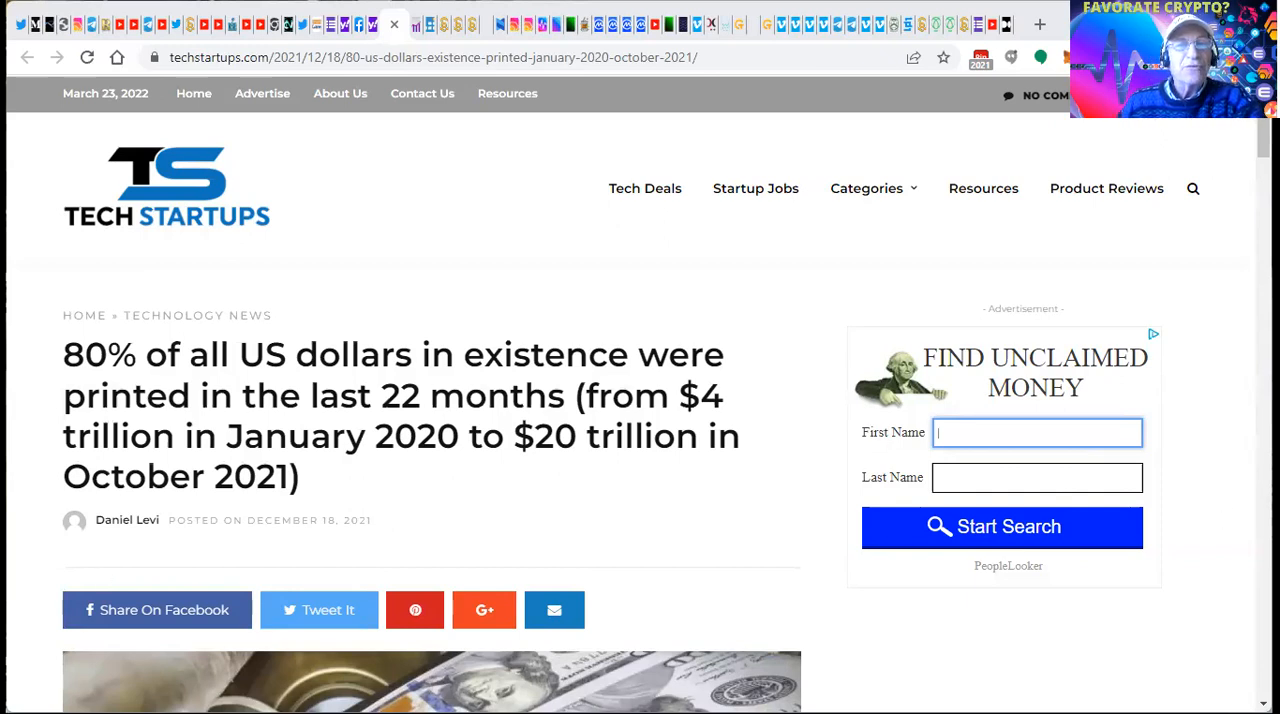
{"action": "mouse_move", "coordinate": [418, 40]}
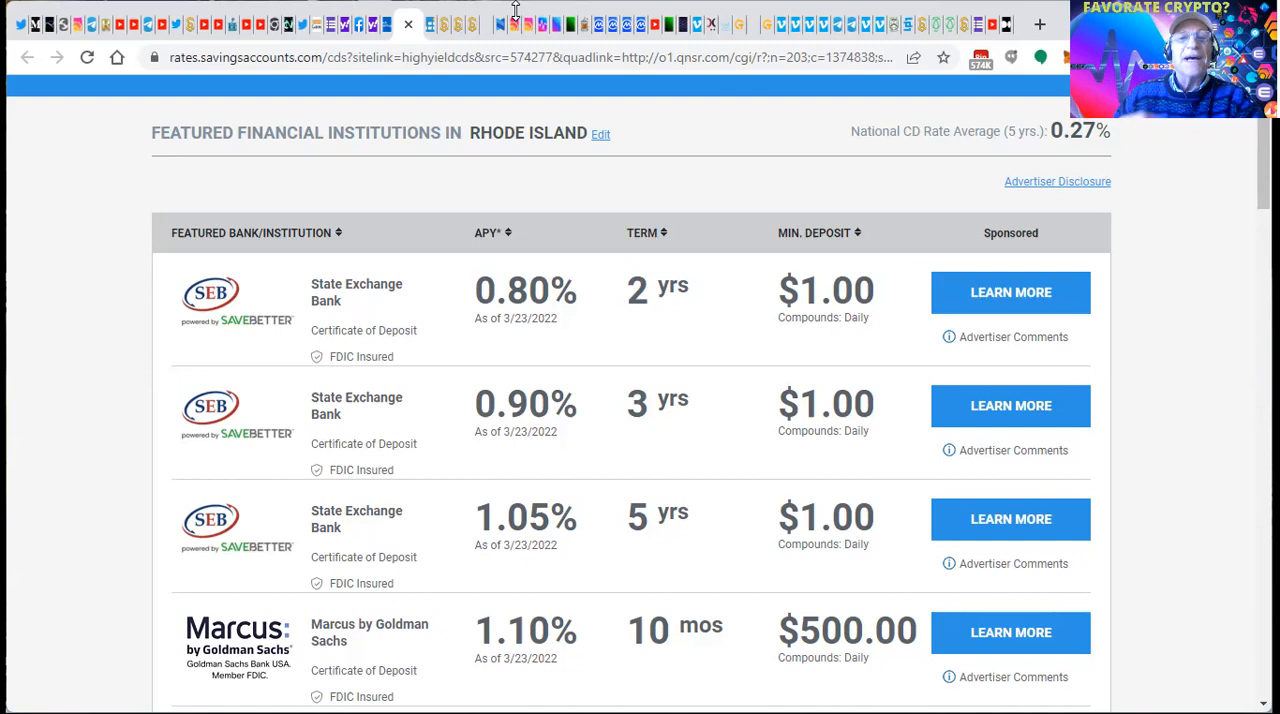
{"action": "mouse_move", "coordinate": [407, 23]}
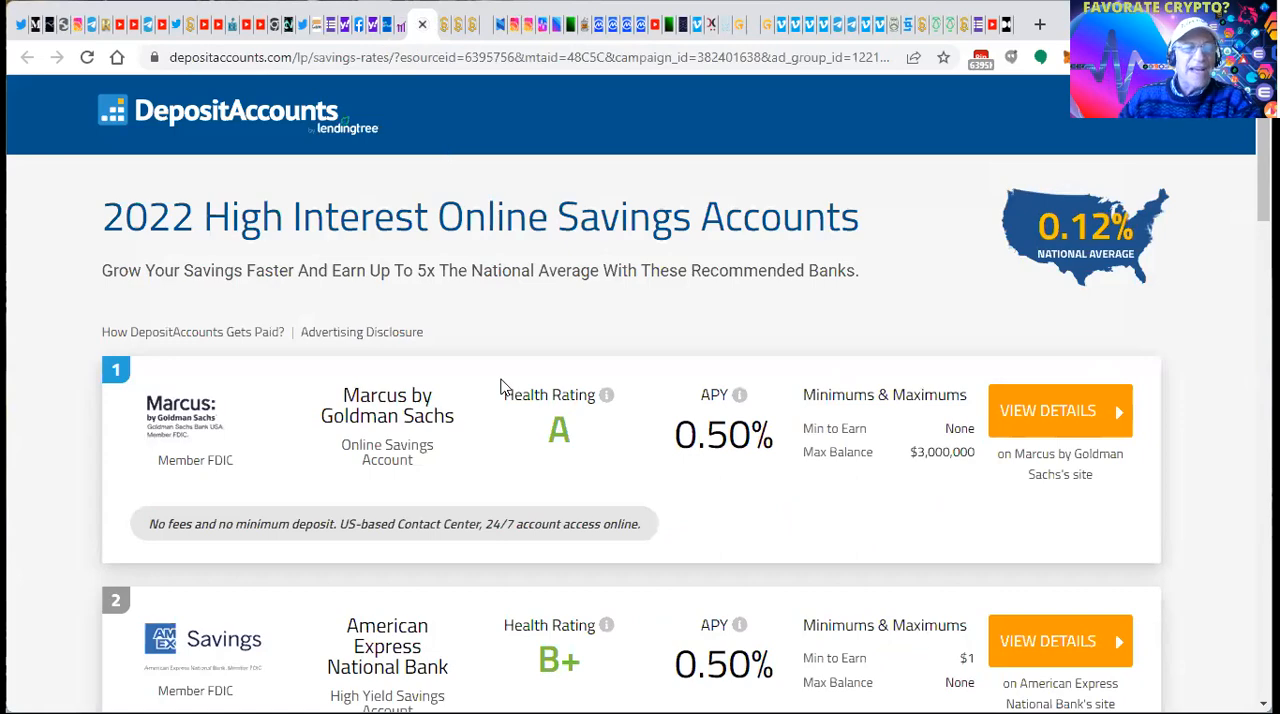
Scroll through the DepositAccounts 2022 savings rankings down to the featured Marcus listing.
{"action": "scroll", "scroll_direction": "down", "scroll_amount": 3}
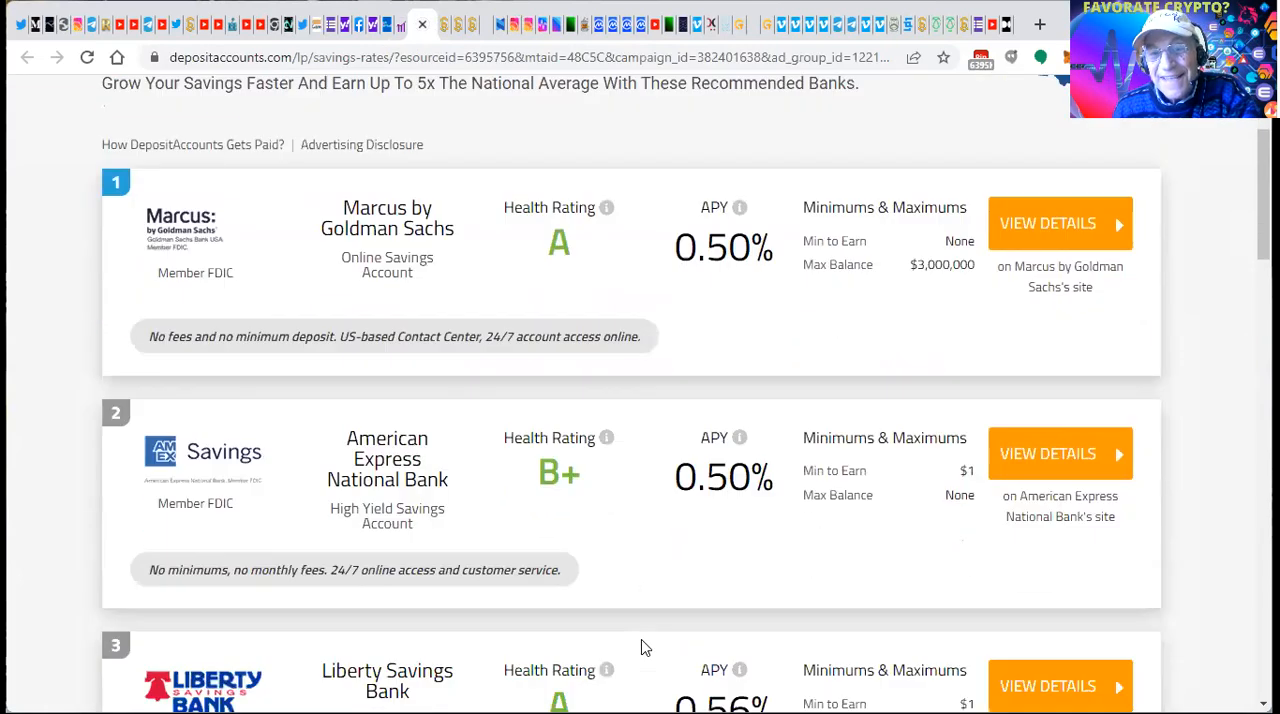
{"action": "scroll", "scroll_direction": "down", "scroll_amount": 3}
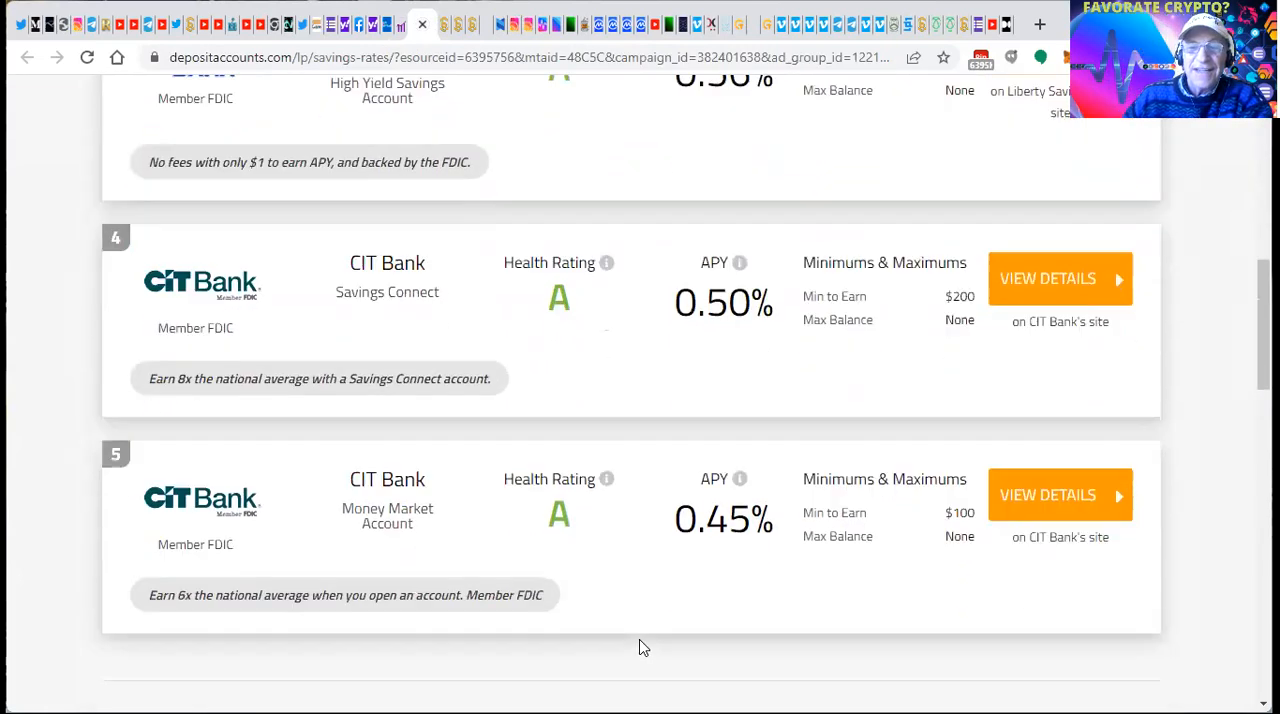
{"action": "scroll", "scroll_direction": "down", "scroll_amount": 3}
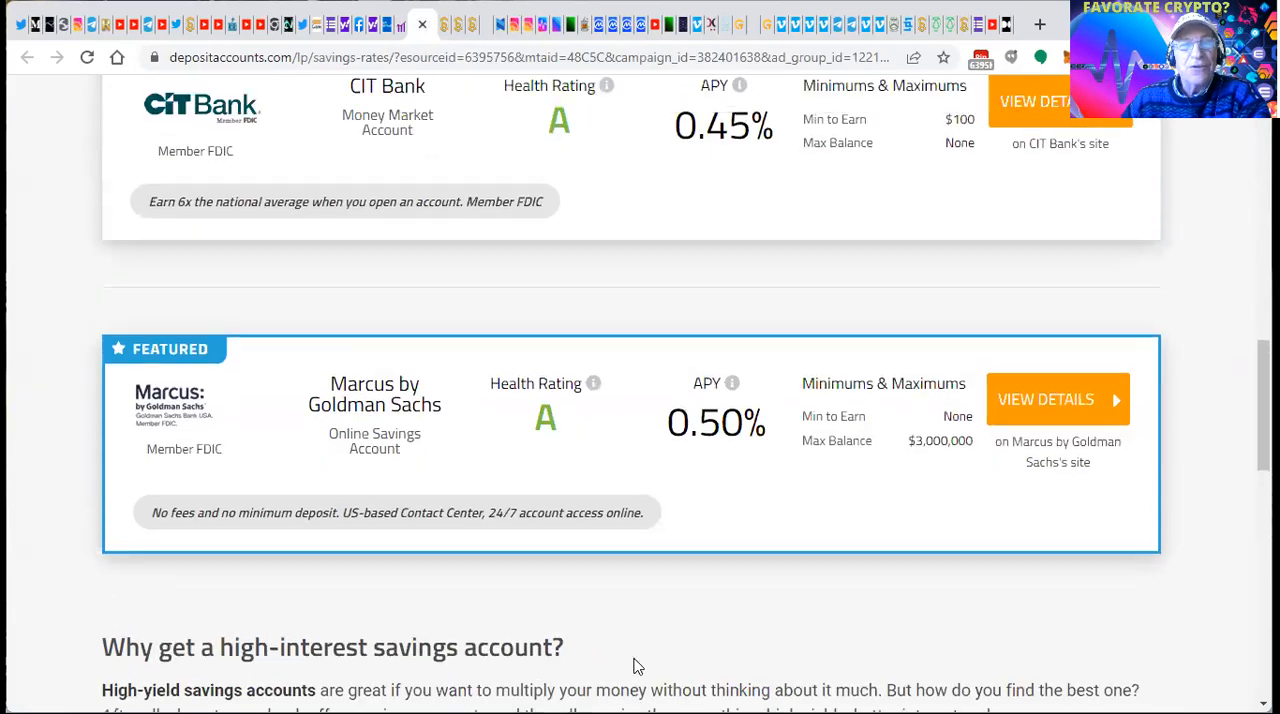
{"action": "mouse_move", "coordinate": [659, 321]}
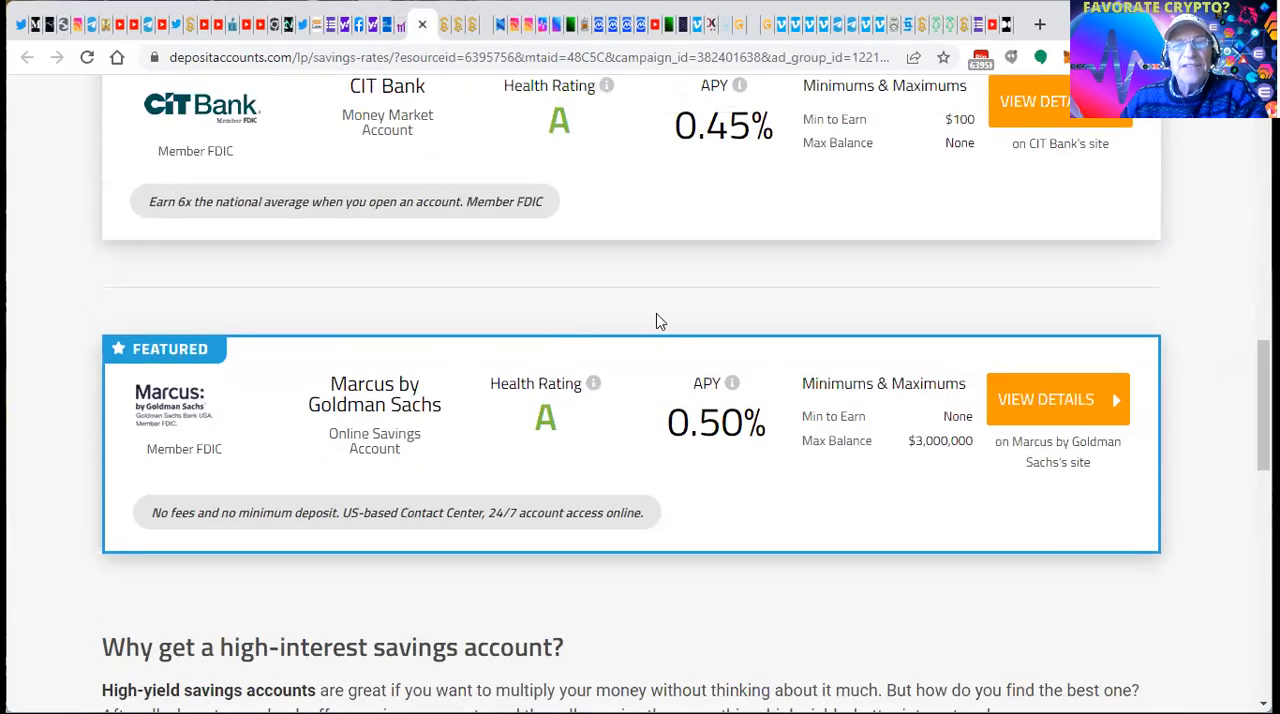
{"action": "mouse_move", "coordinate": [345, 107]}
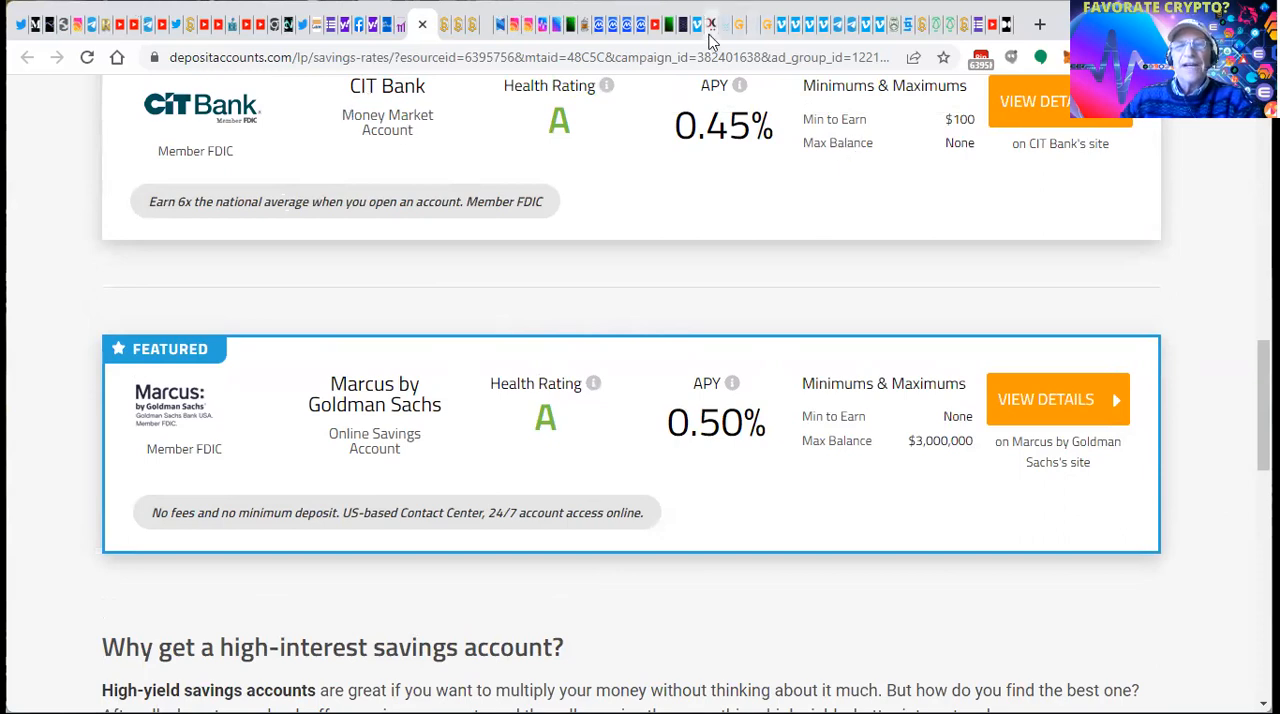
{"action": "mouse_move", "coordinate": [696, 24]}
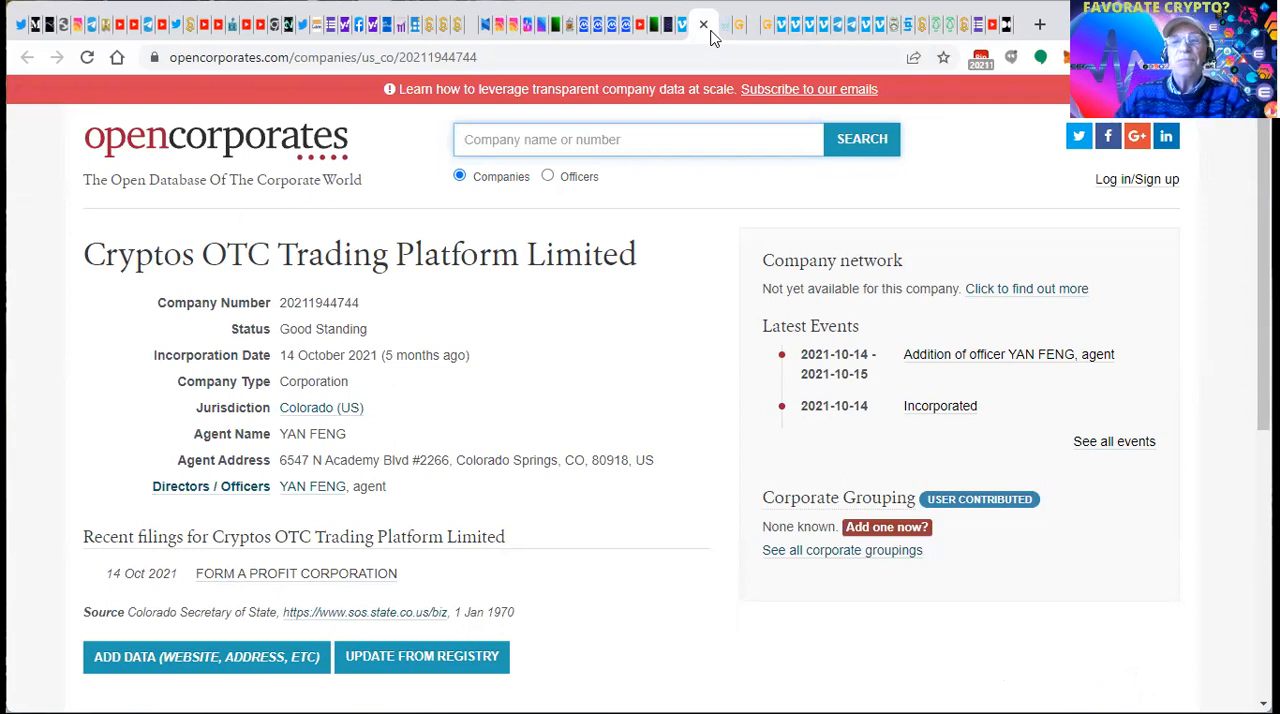
Switch to the OpenCorporates record for Cryptos OTC Trading Platform Limited.
{"action": "left_click", "coordinate": [703, 23]}
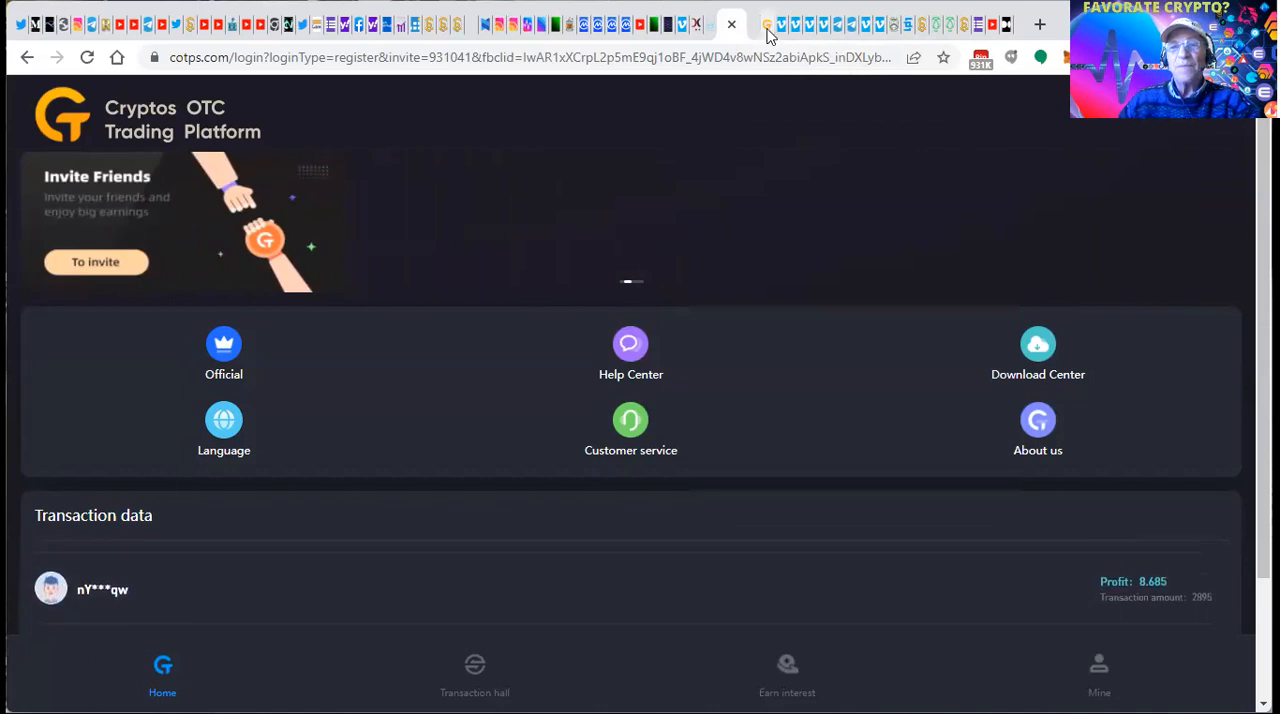
{"action": "left_click", "coordinate": [1098, 675]}
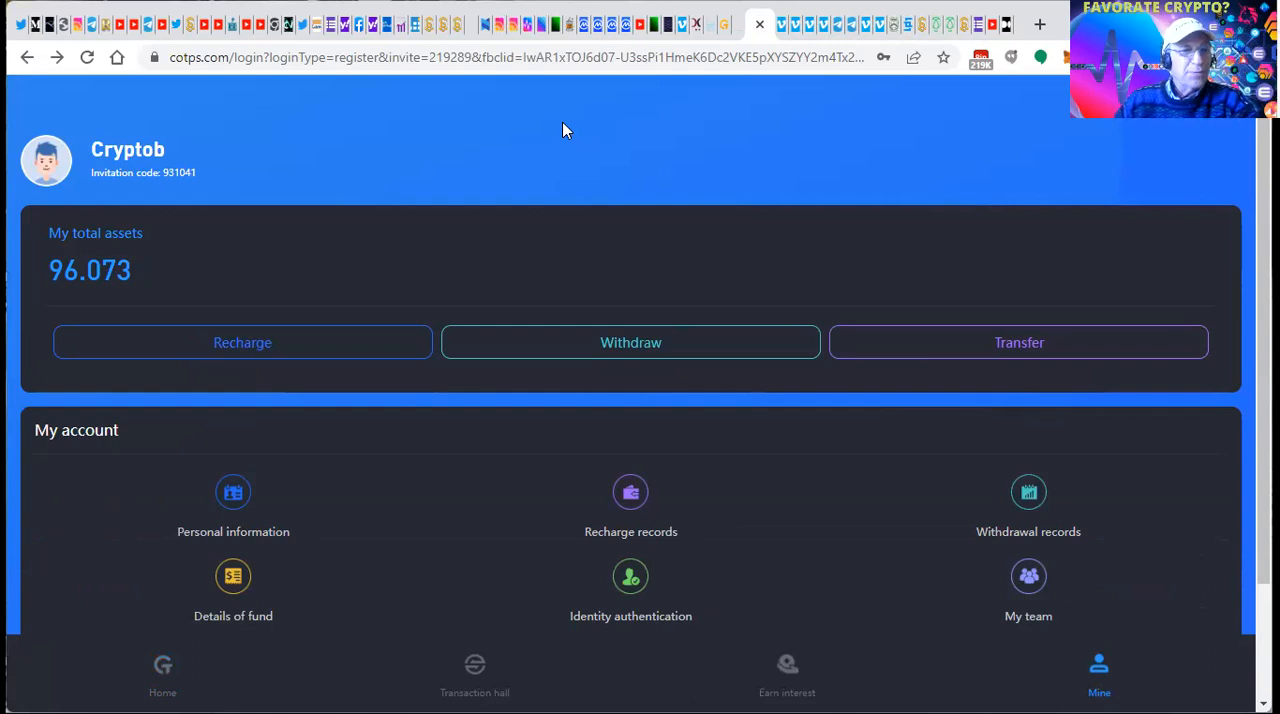
{"action": "mouse_move", "coordinate": [165, 311]}
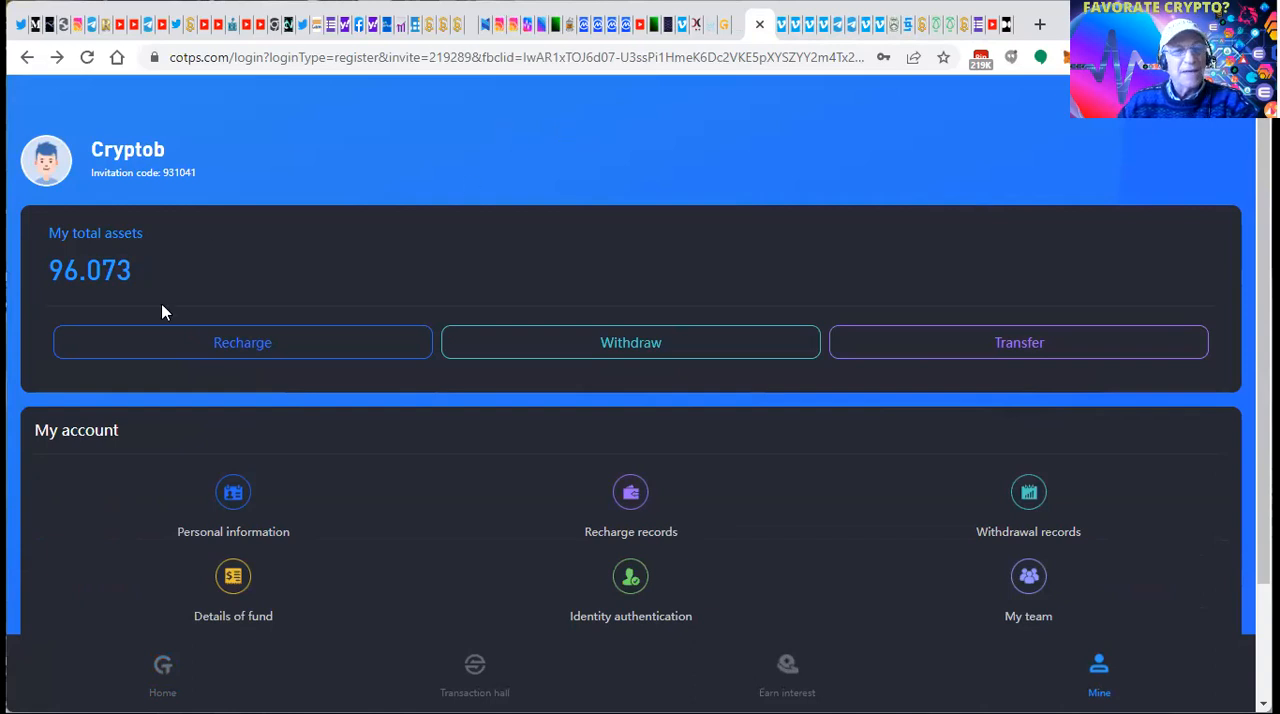
{"action": "mouse_move", "coordinate": [58, 287]}
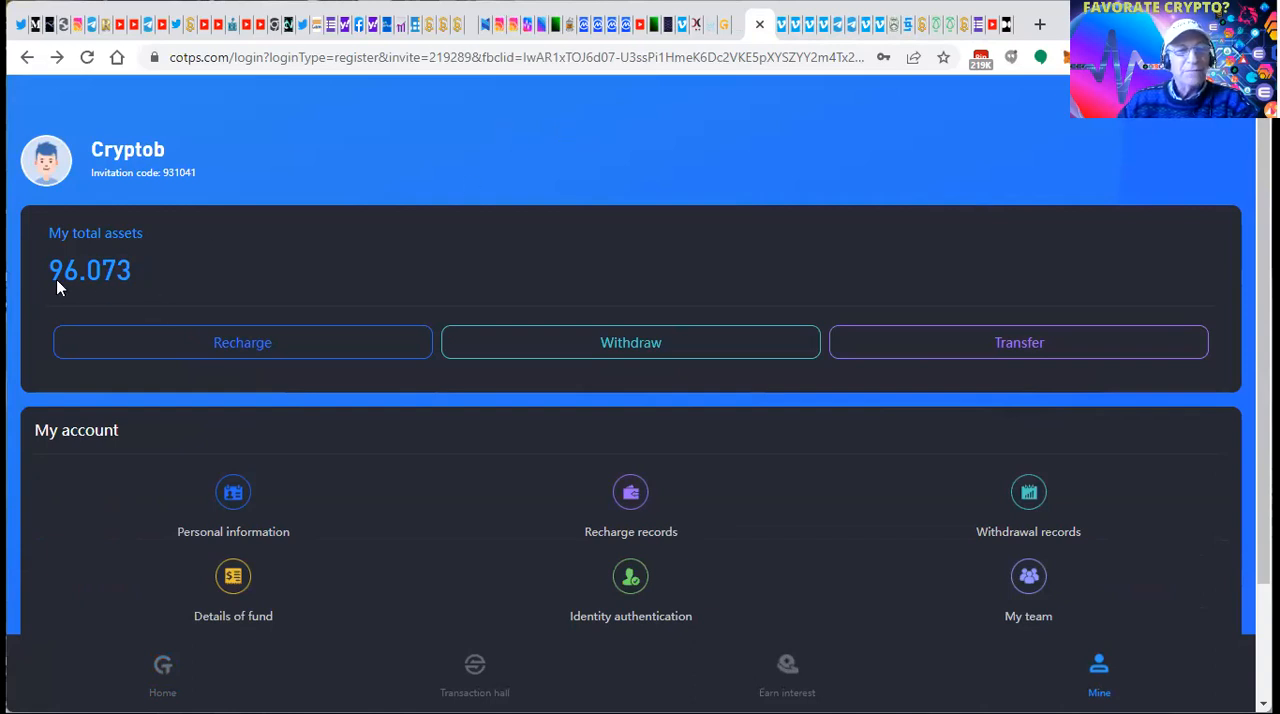
{"action": "mouse_move", "coordinate": [67, 295]}
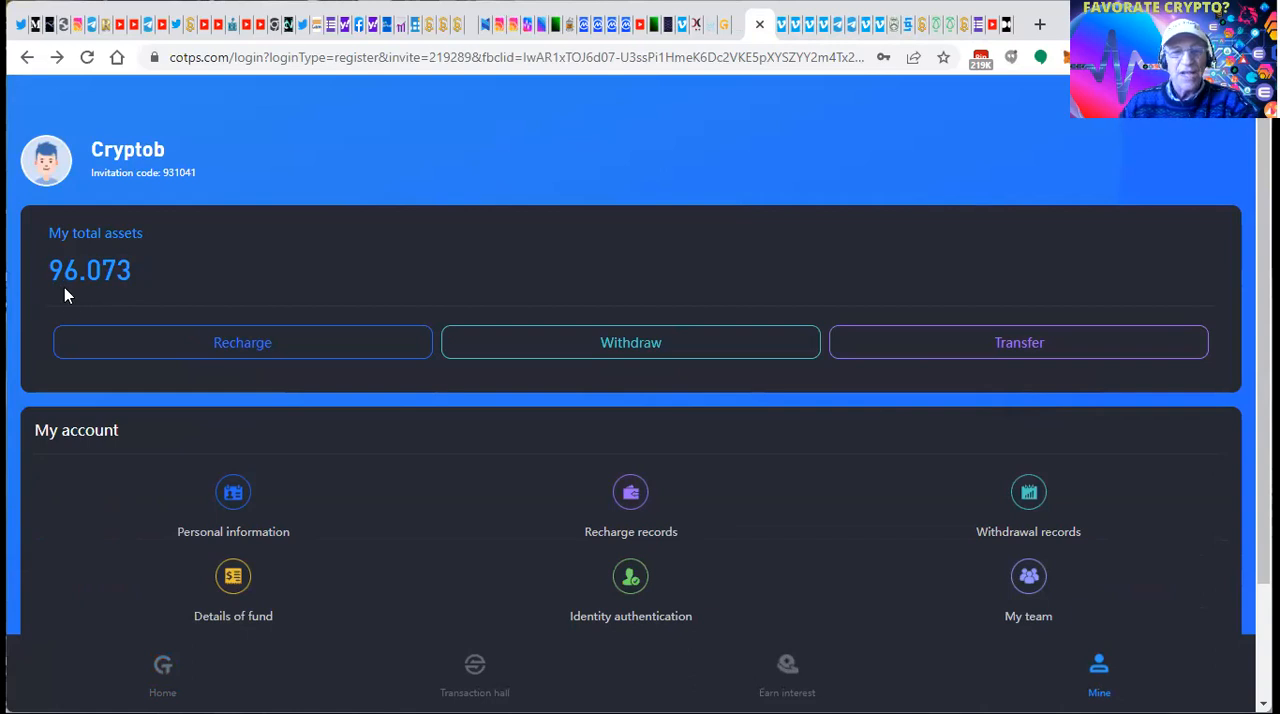
{"action": "mouse_move", "coordinate": [758, 473]}
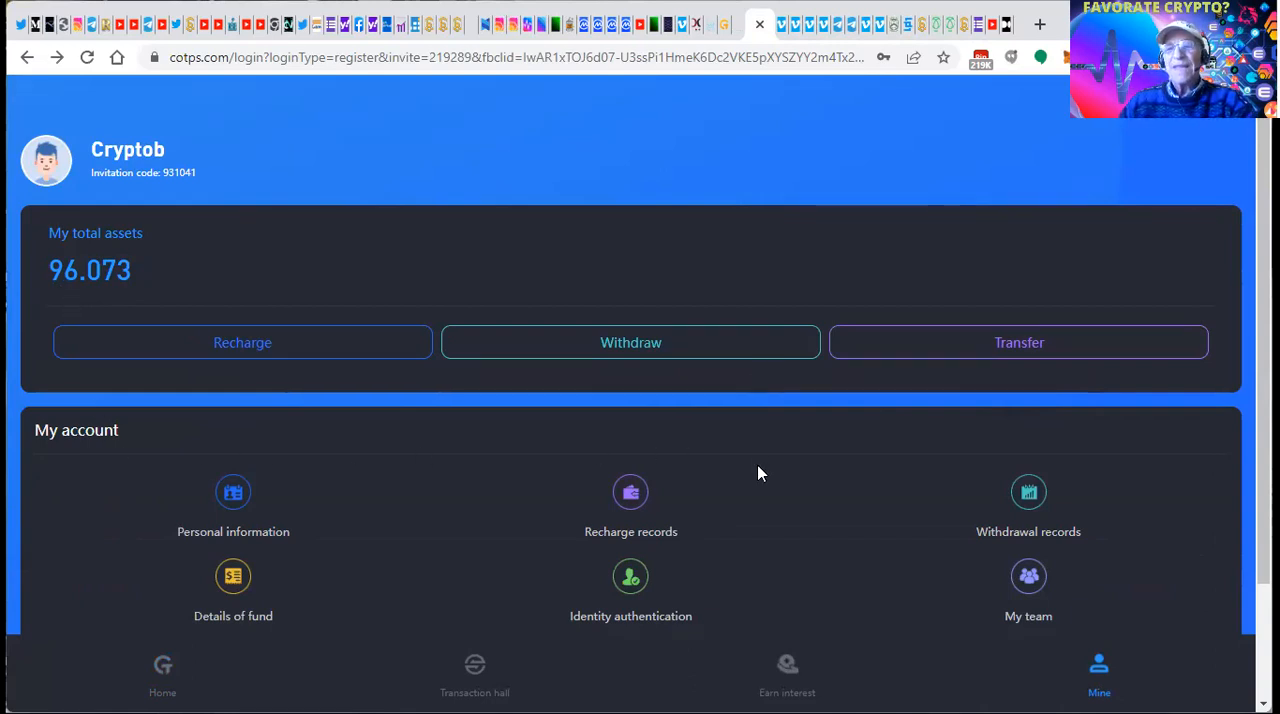
Check the completed 104.84 recharge record, then view the completed 10 withdrawal record.
{"action": "scroll", "scroll_direction": "down", "scroll_amount": 3}
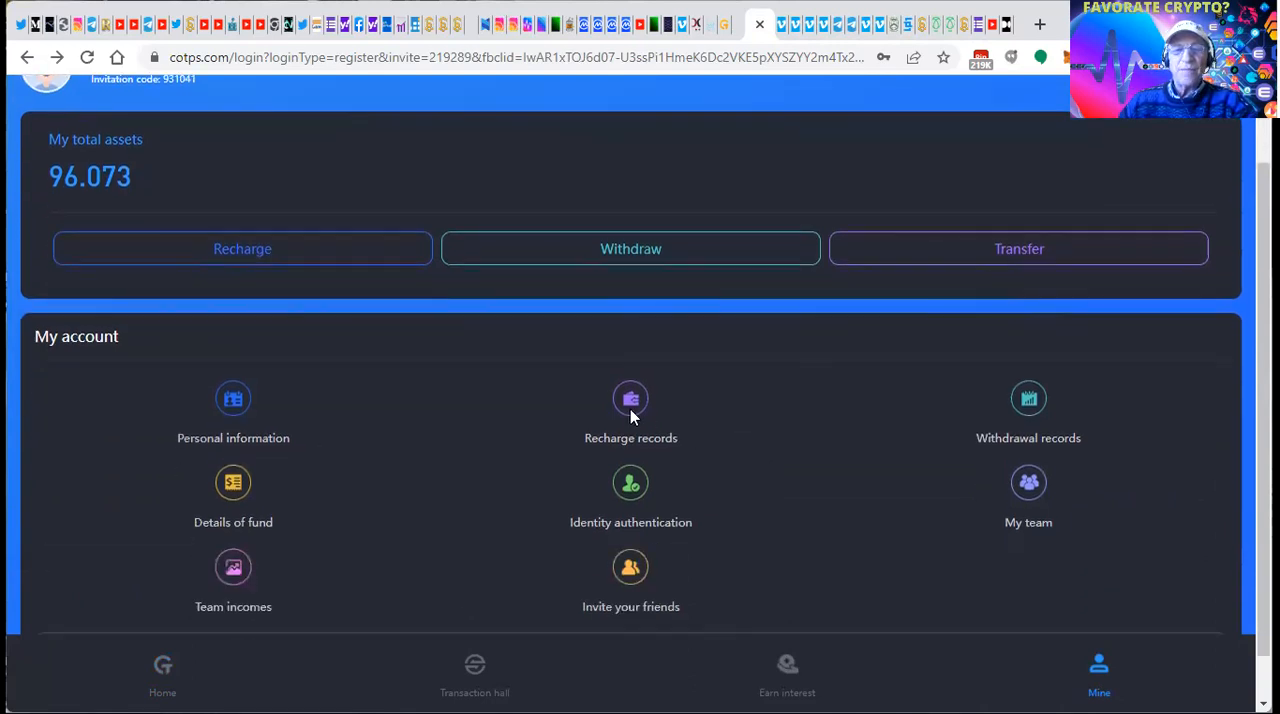
{"action": "left_click", "coordinate": [630, 400]}
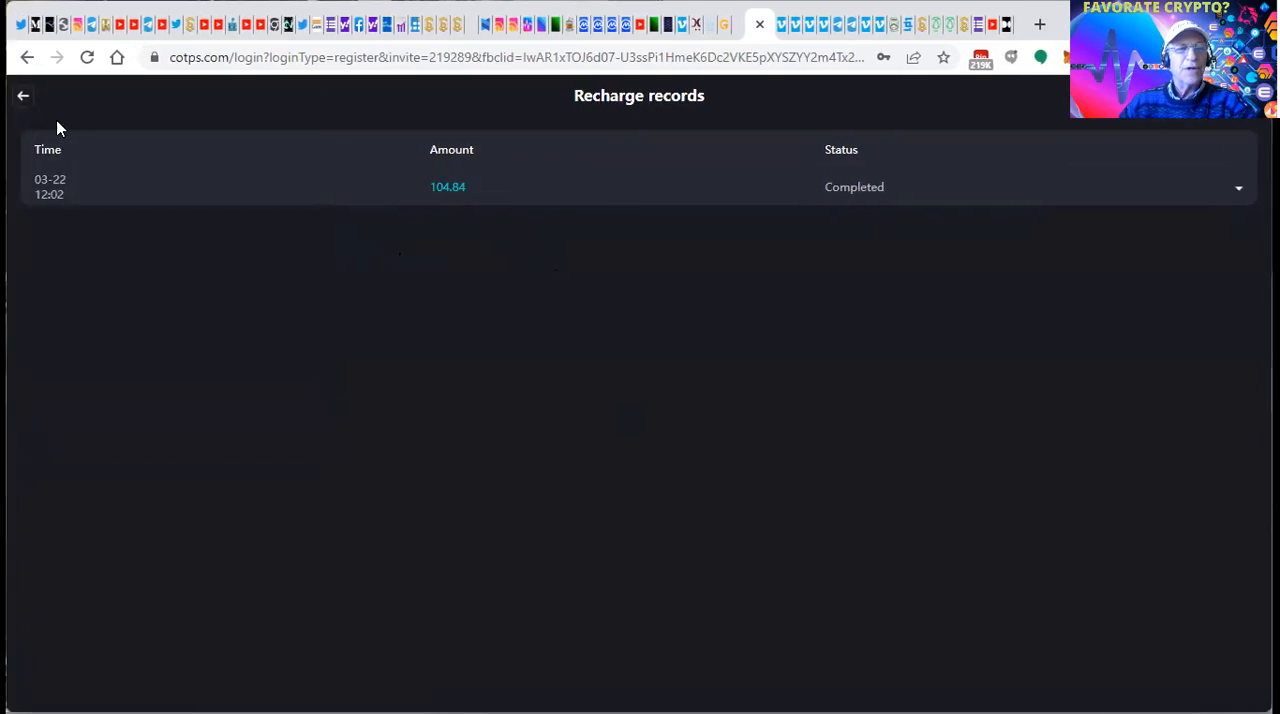
{"action": "left_click", "coordinate": [23, 95]}
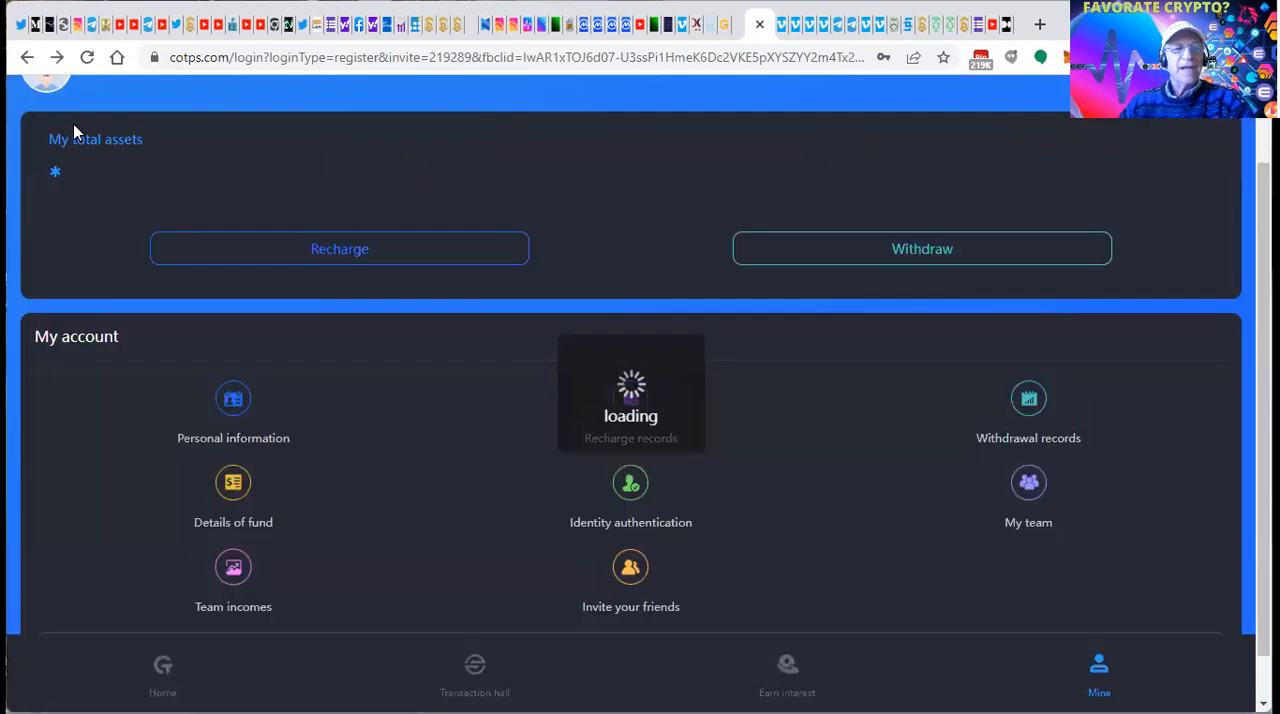
{"action": "mouse_move", "coordinate": [1028, 405]}
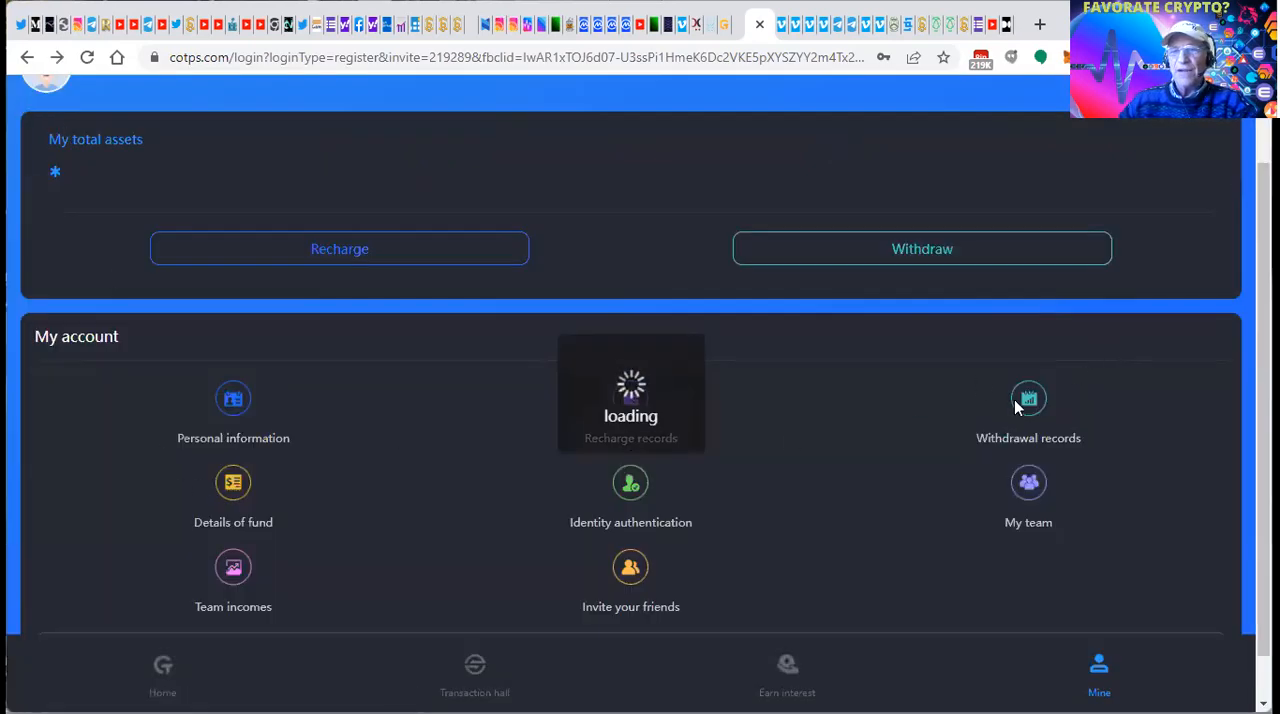
{"action": "left_click", "coordinate": [1028, 399]}
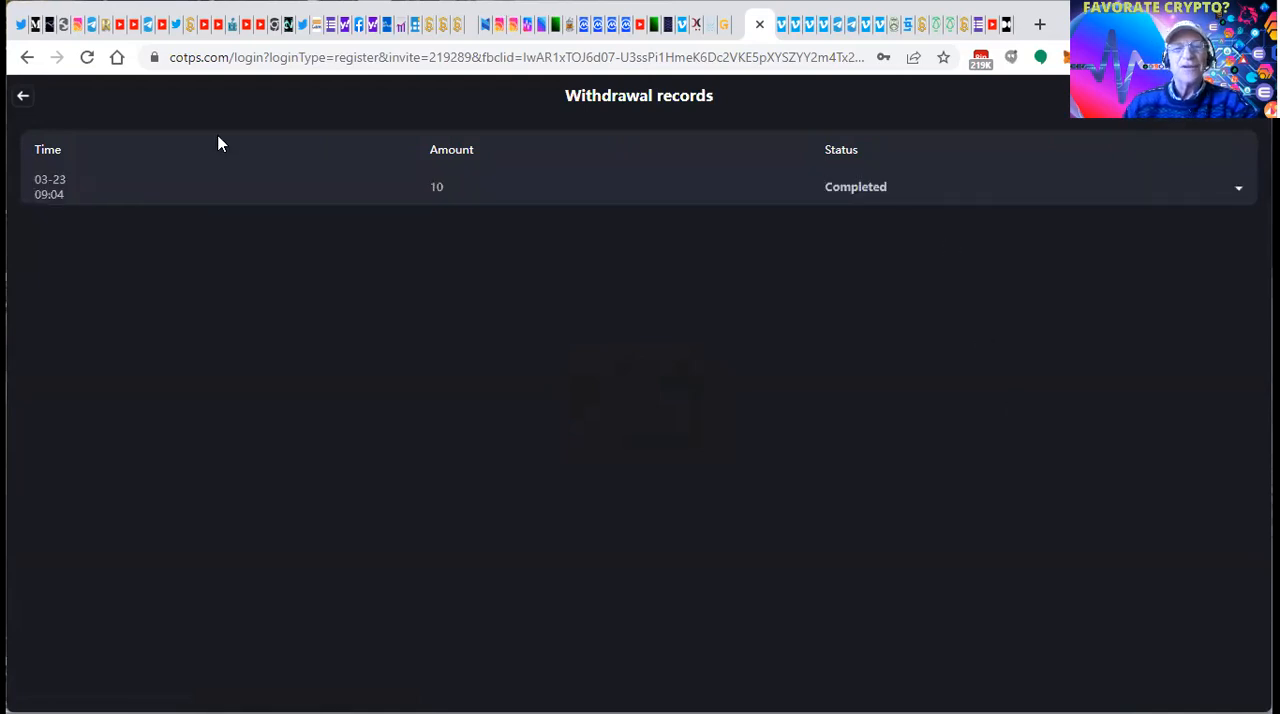
{"action": "mouse_move", "coordinate": [443, 195]}
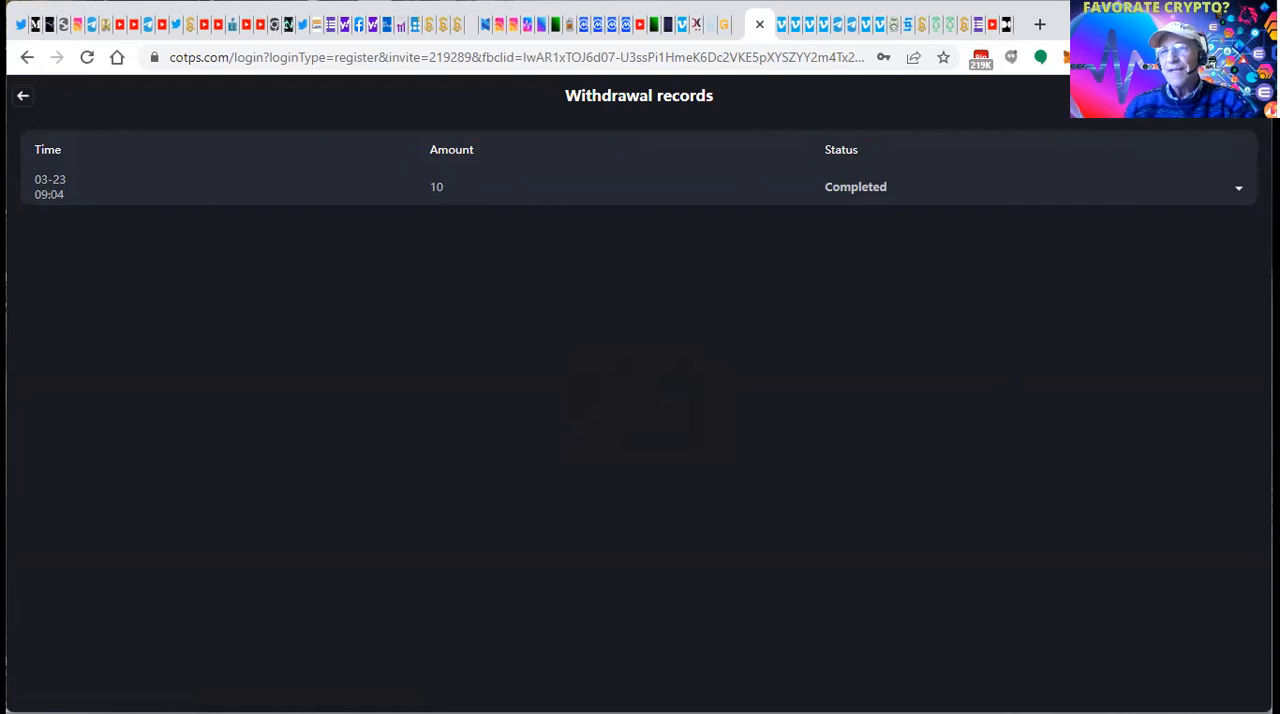
{"action": "left_click", "coordinate": [1011, 57]}
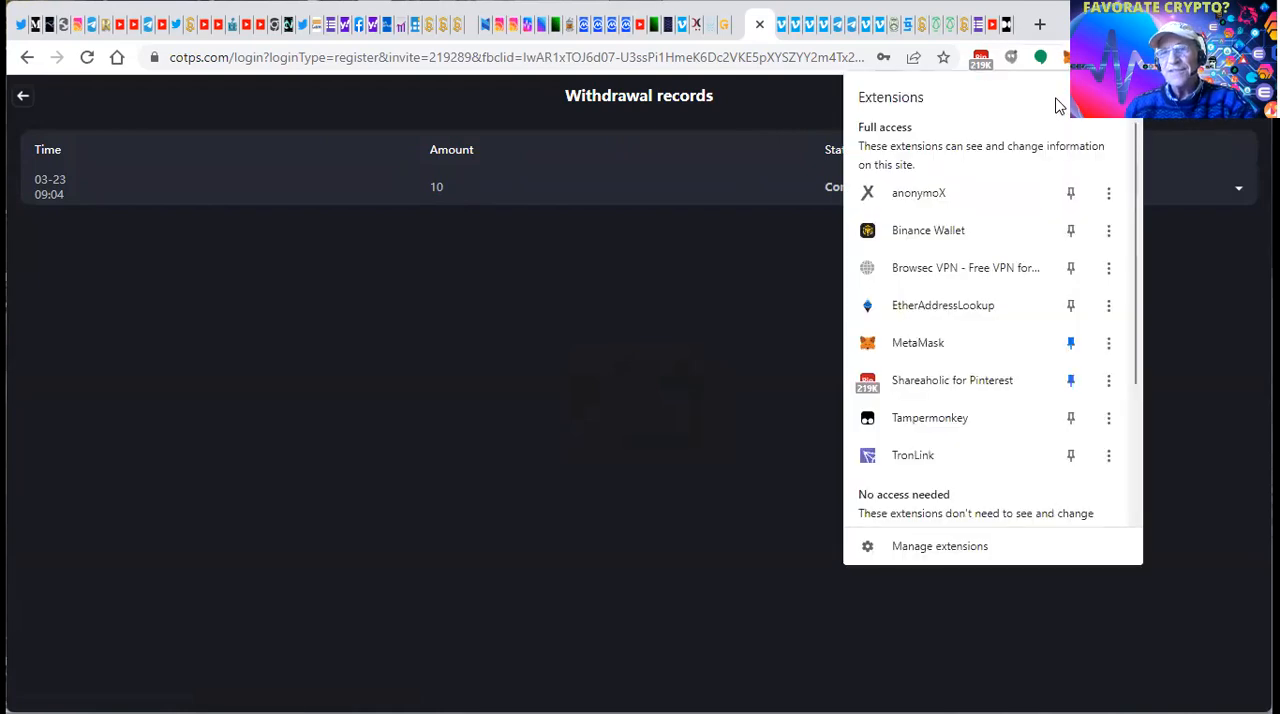
{"action": "mouse_move", "coordinate": [912, 455]}
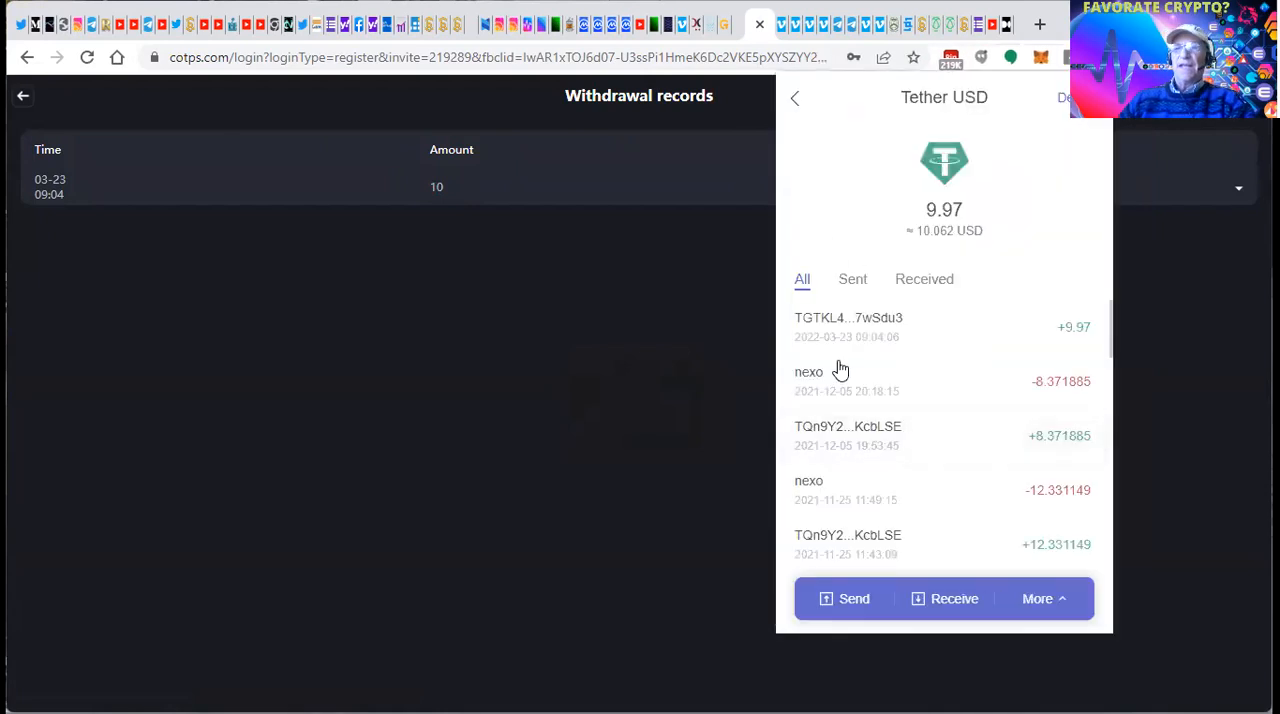
{"action": "mouse_move", "coordinate": [1065, 342]}
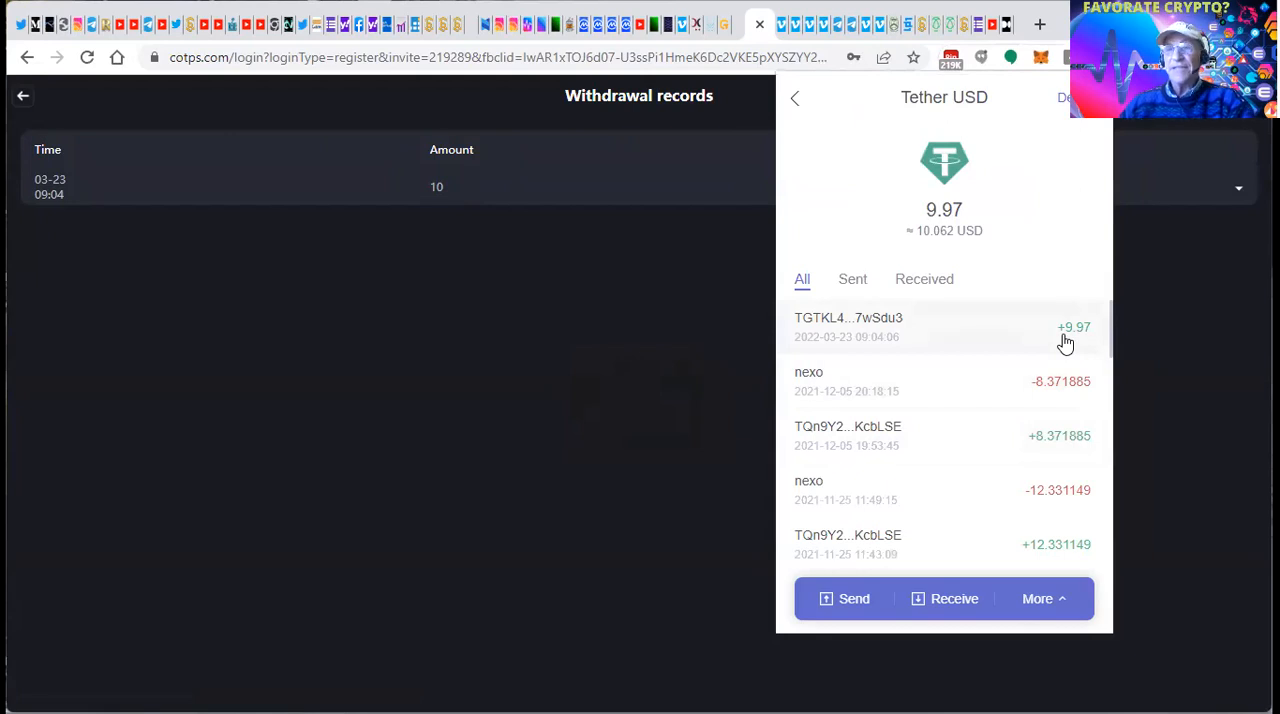
{"action": "mouse_move", "coordinate": [1055, 345]}
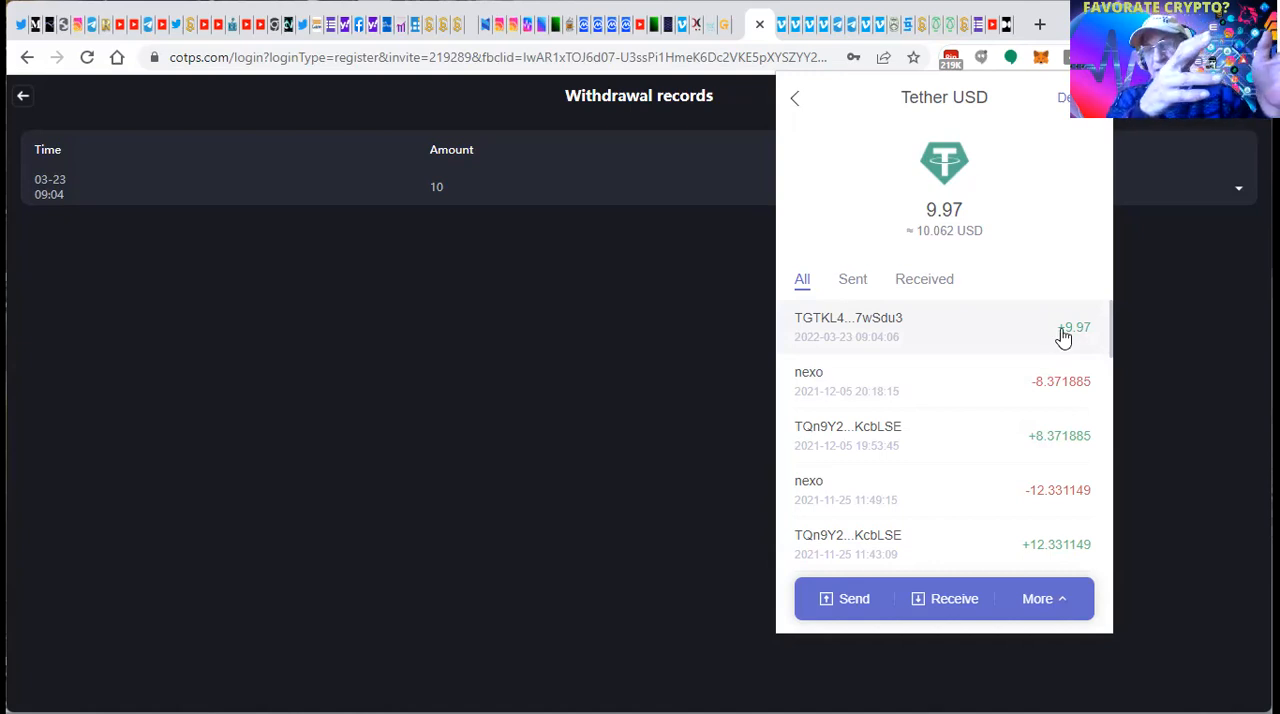
{"action": "mouse_move", "coordinate": [1076, 315]}
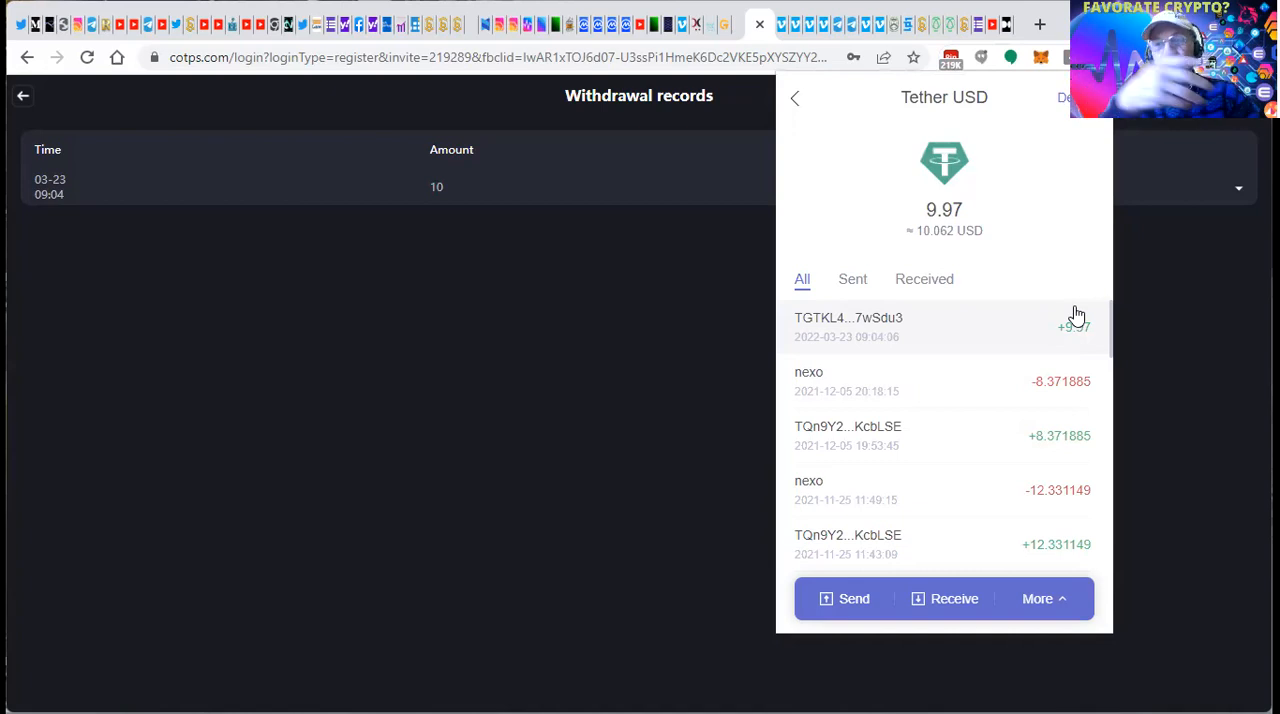
{"action": "mouse_move", "coordinate": [1128, 301]}
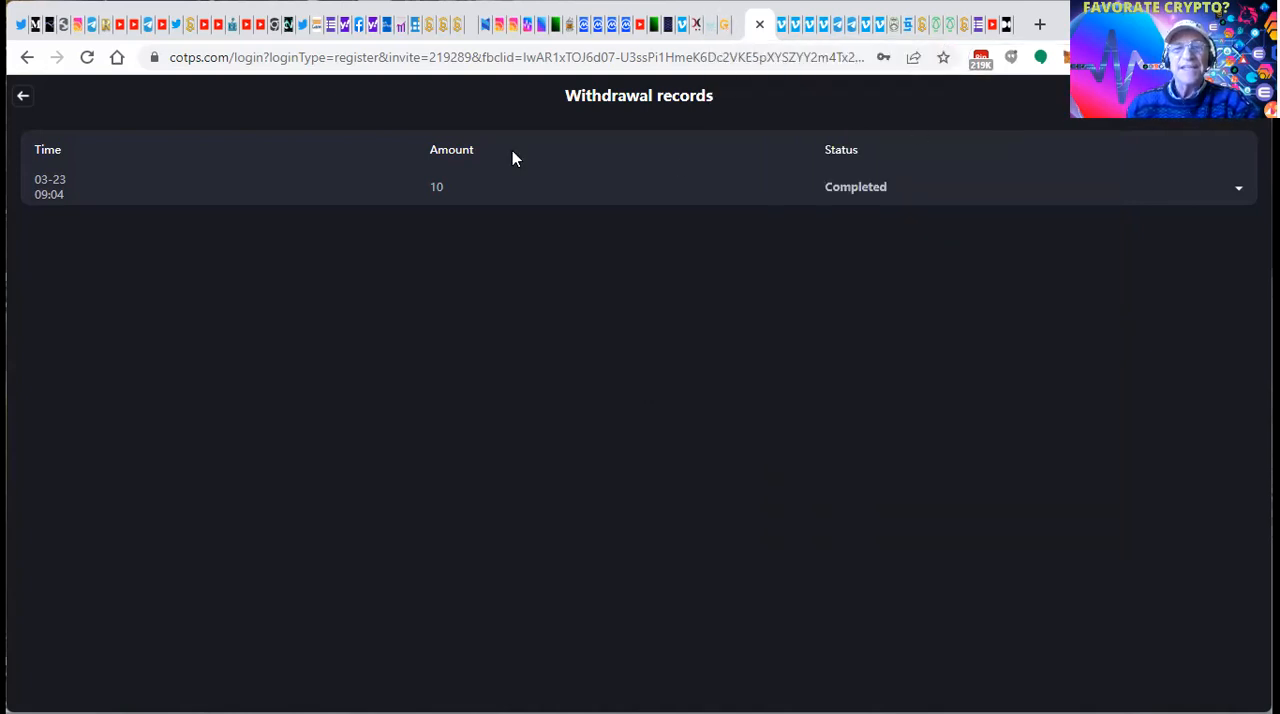
Return to the account overview and let total assets of 96.073 load.
{"action": "left_click", "coordinate": [22, 95]}
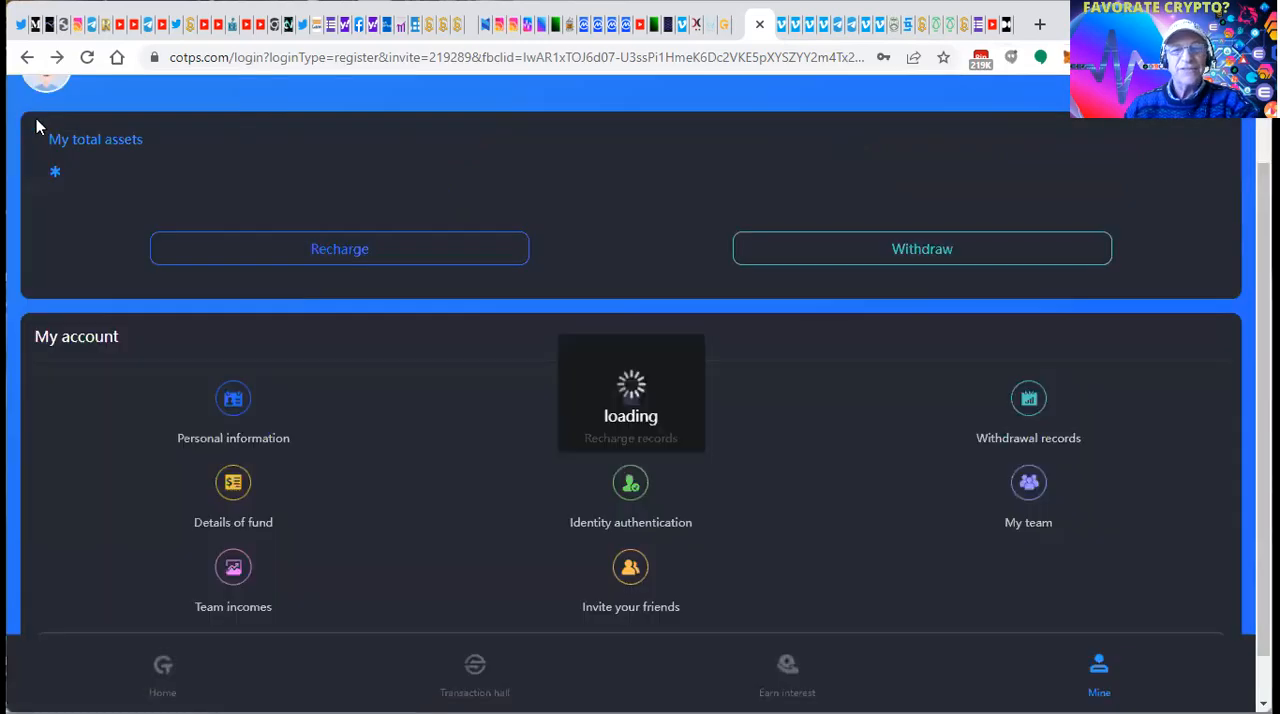
{"action": "mouse_move", "coordinate": [571, 293]}
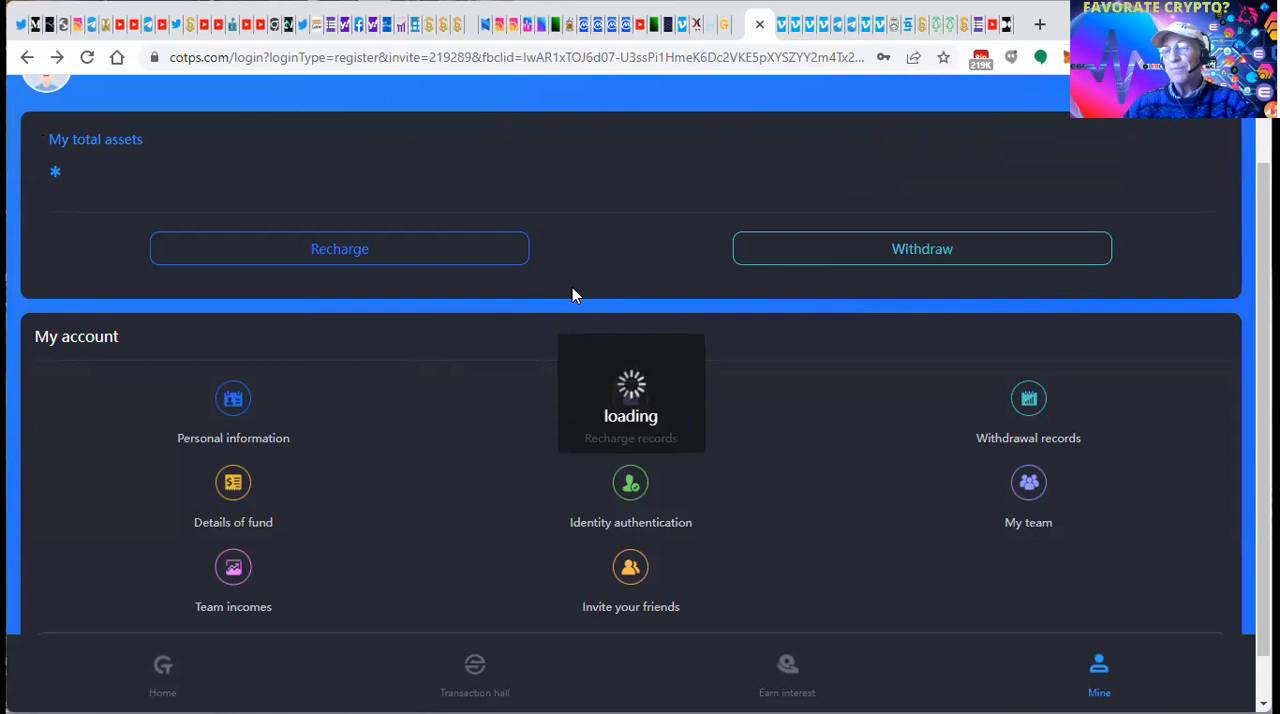
{"action": "mouse_move", "coordinate": [743, 561]}
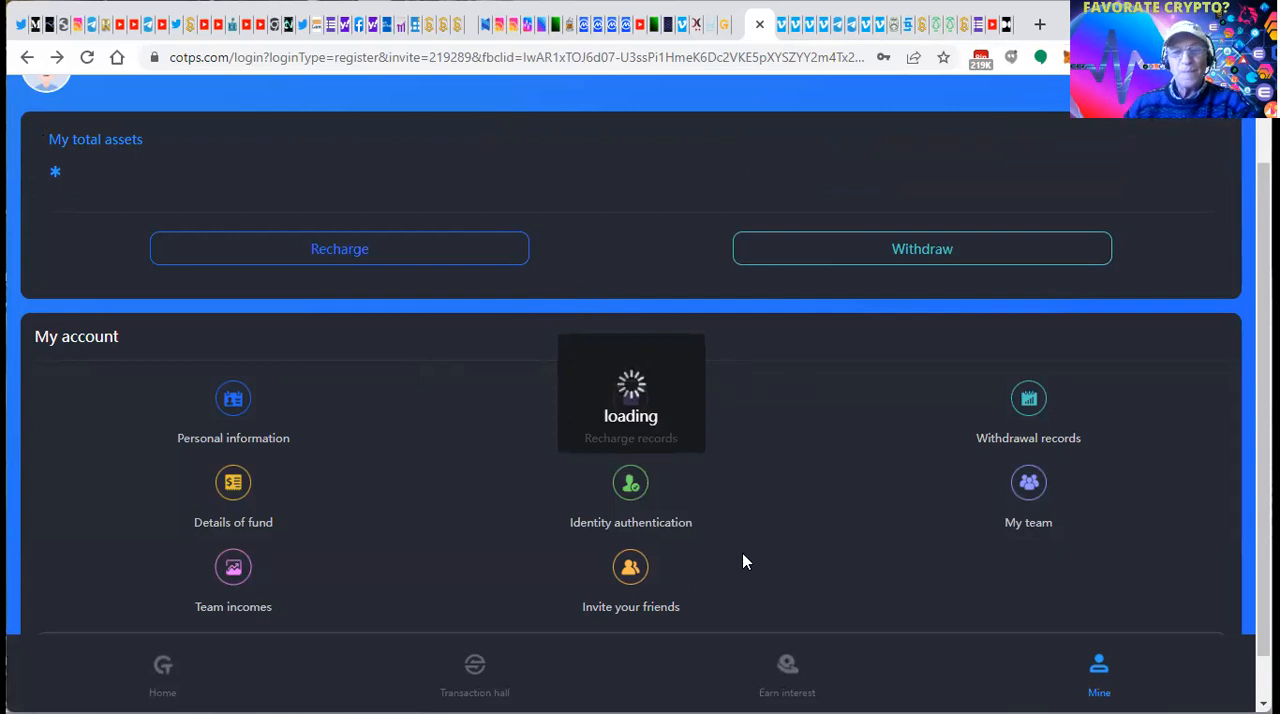
{"action": "mouse_move", "coordinate": [625, 501]}
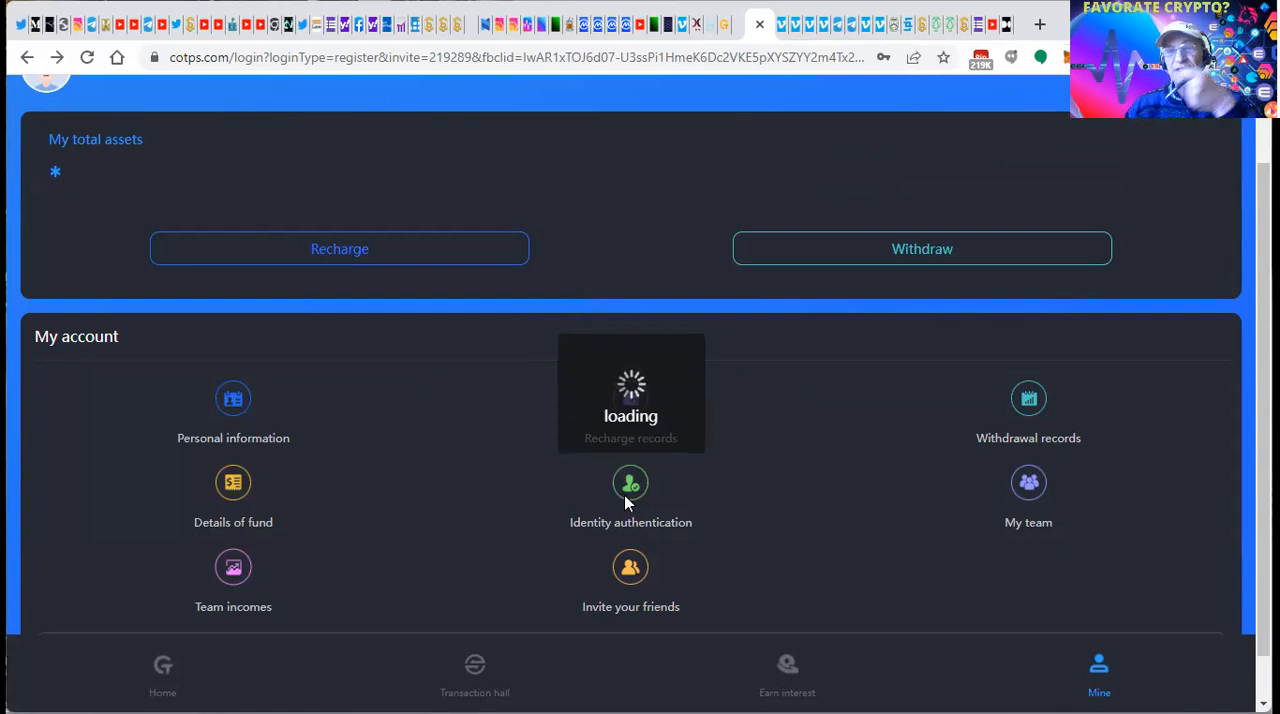
{"action": "mouse_move", "coordinate": [610, 500]}
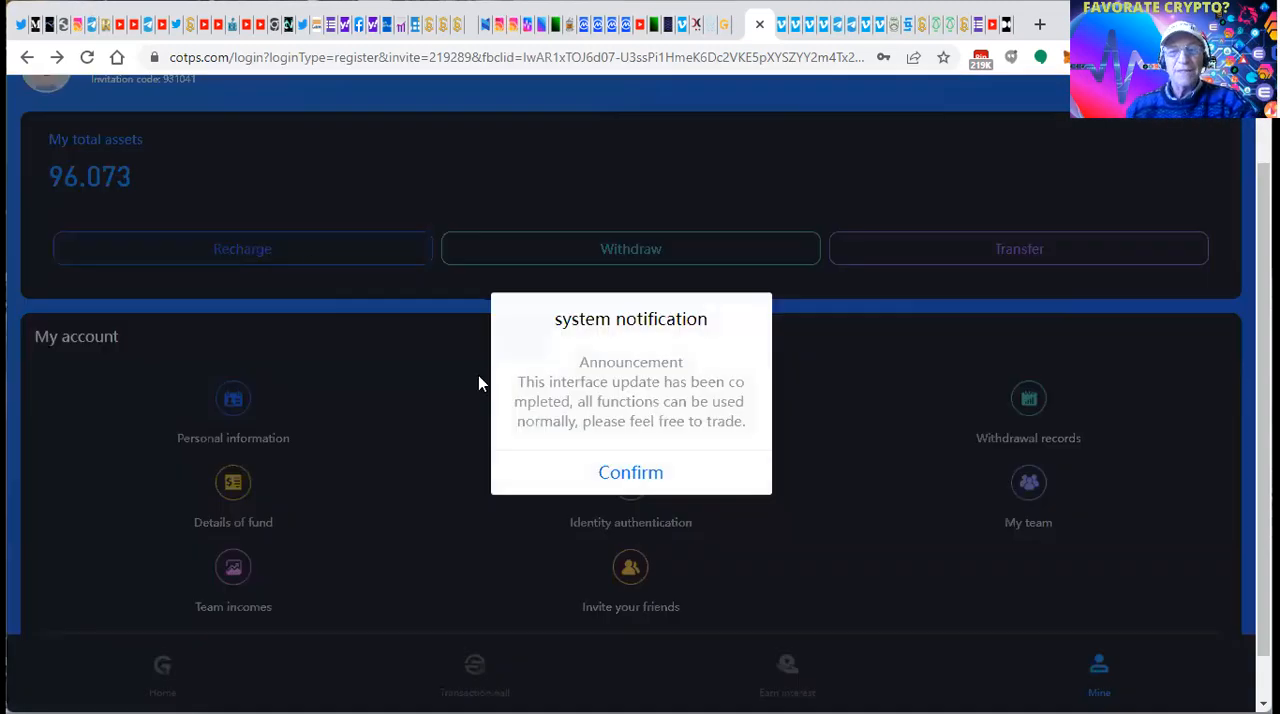
Dismiss the announcement and copy the TRC20 deposit address from the Recharge page.
{"action": "left_click", "coordinate": [630, 472]}
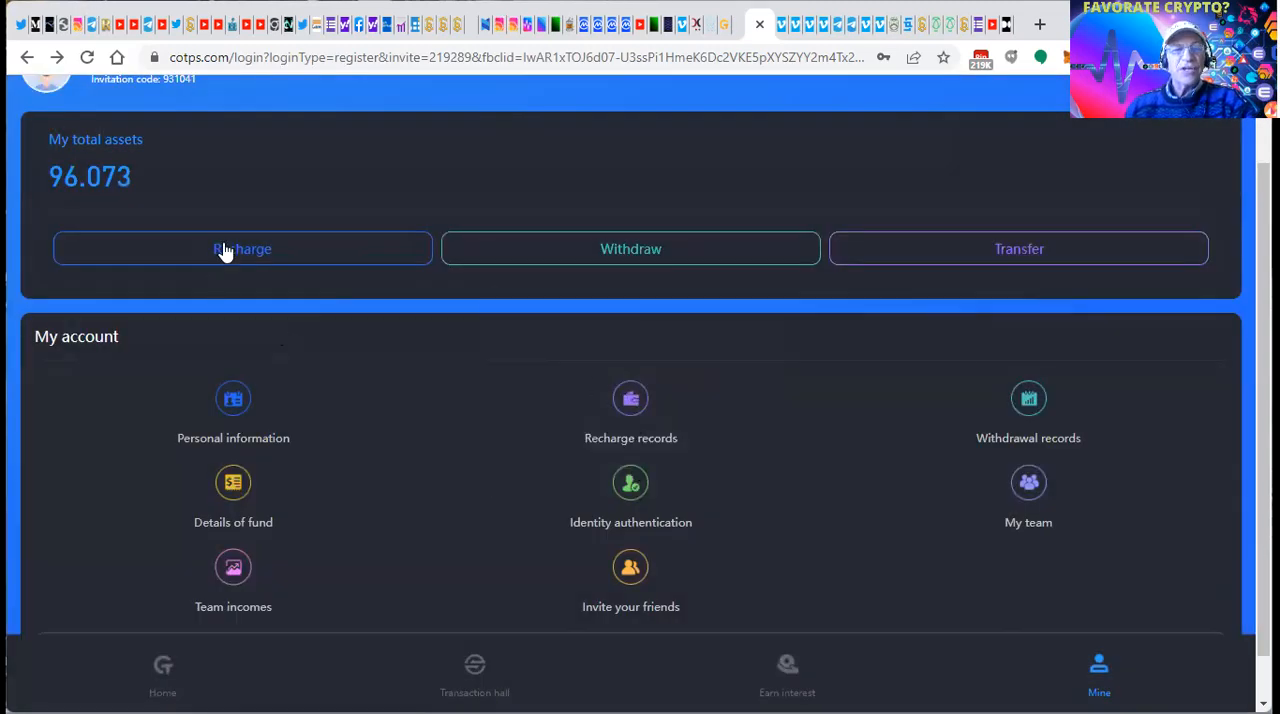
{"action": "left_click", "coordinate": [242, 248]}
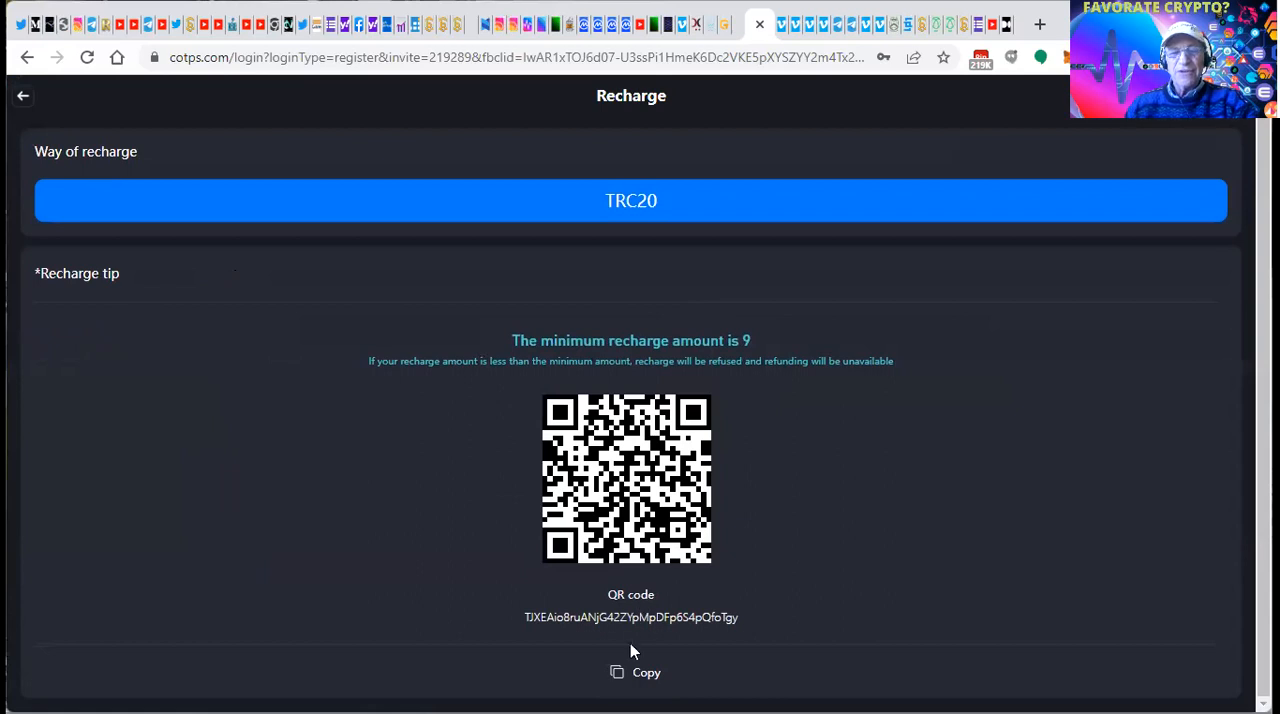
{"action": "left_click", "coordinate": [635, 672]}
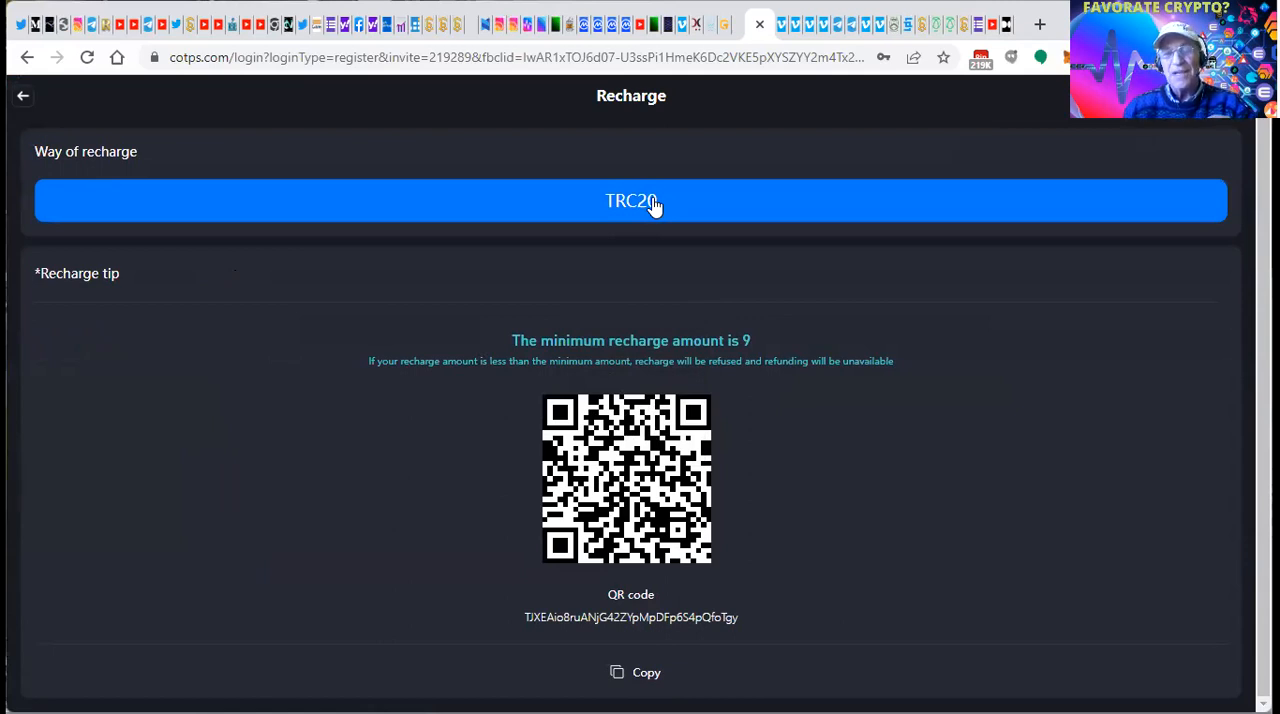
{"action": "mouse_move", "coordinate": [648, 205]}
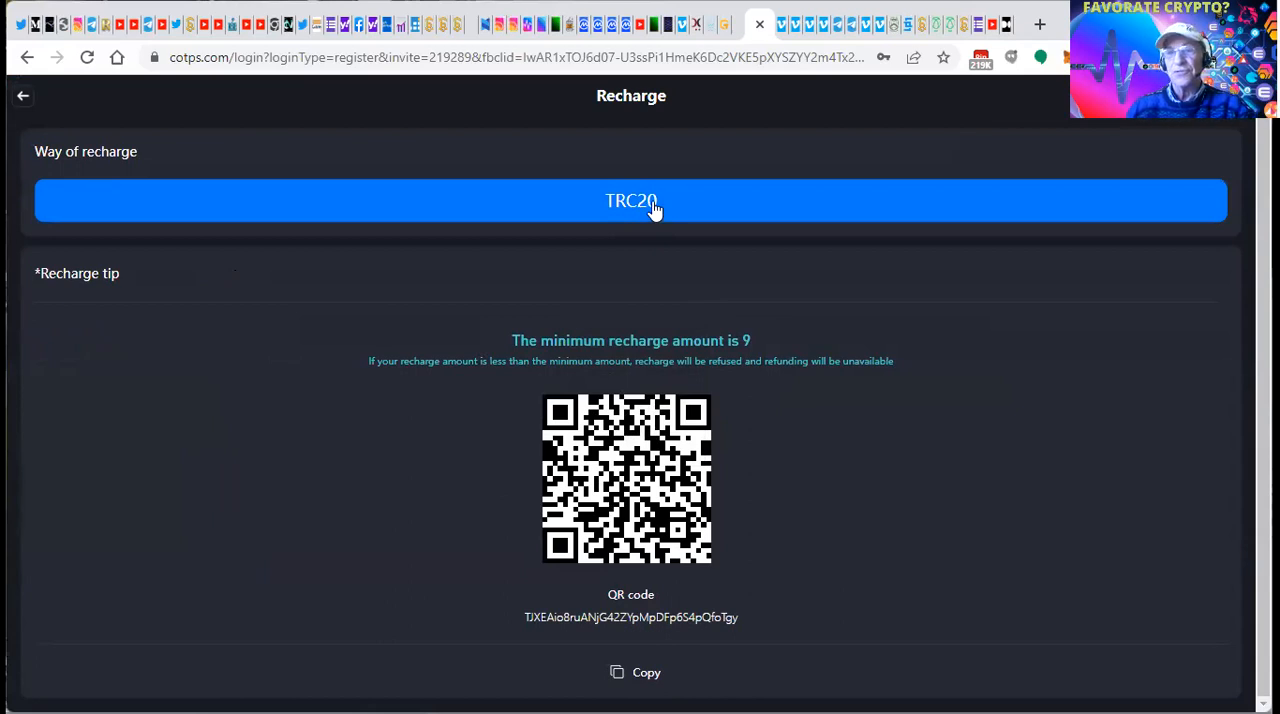
{"action": "mouse_move", "coordinate": [615, 200]}
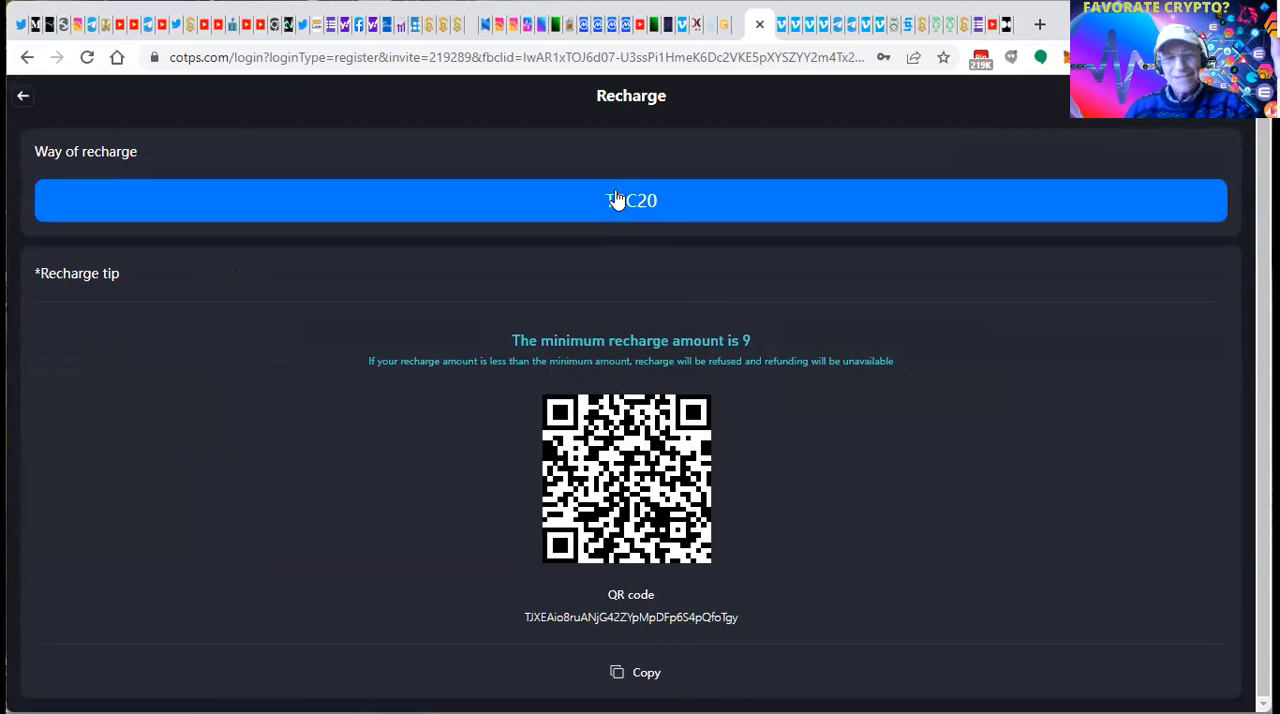
{"action": "mouse_move", "coordinate": [740, 128]}
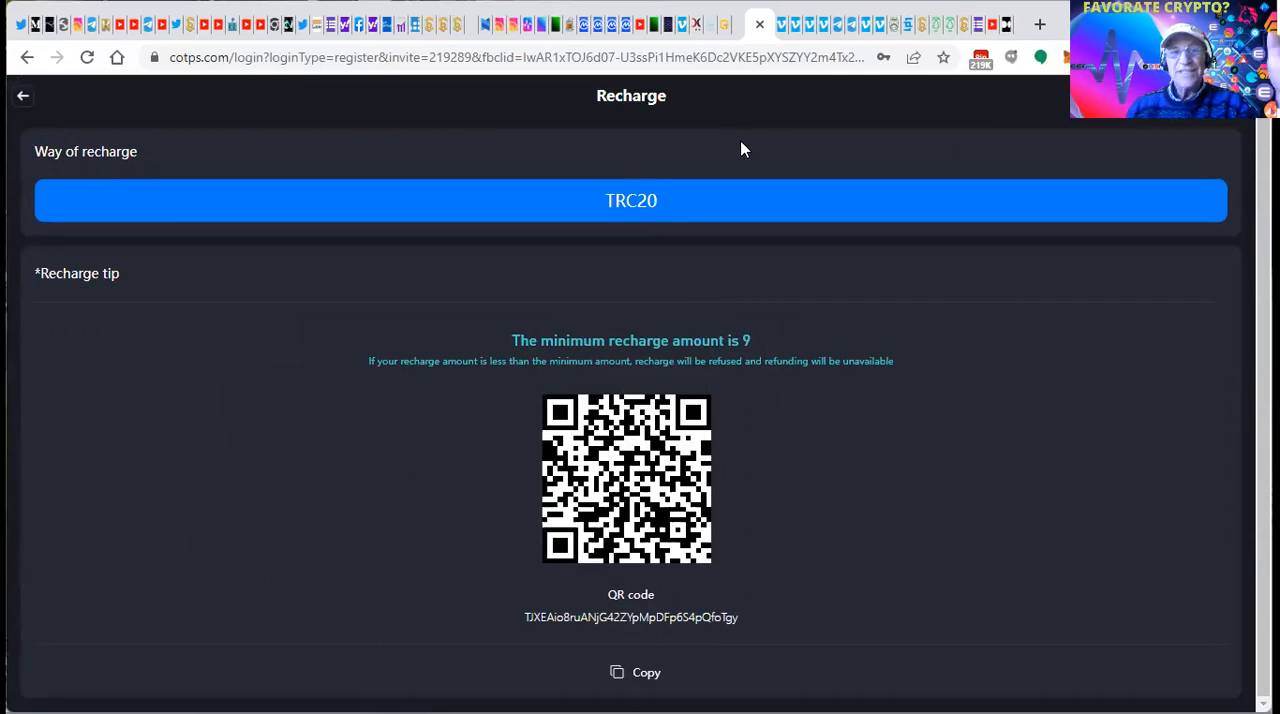
{"action": "mouse_move", "coordinate": [997, 78]}
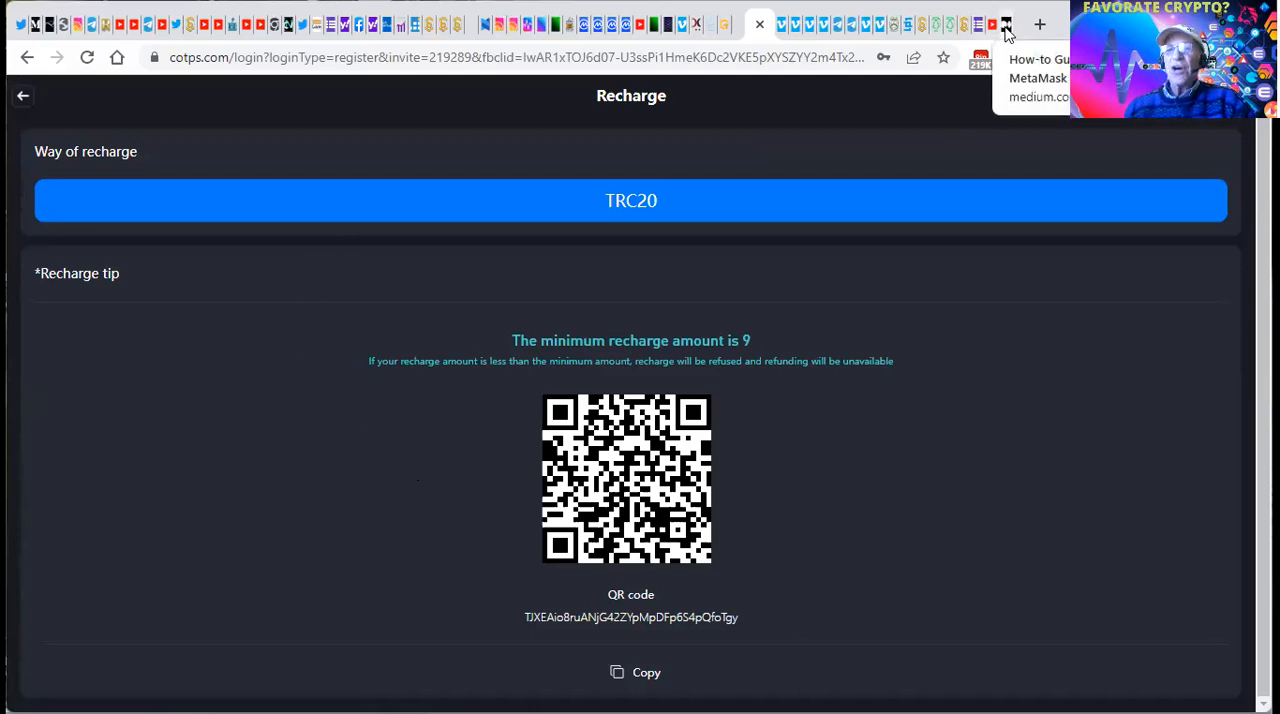
{"action": "mouse_move", "coordinate": [948, 35]}
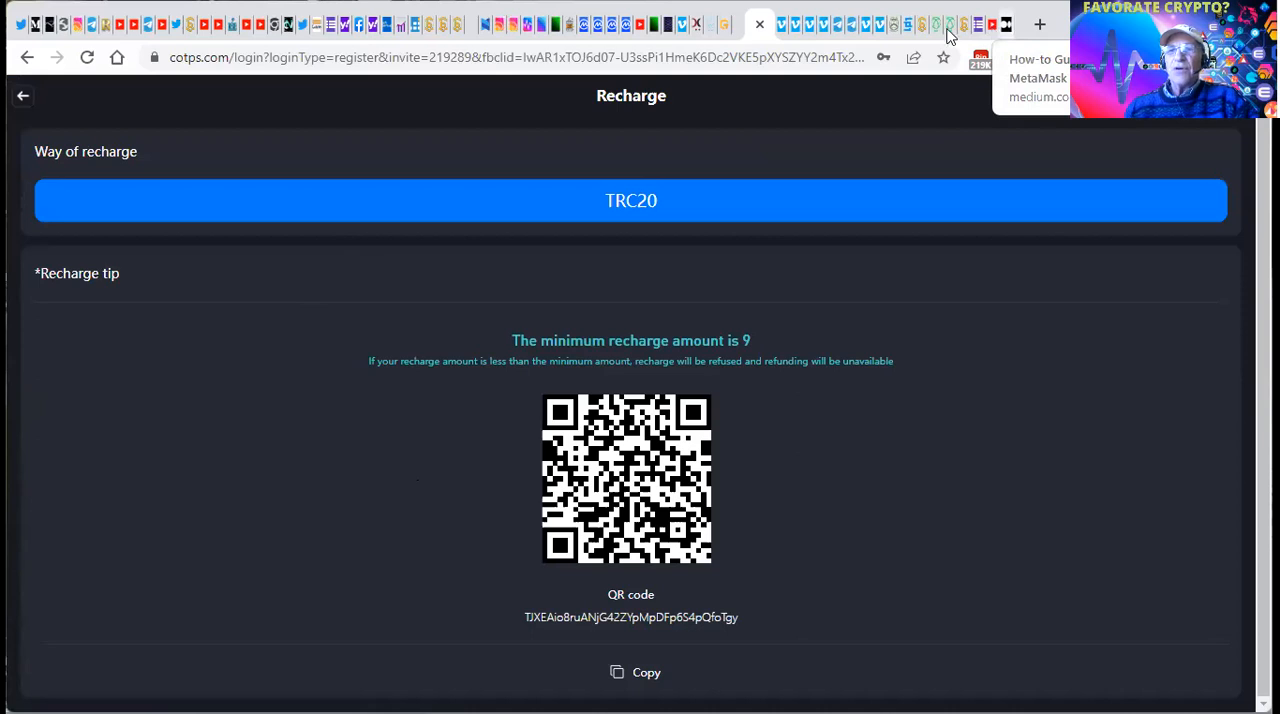
{"action": "mouse_move", "coordinate": [963, 23]}
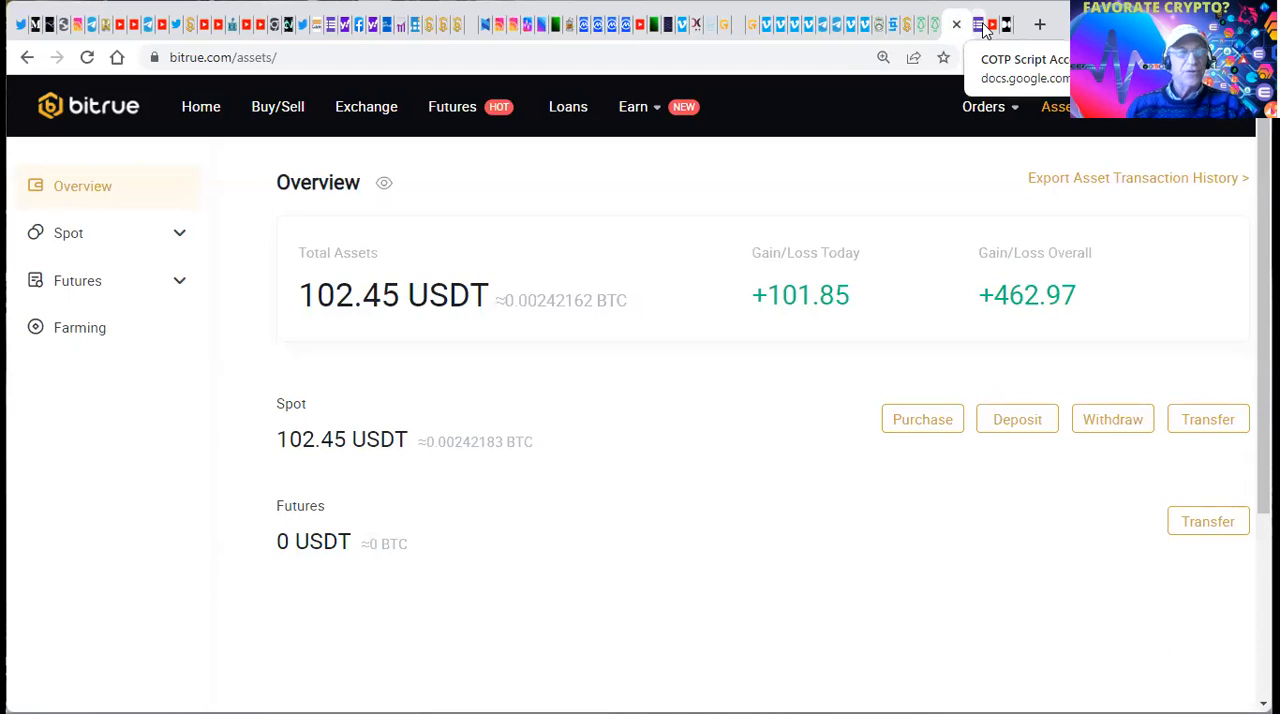
{"action": "mouse_move", "coordinate": [427, 303]}
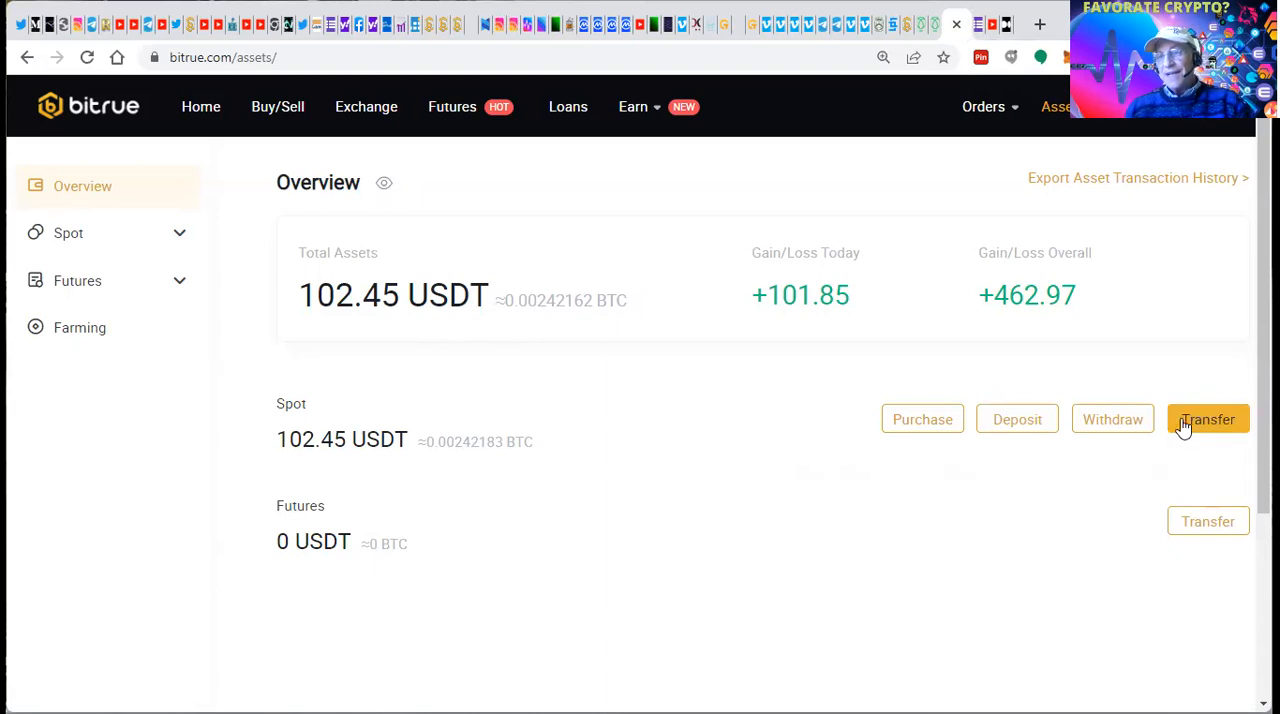
Set up a USDT withdrawal on the TRC20 network for the maximum 102.12 USDT.
{"action": "left_click", "coordinate": [1112, 419]}
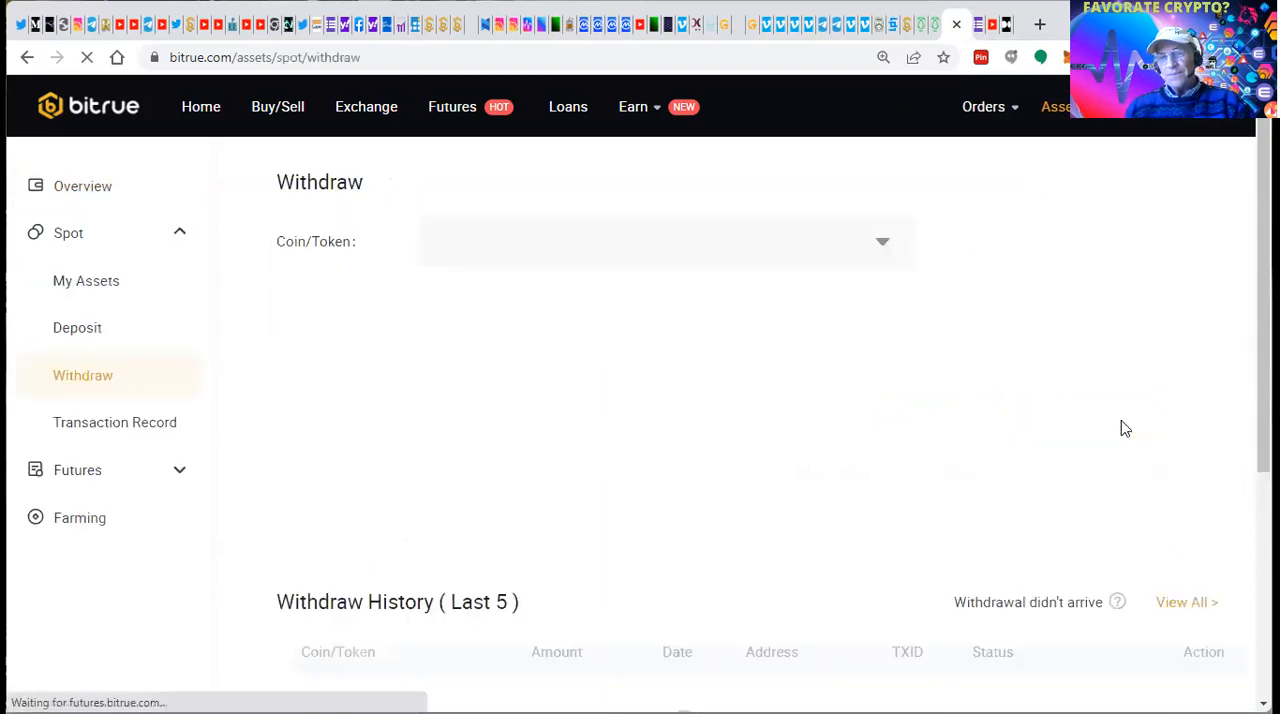
{"action": "left_click", "coordinate": [665, 241]}
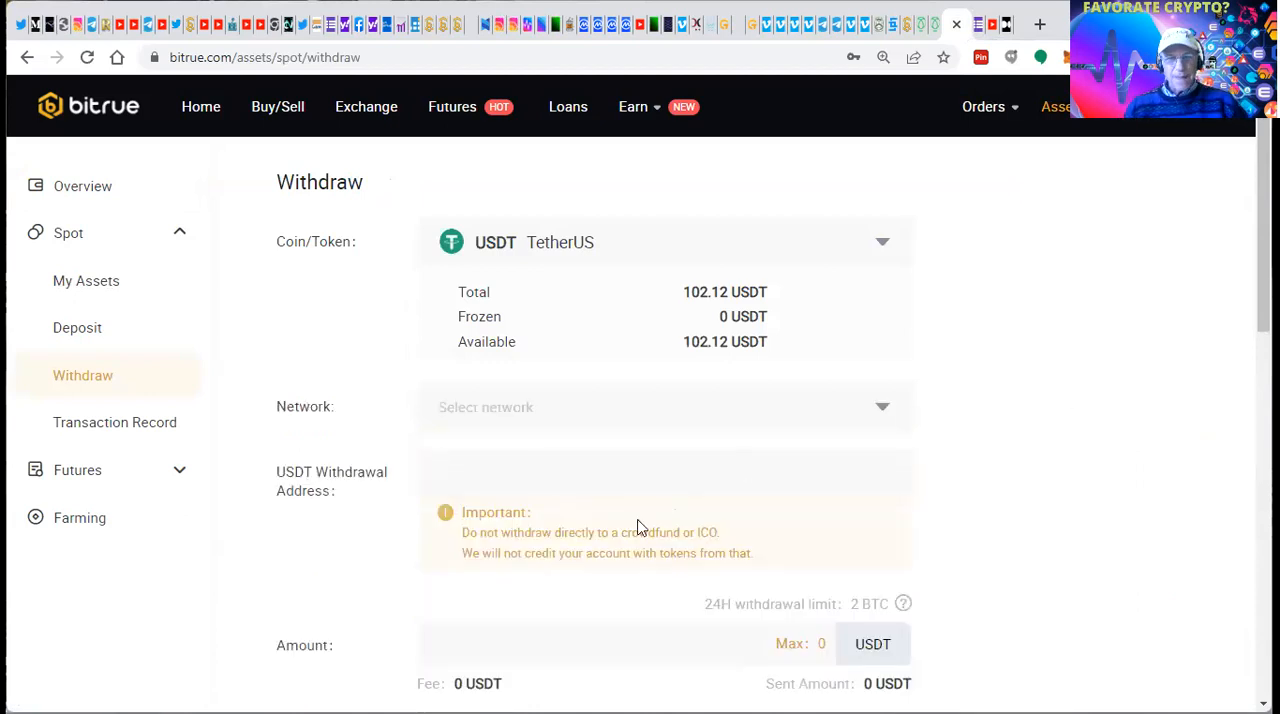
{"action": "left_click", "coordinate": [882, 407]}
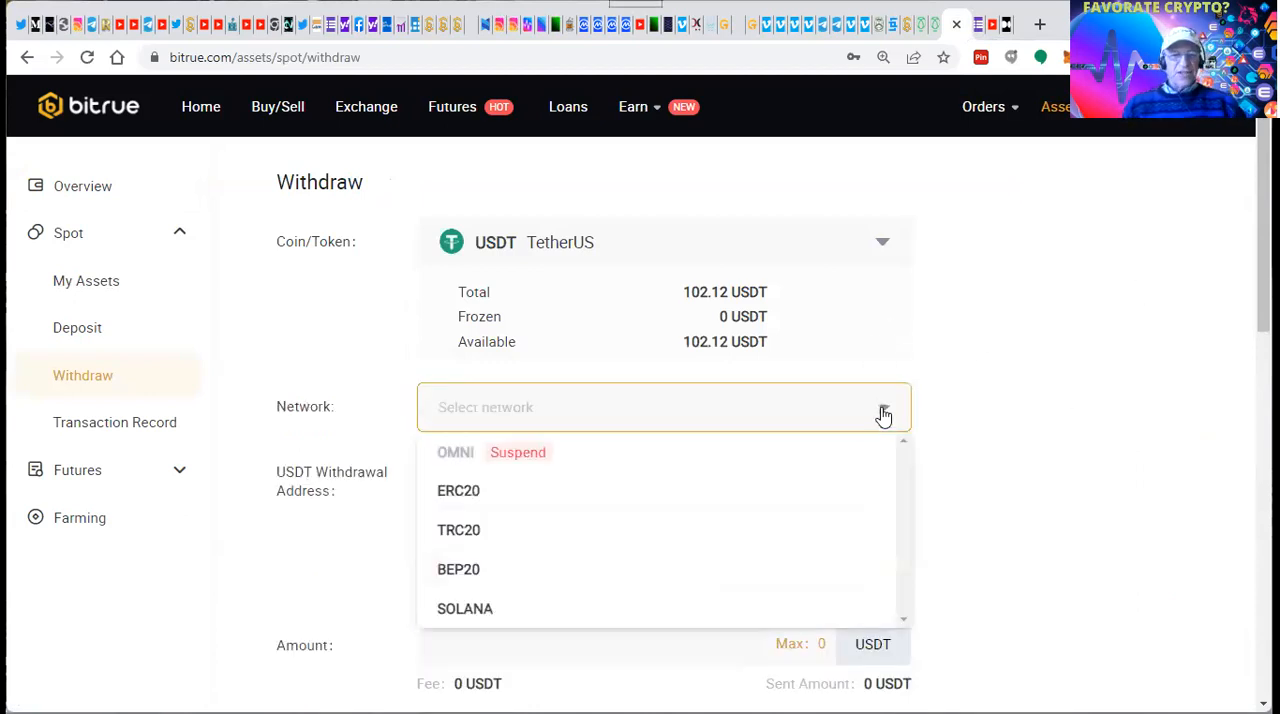
{"action": "left_click", "coordinate": [459, 530]}
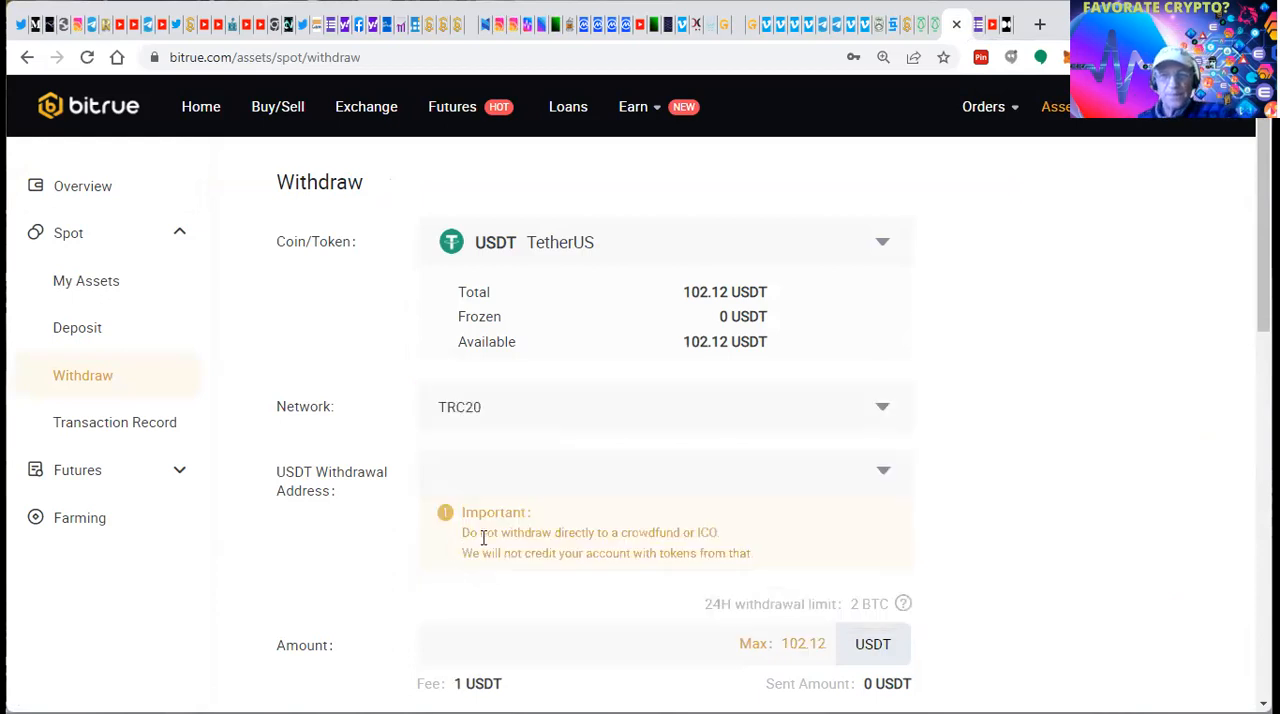
{"action": "scroll", "scroll_direction": "down", "scroll_amount": 3}
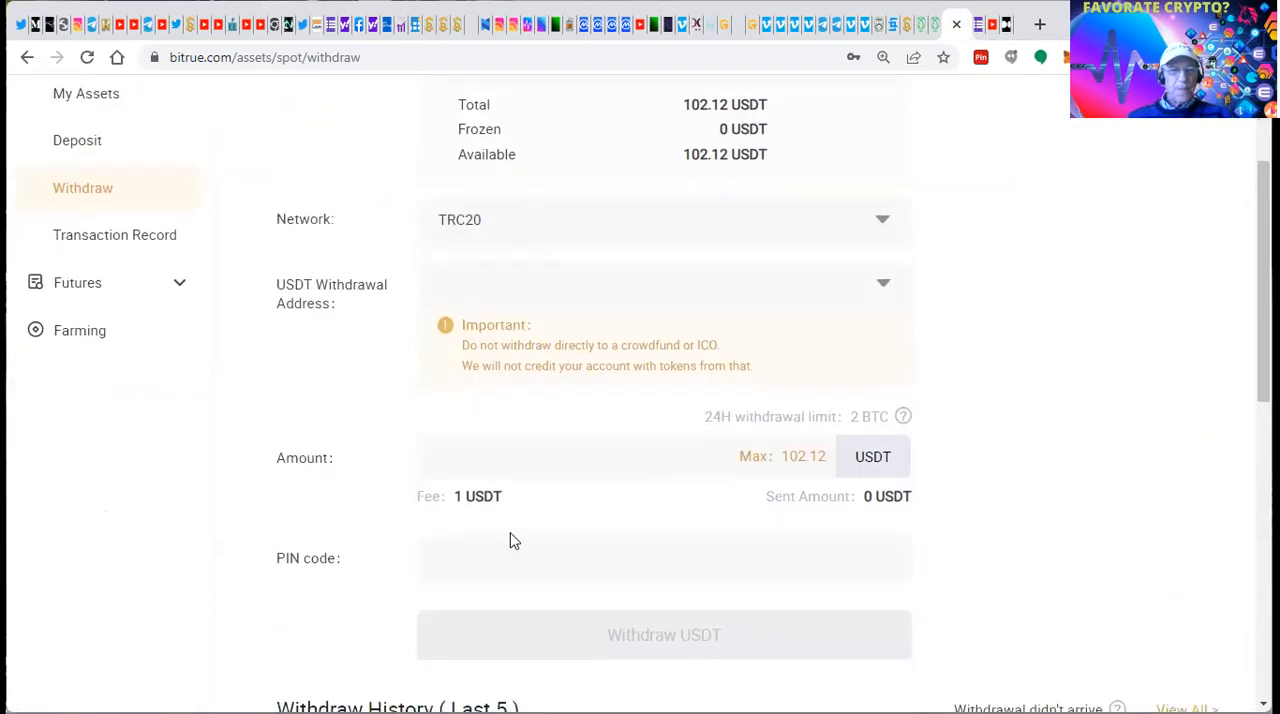
{"action": "mouse_move", "coordinate": [685, 393]}
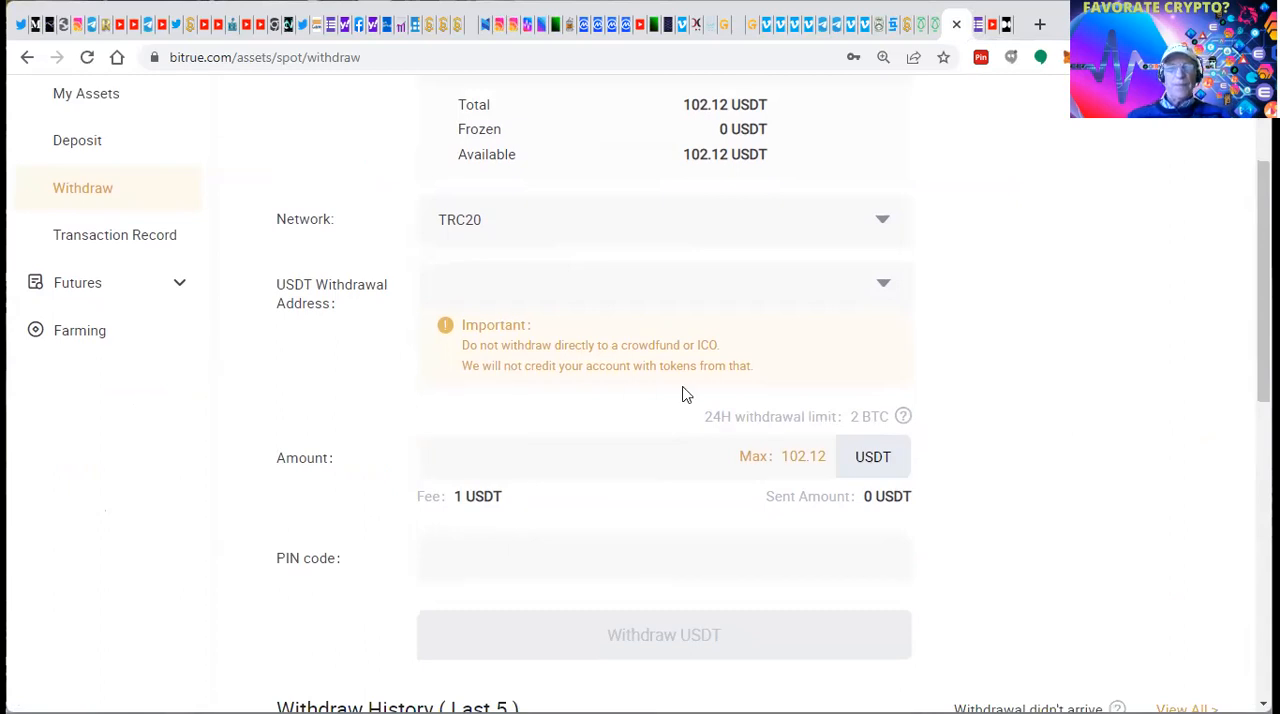
{"action": "left_click", "coordinate": [753, 456]}
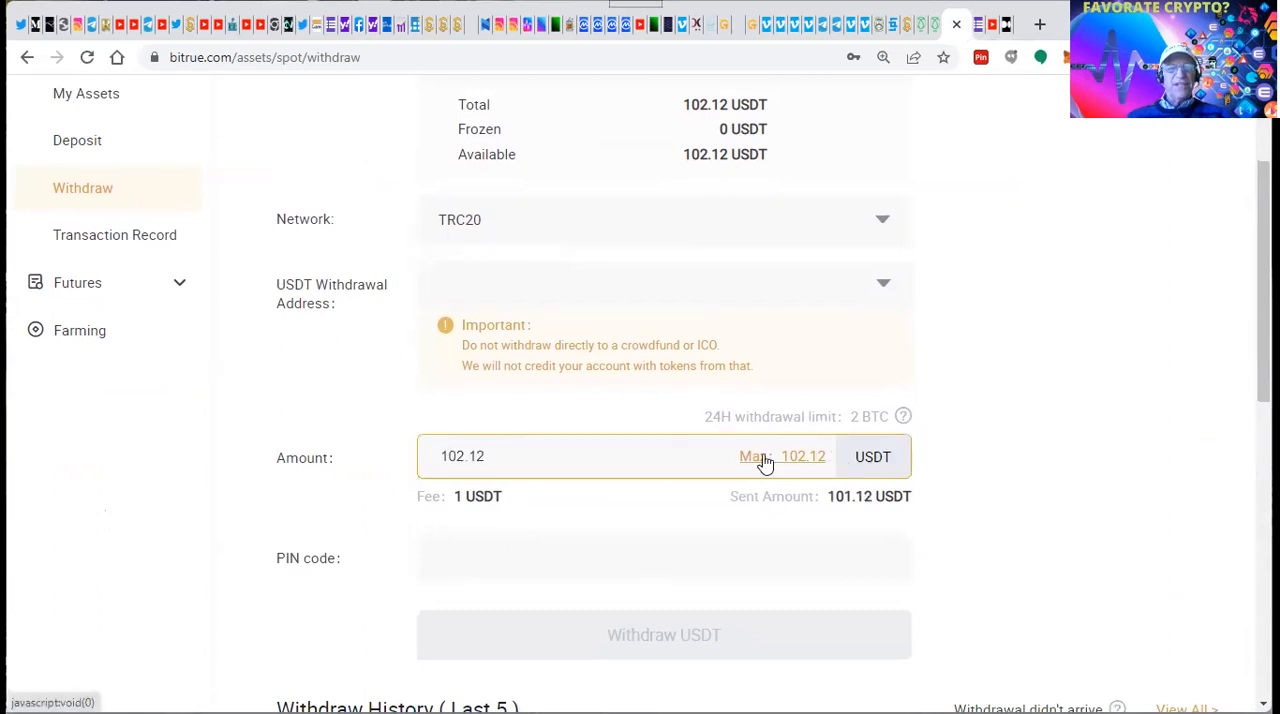
{"action": "scroll", "scroll_direction": "down", "scroll_amount": 3}
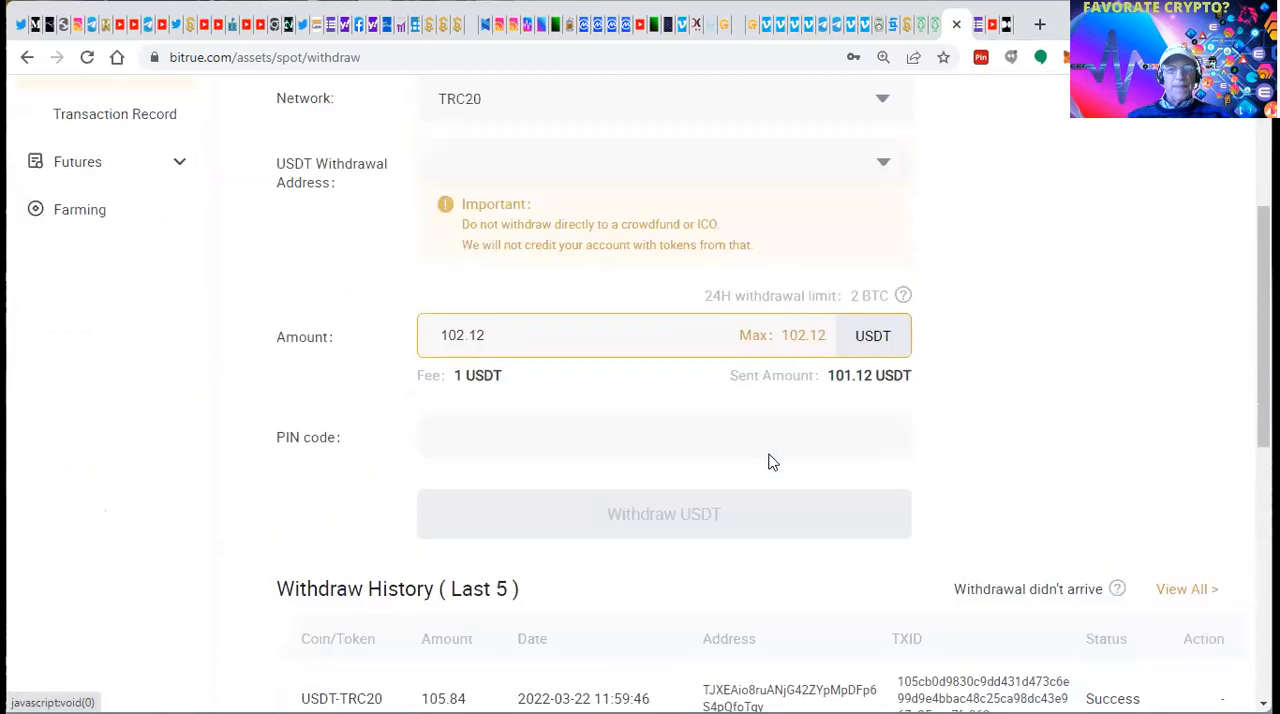
{"action": "scroll", "scroll_direction": "up", "scroll_amount": 3}
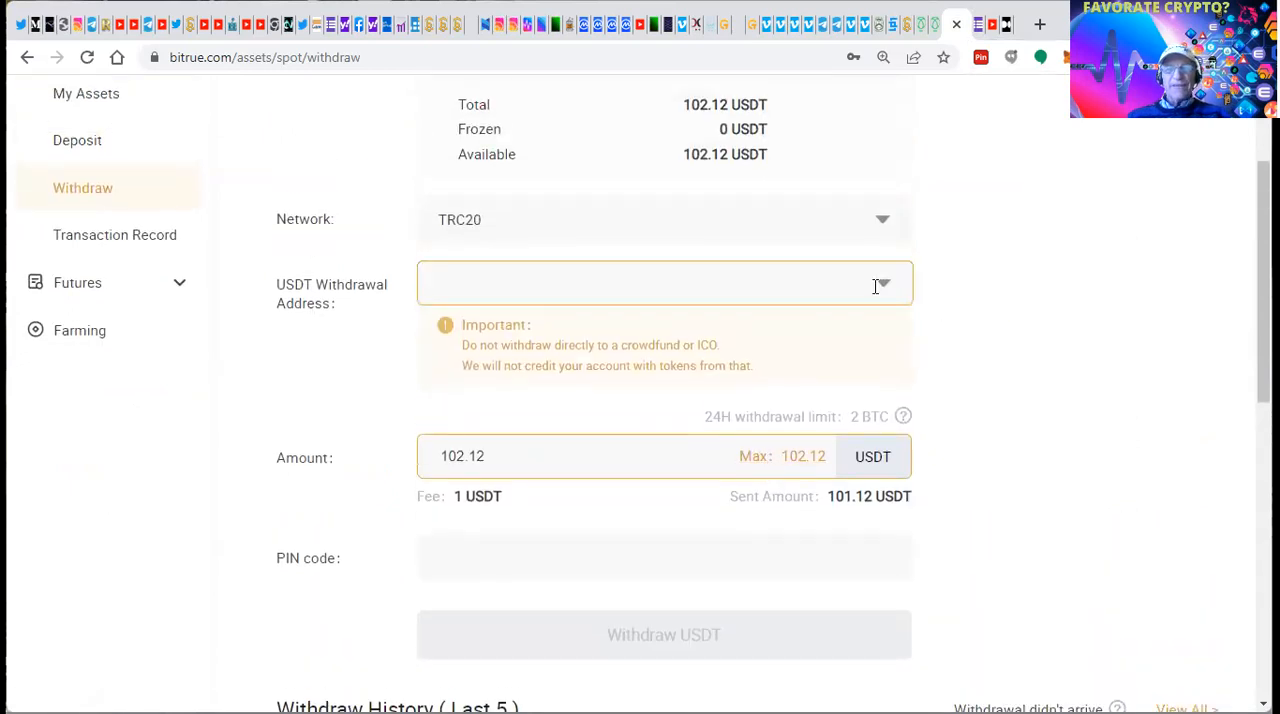
{"action": "left_click", "coordinate": [881, 283]}
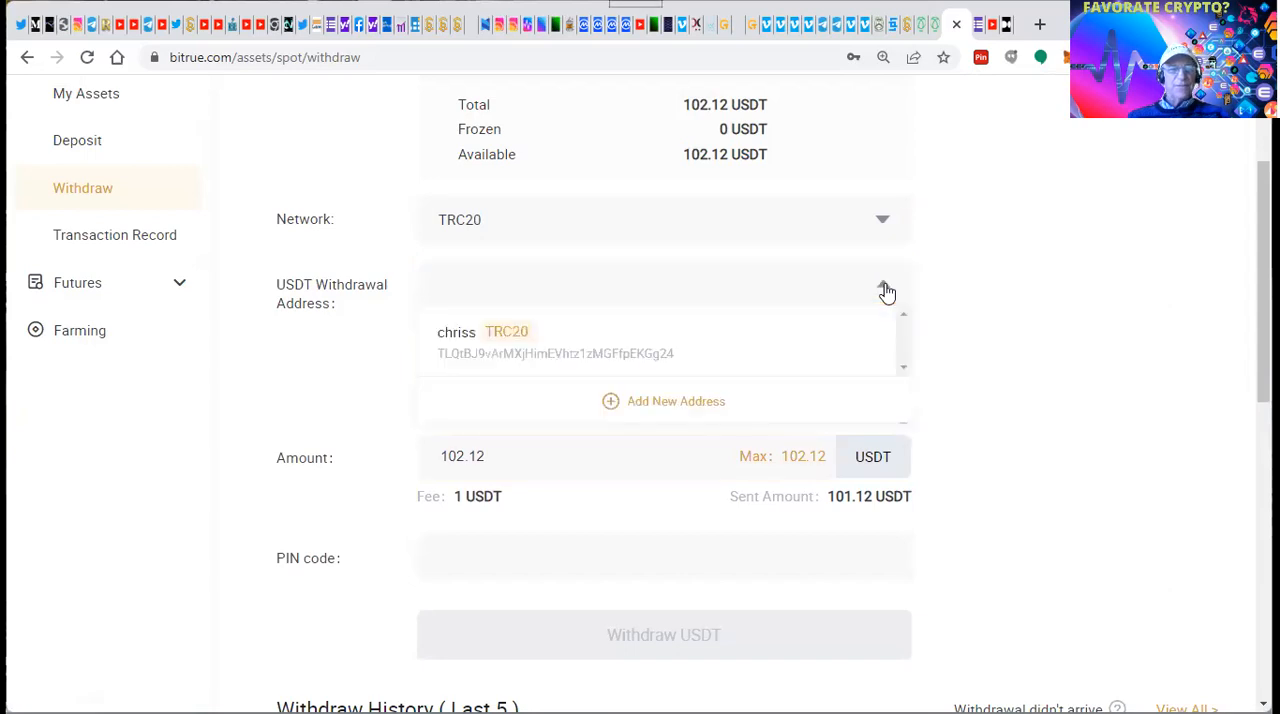
{"action": "left_click", "coordinate": [663, 283]}
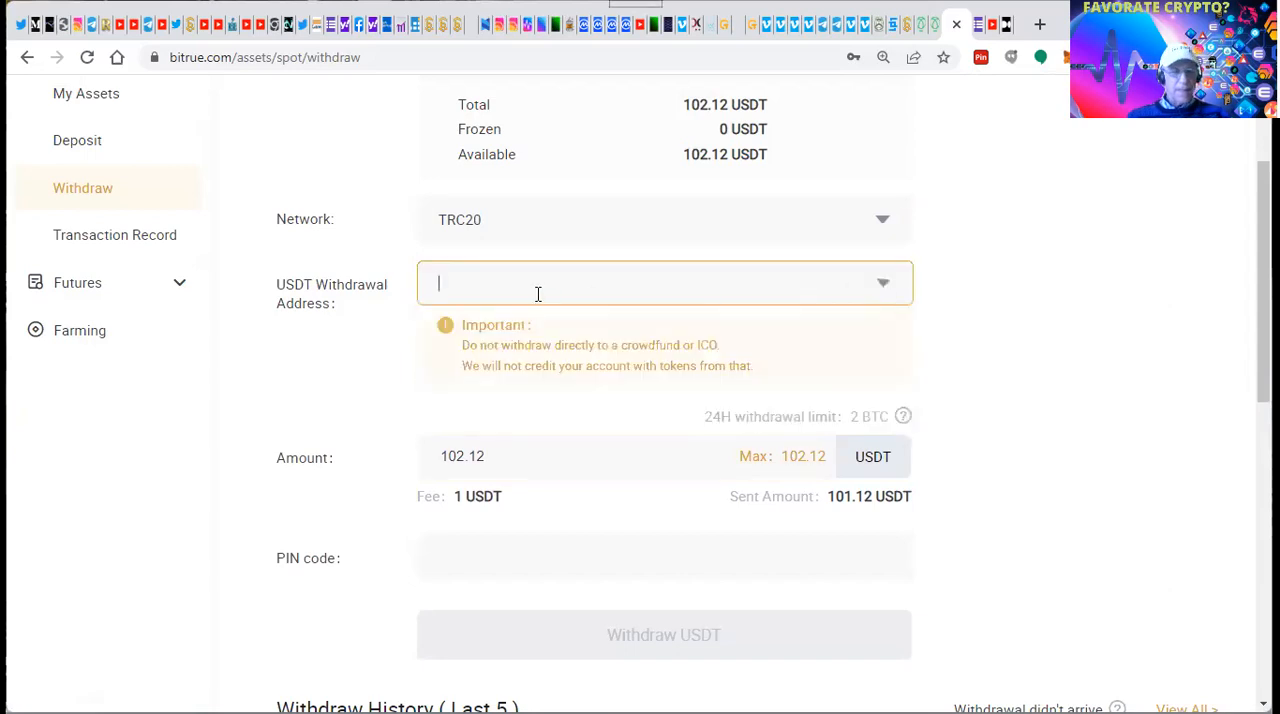
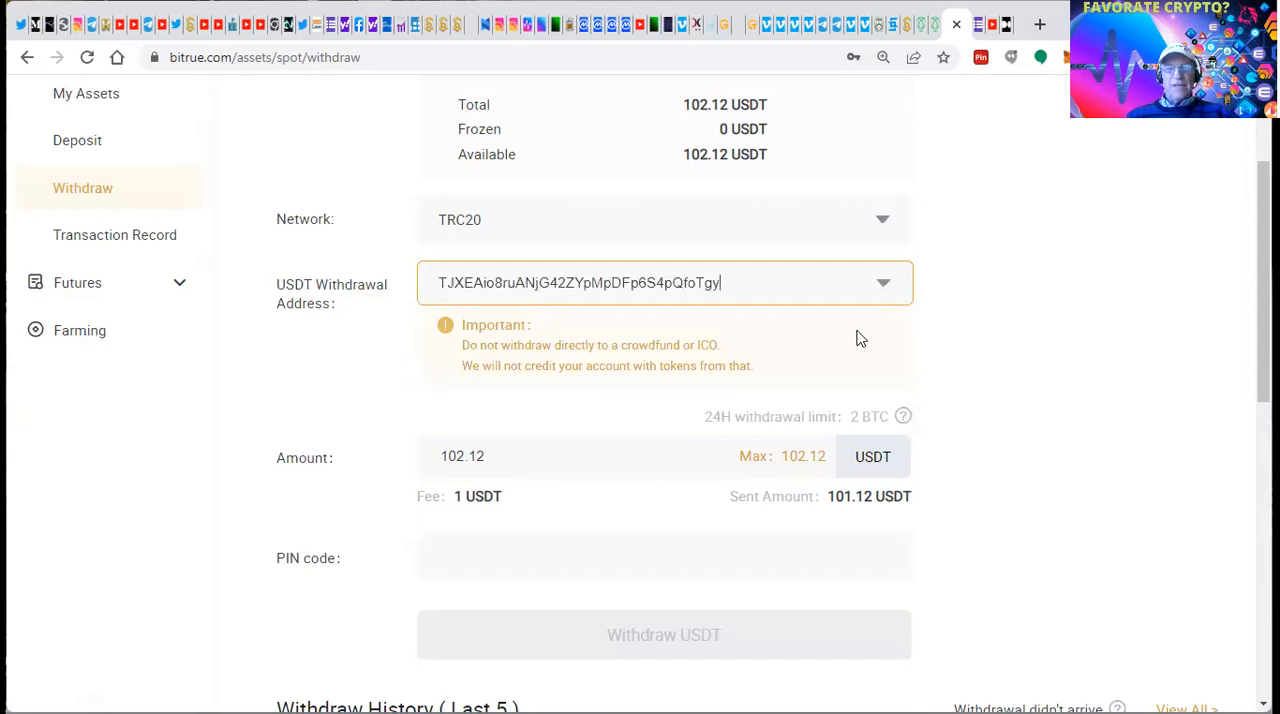
{"action": "scroll", "scroll_direction": "down", "scroll_amount": 3}
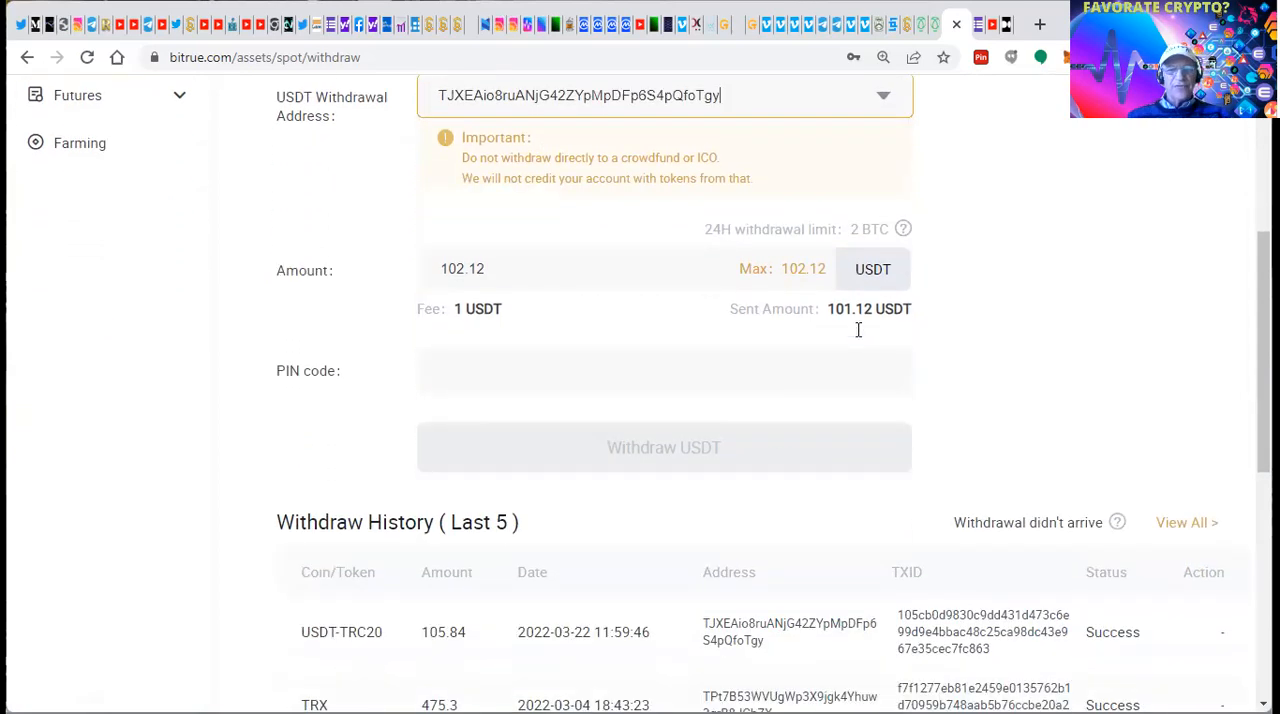
{"action": "mouse_move", "coordinate": [648, 248]}
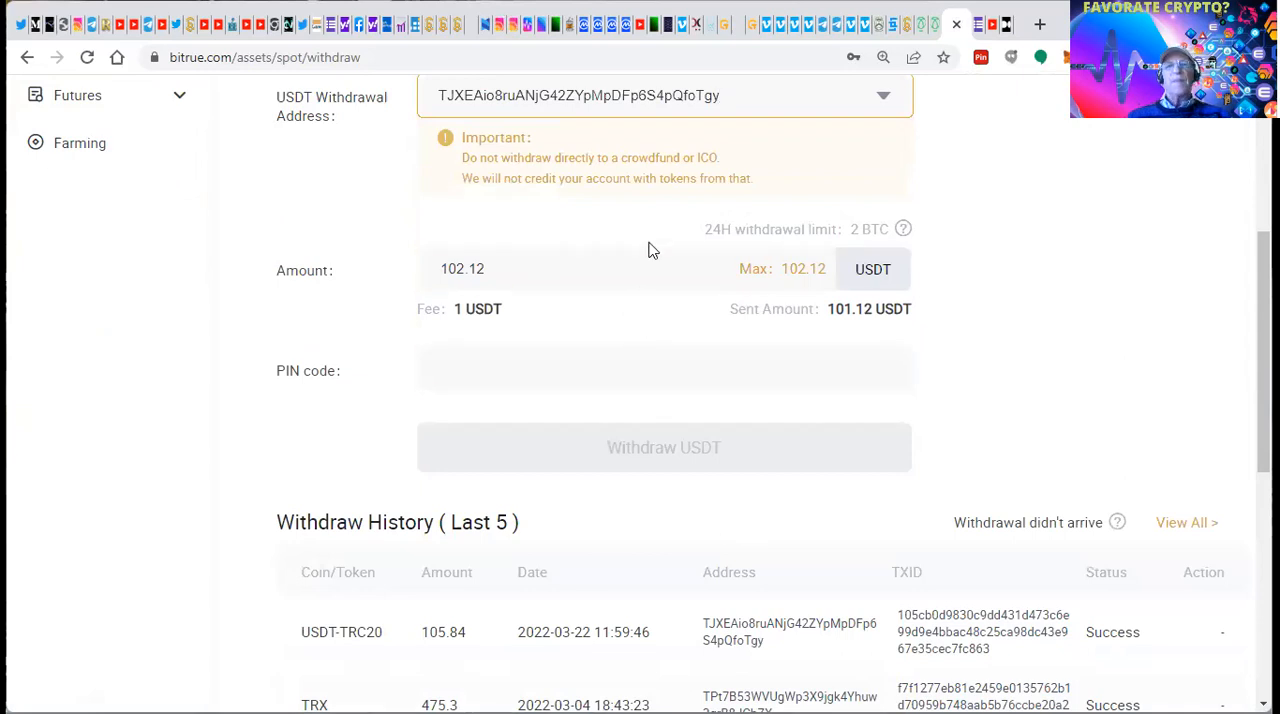
{"action": "mouse_move", "coordinate": [595, 349]}
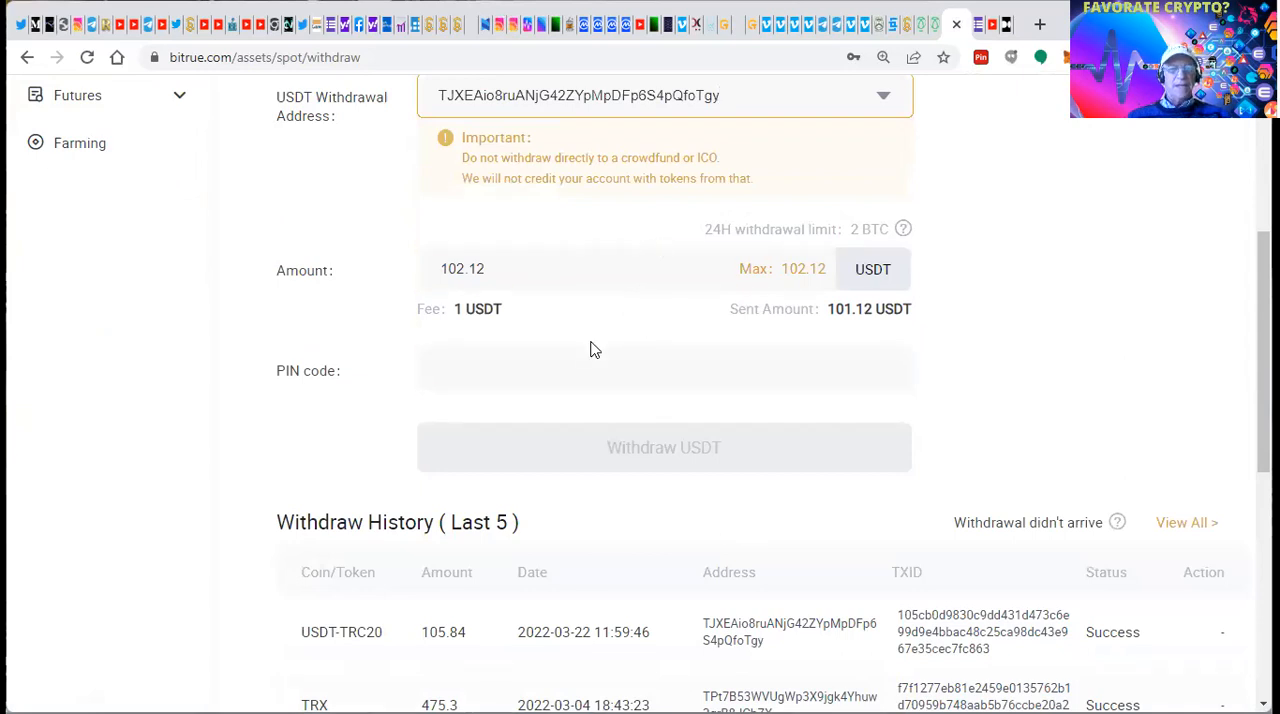
Enter the withdrawal PIN, submit, and dismiss the saved PIN suggestions.
{"action": "left_click", "coordinate": [663, 370]}
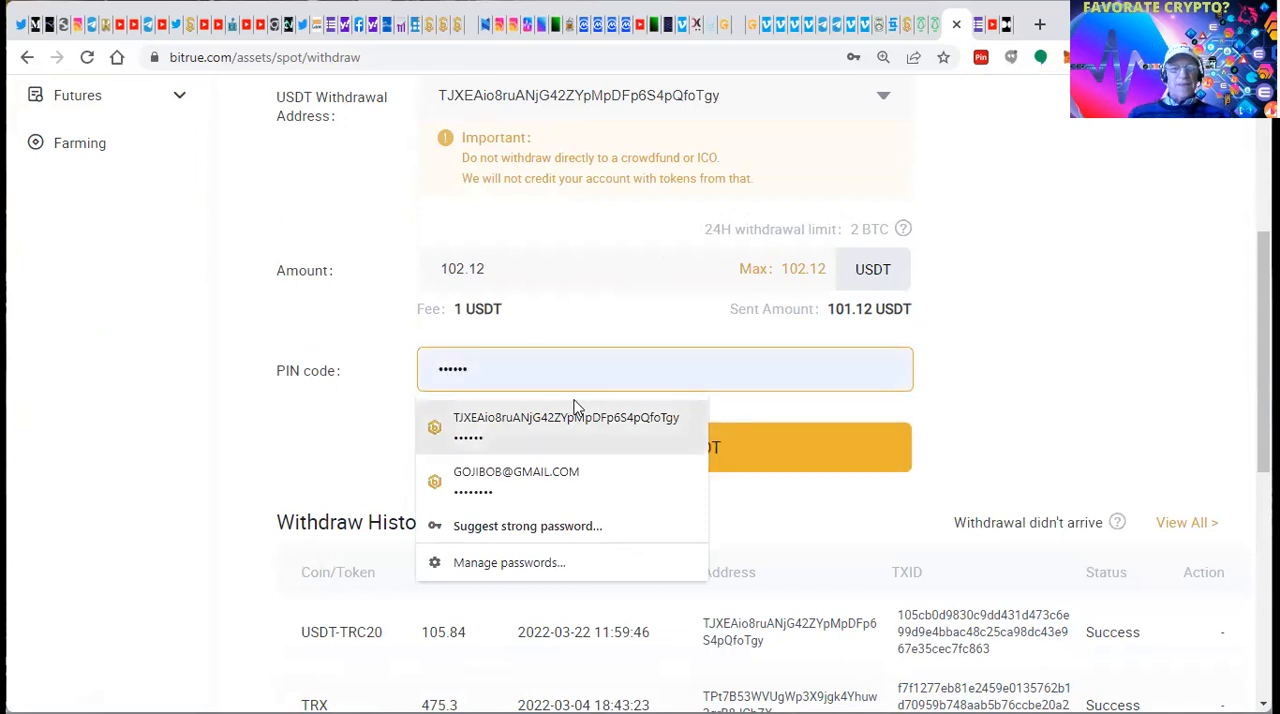
{"action": "mouse_move", "coordinate": [675, 465]}
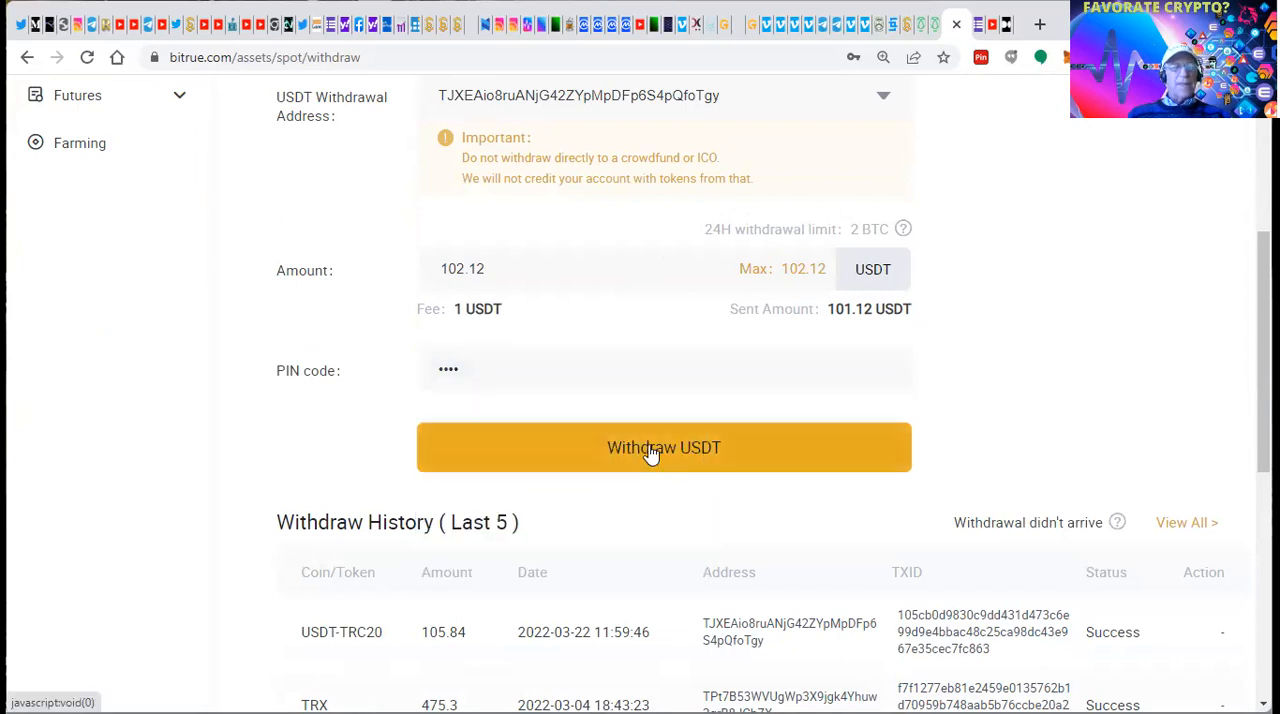
{"action": "left_click", "coordinate": [663, 447]}
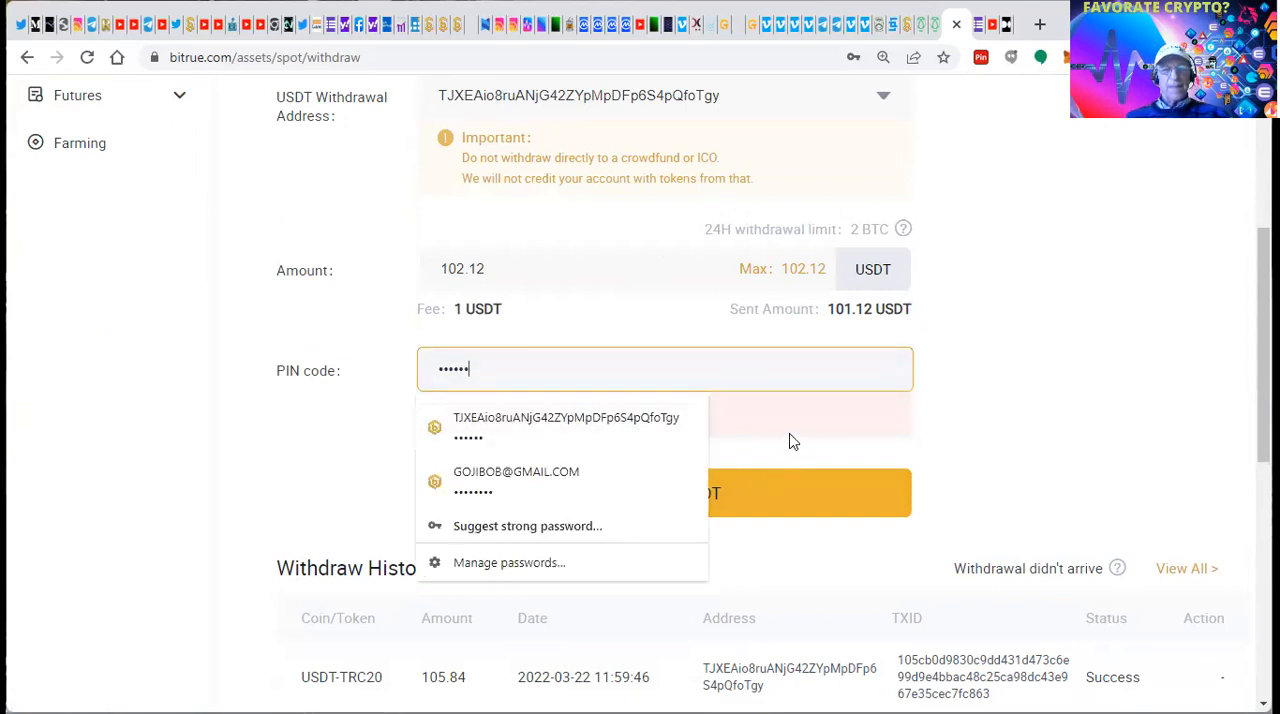
{"action": "left_click", "coordinate": [664, 493]}
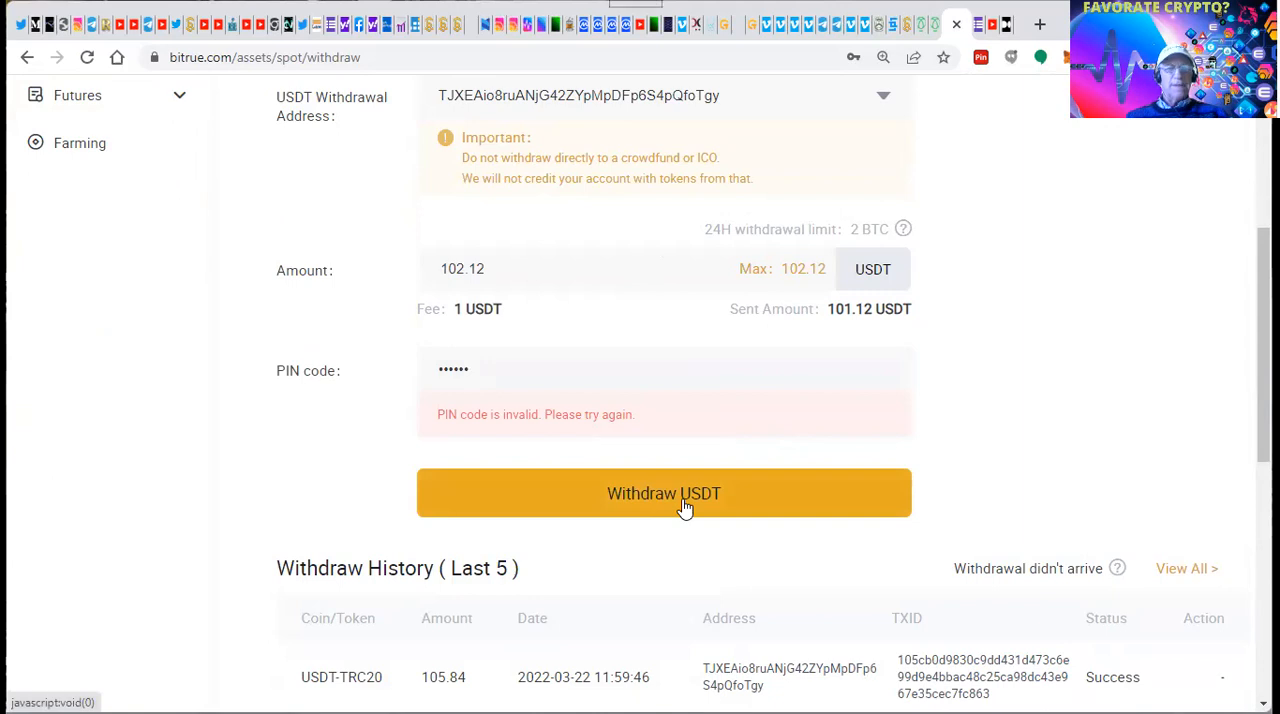
Submit the USDT withdrawal and request the email verification code.
{"action": "left_click", "coordinate": [663, 493]}
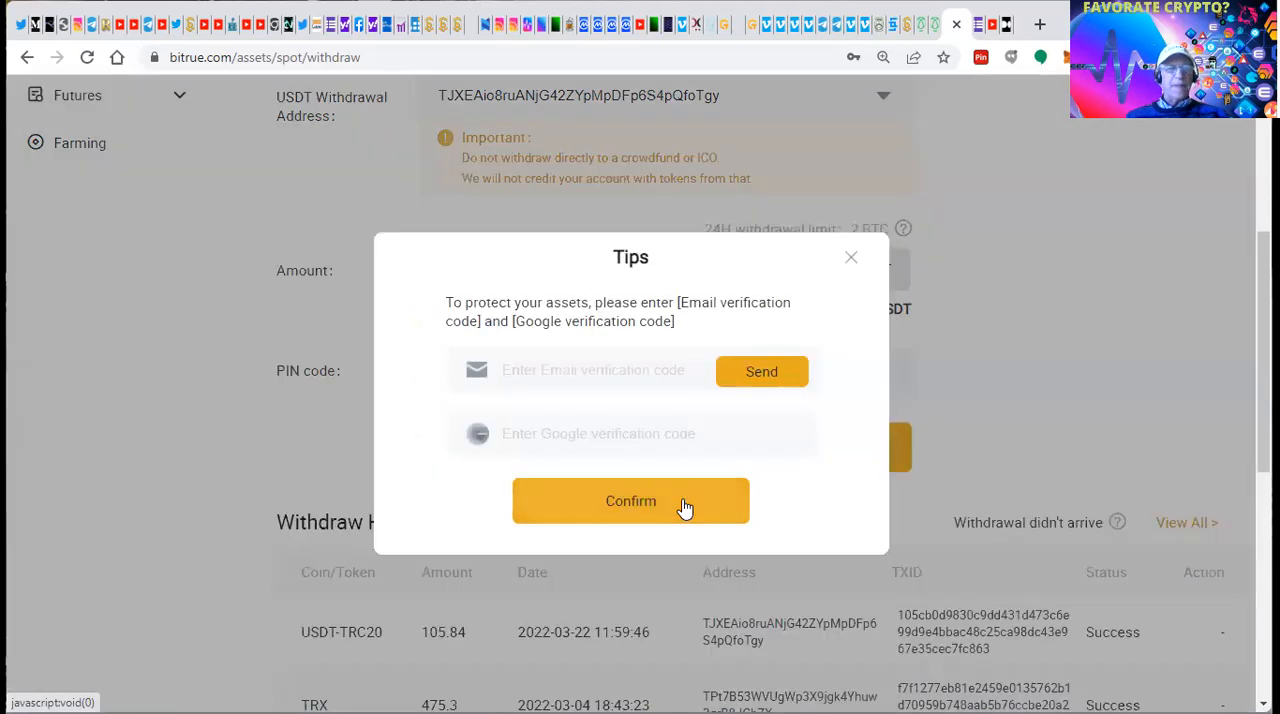
{"action": "left_click", "coordinate": [593, 370]}
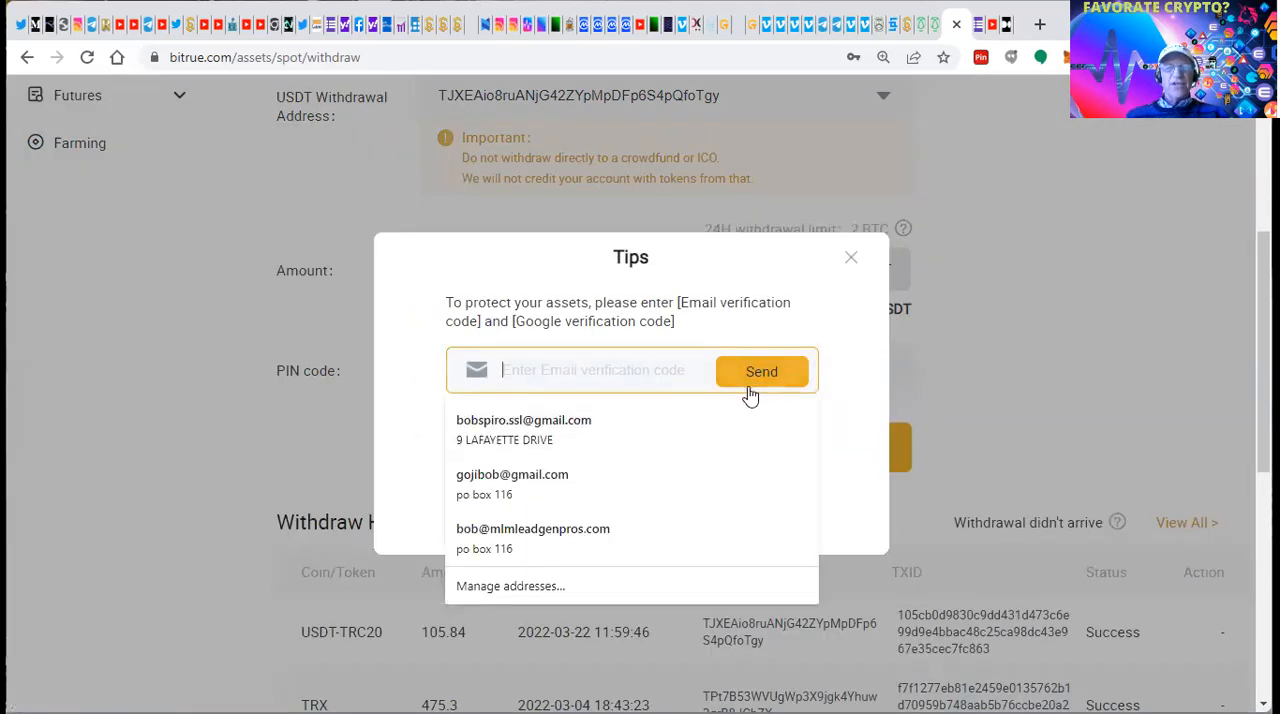
{"action": "left_click", "coordinate": [761, 371]}
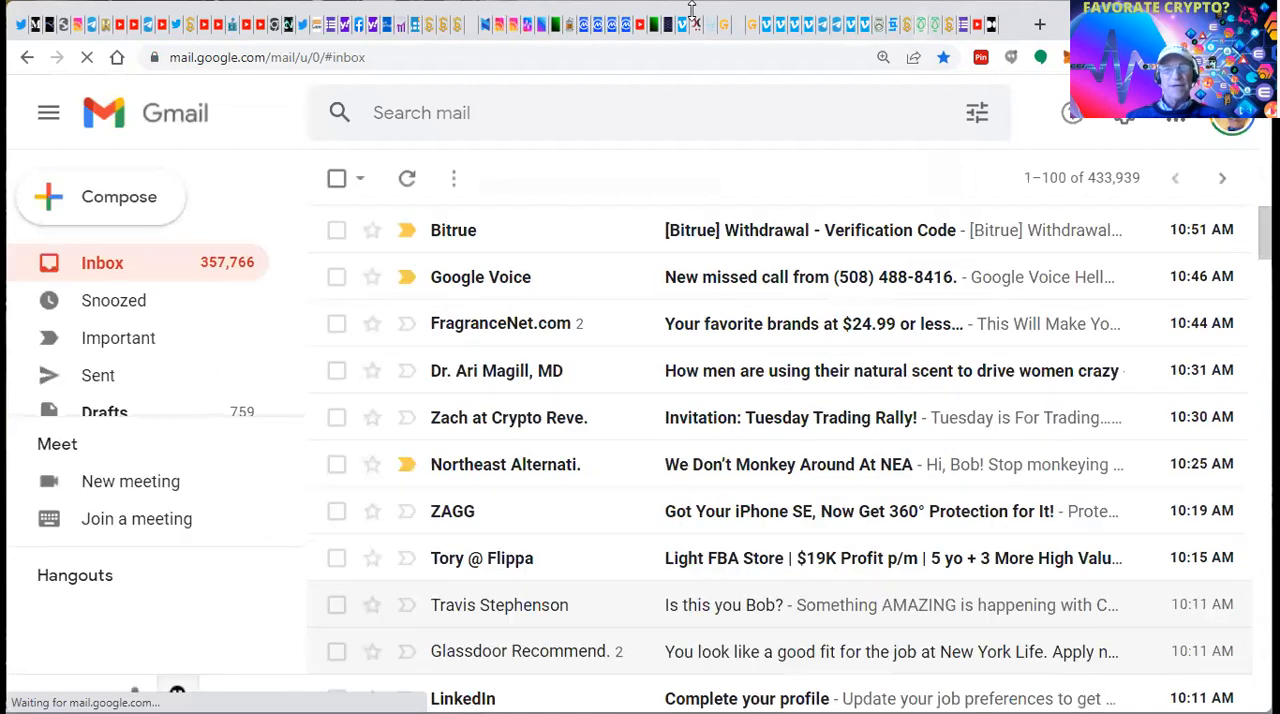
{"action": "mouse_move", "coordinate": [700, 230]}
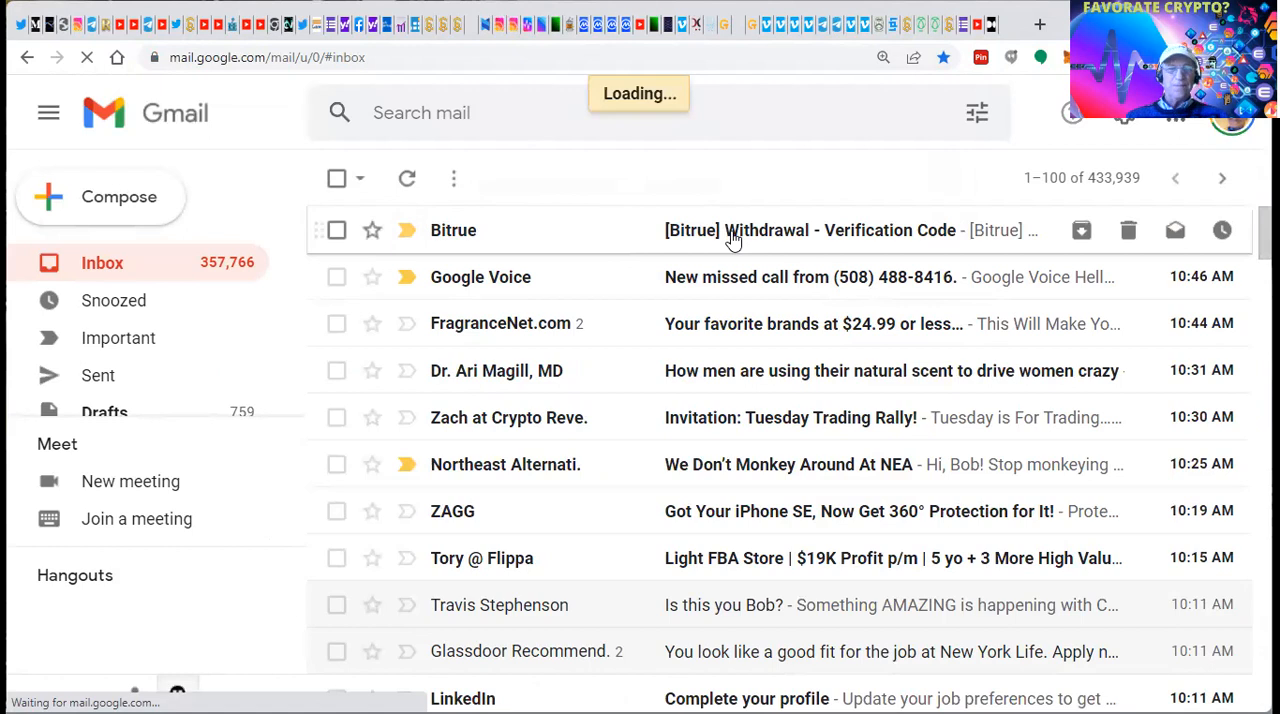
{"action": "left_click", "coordinate": [810, 230]}
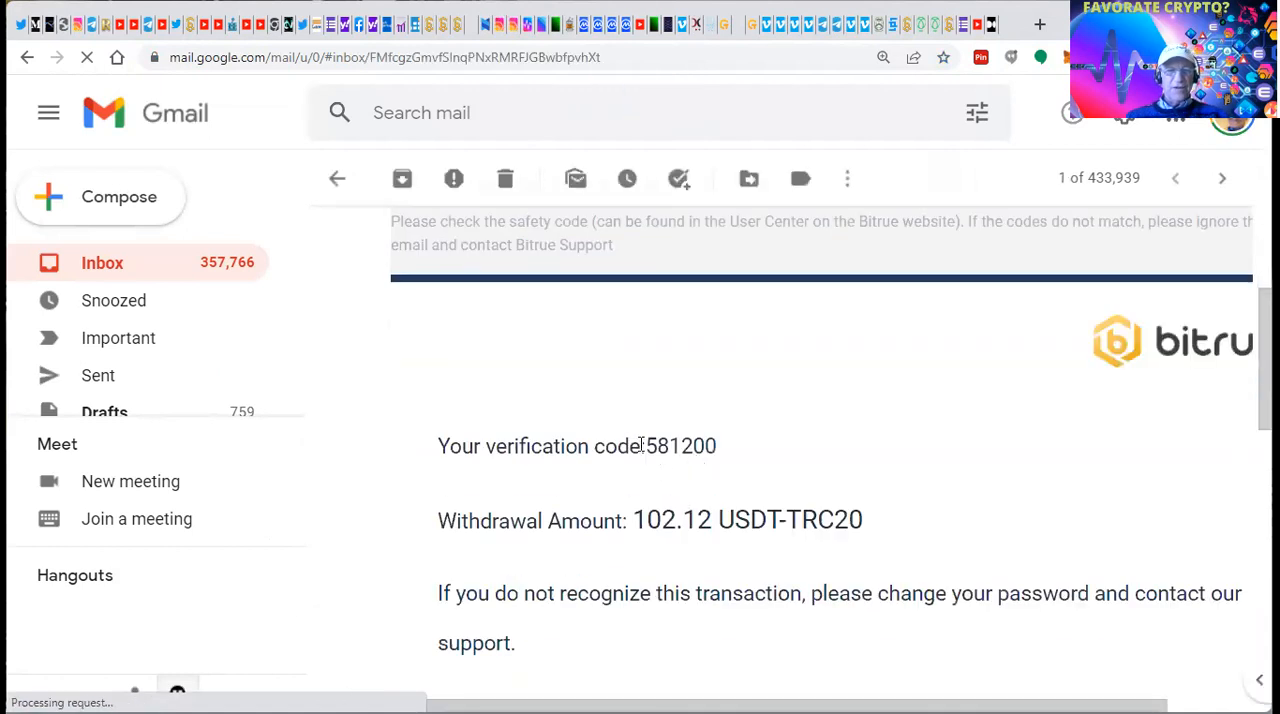
{"action": "double_click", "coordinate": [681, 446]}
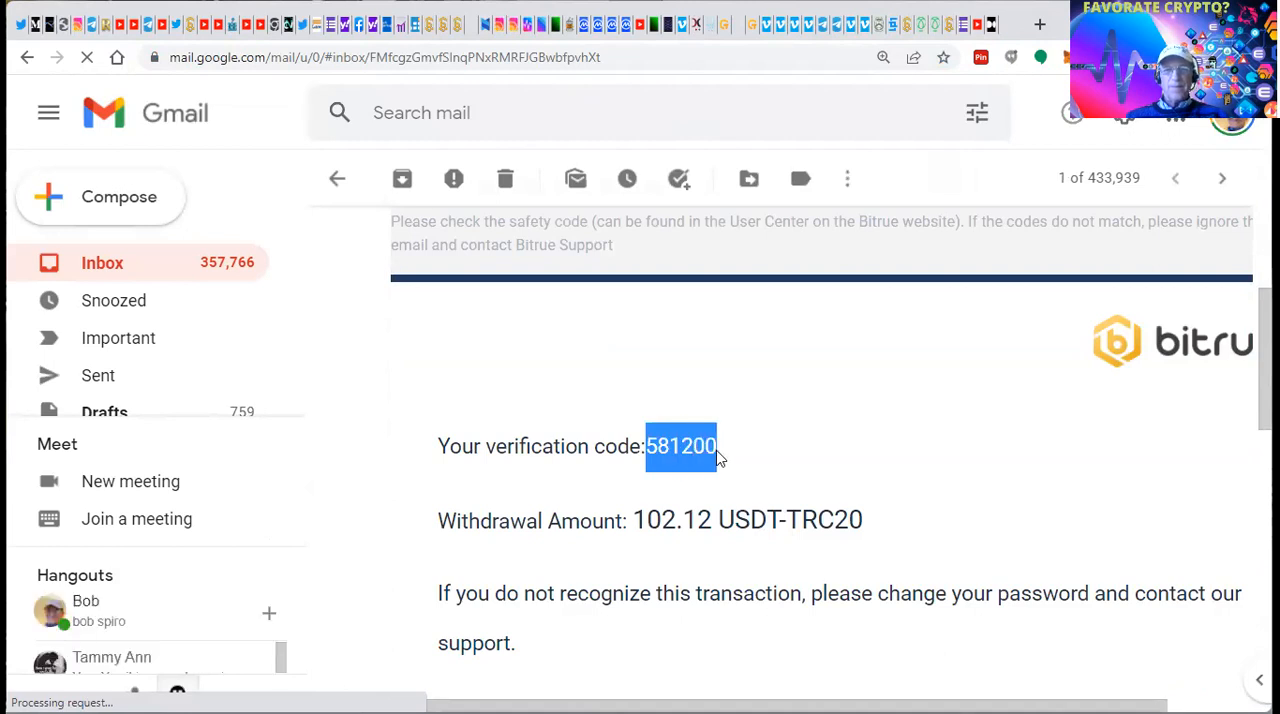
{"action": "mouse_move", "coordinate": [871, 264]}
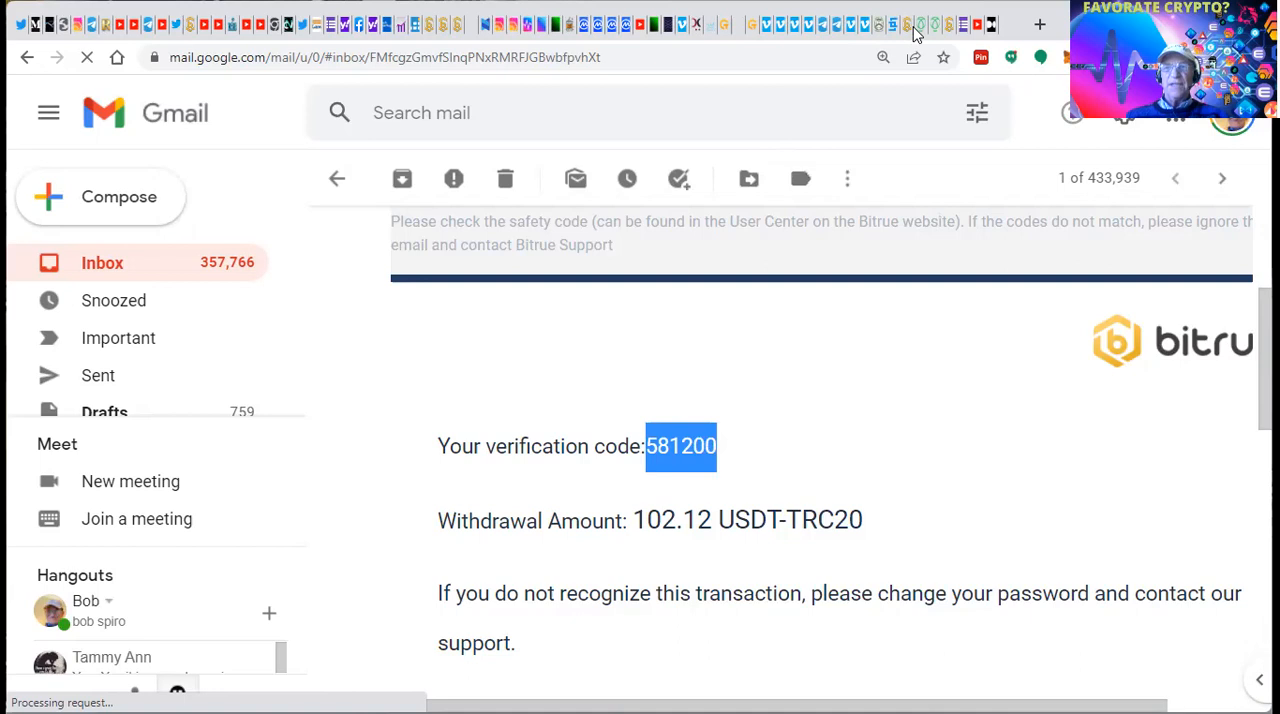
{"action": "mouse_move", "coordinate": [938, 30]}
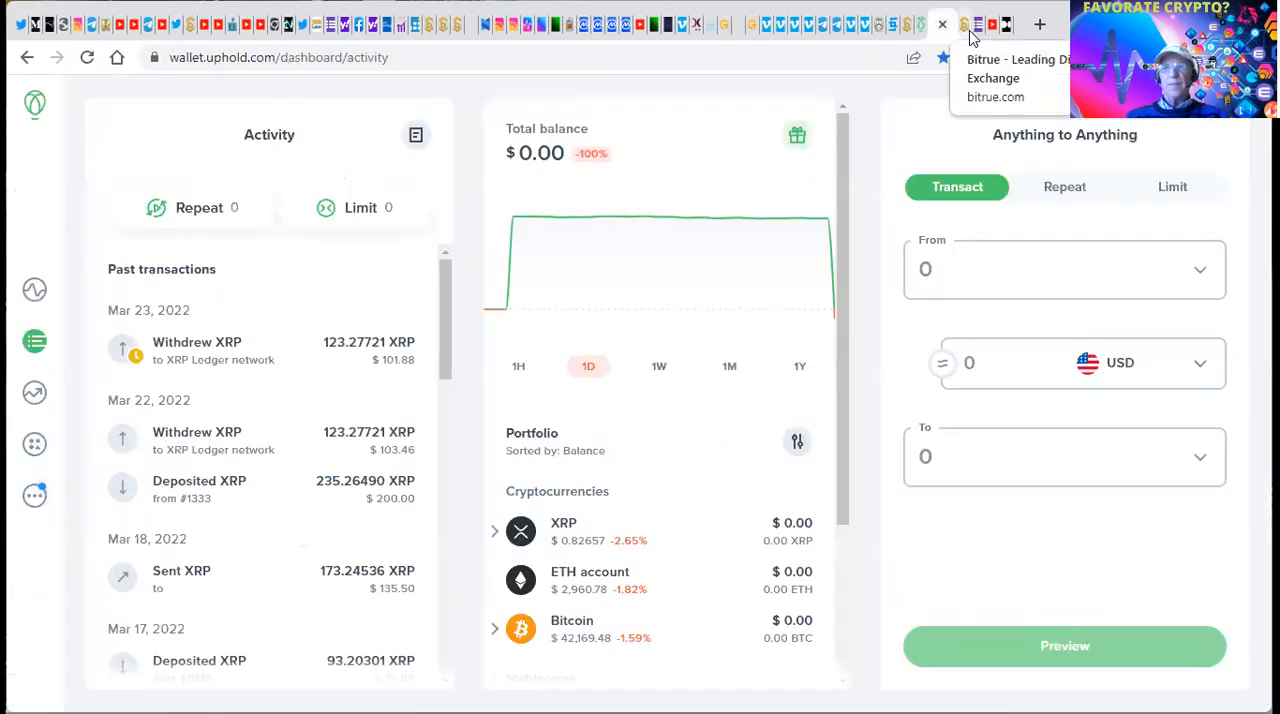
{"action": "left_click", "coordinate": [995, 96]}
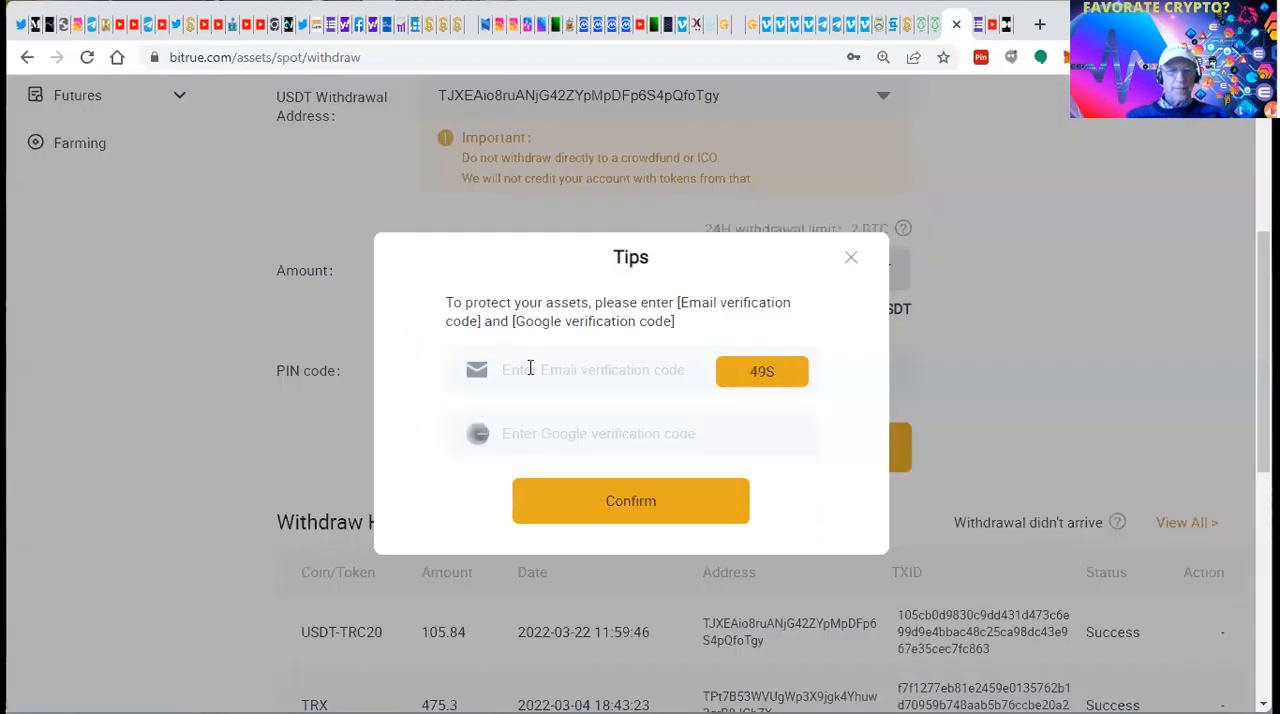
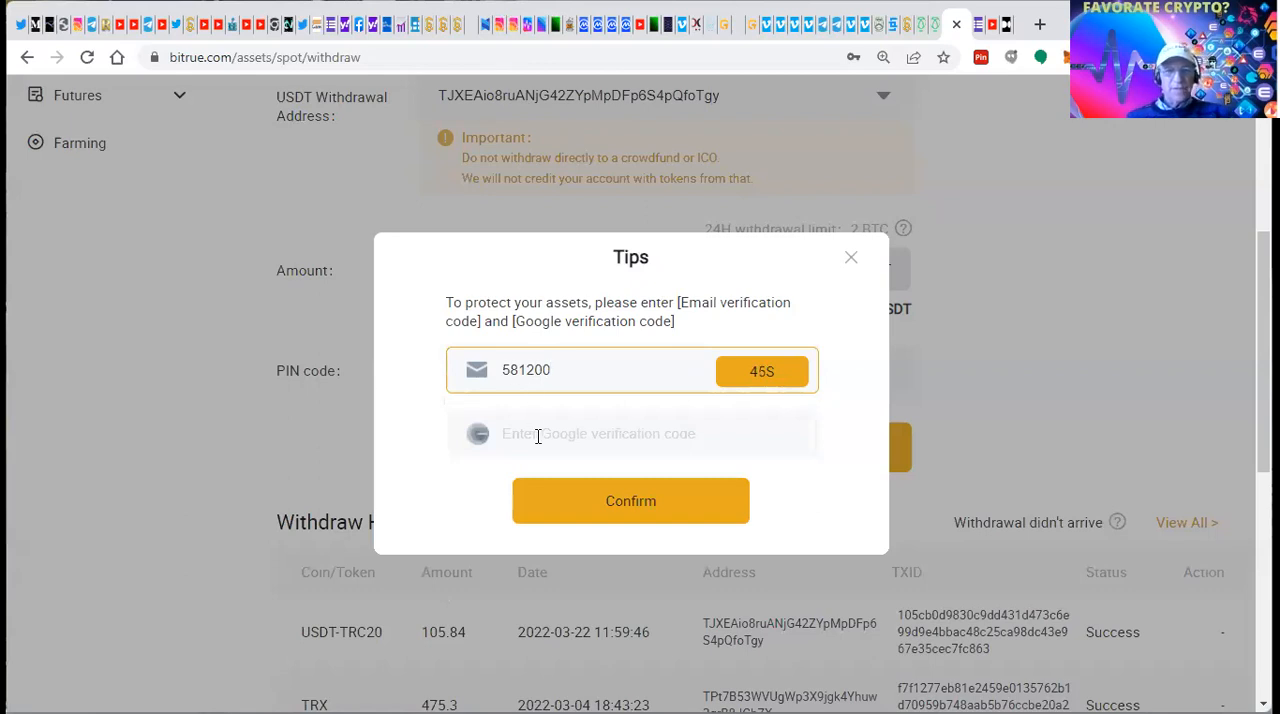
{"action": "left_click", "coordinate": [631, 433]}
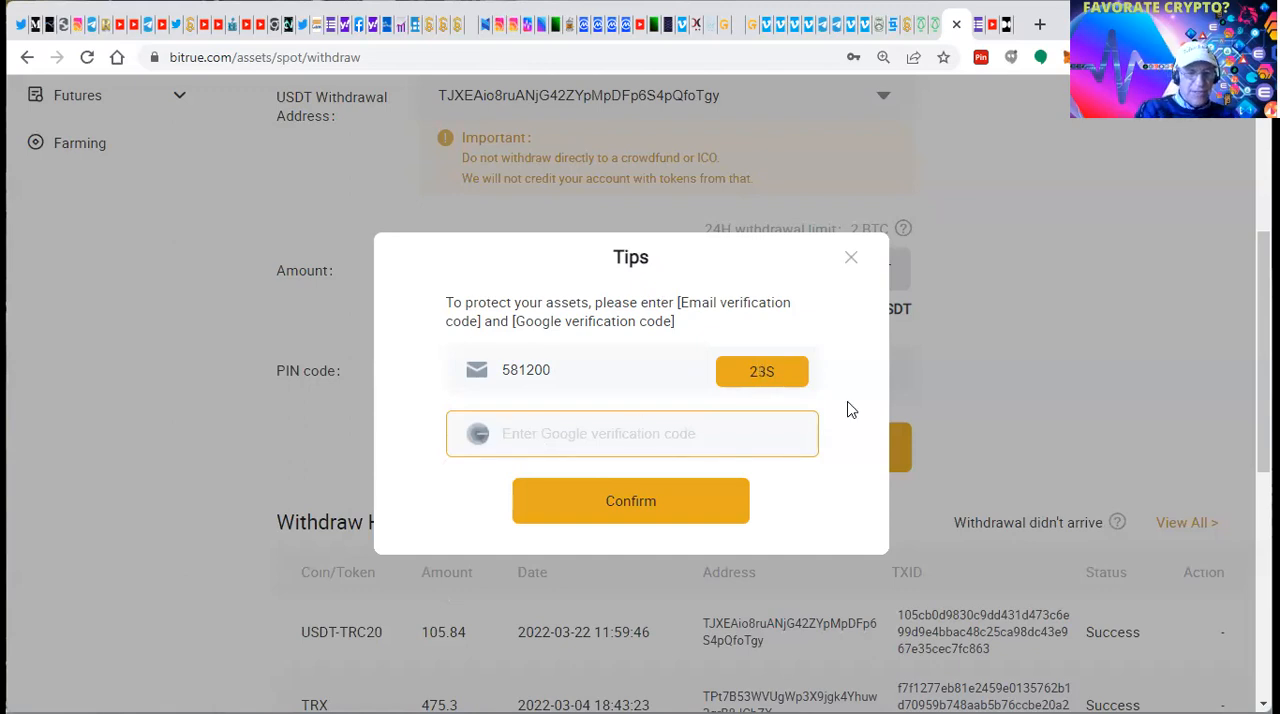
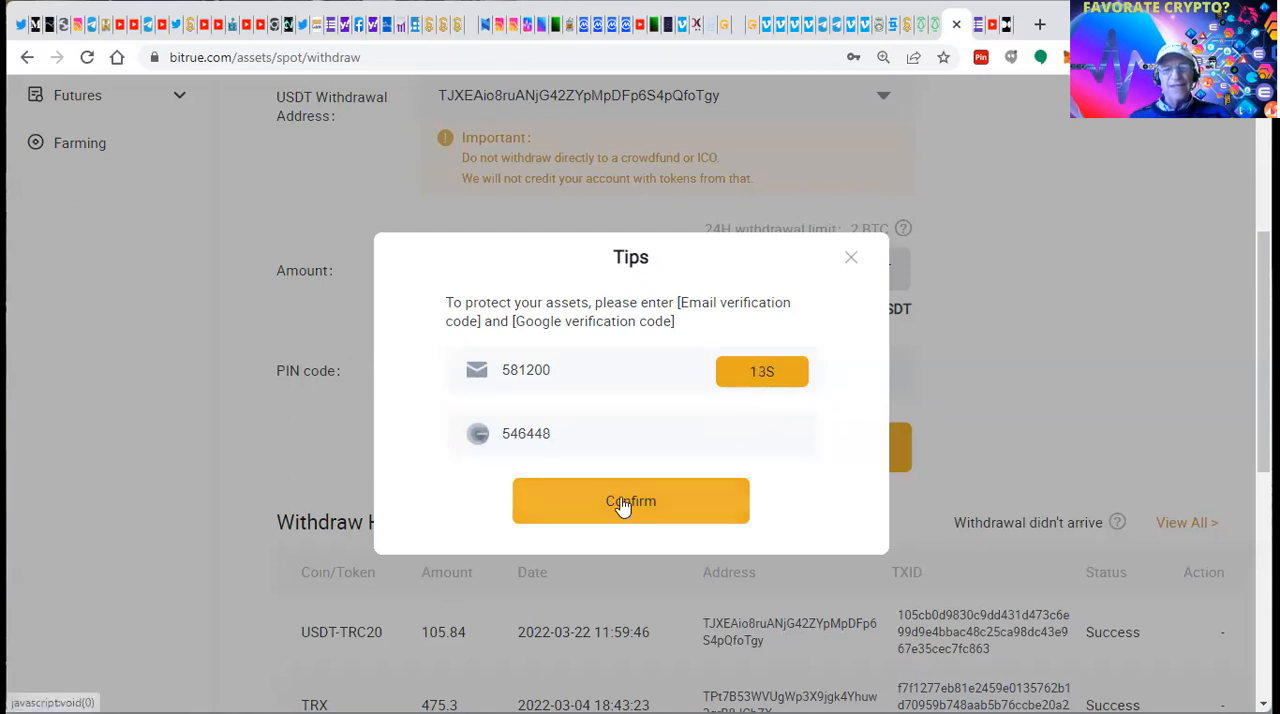
{"action": "left_click", "coordinate": [630, 501]}
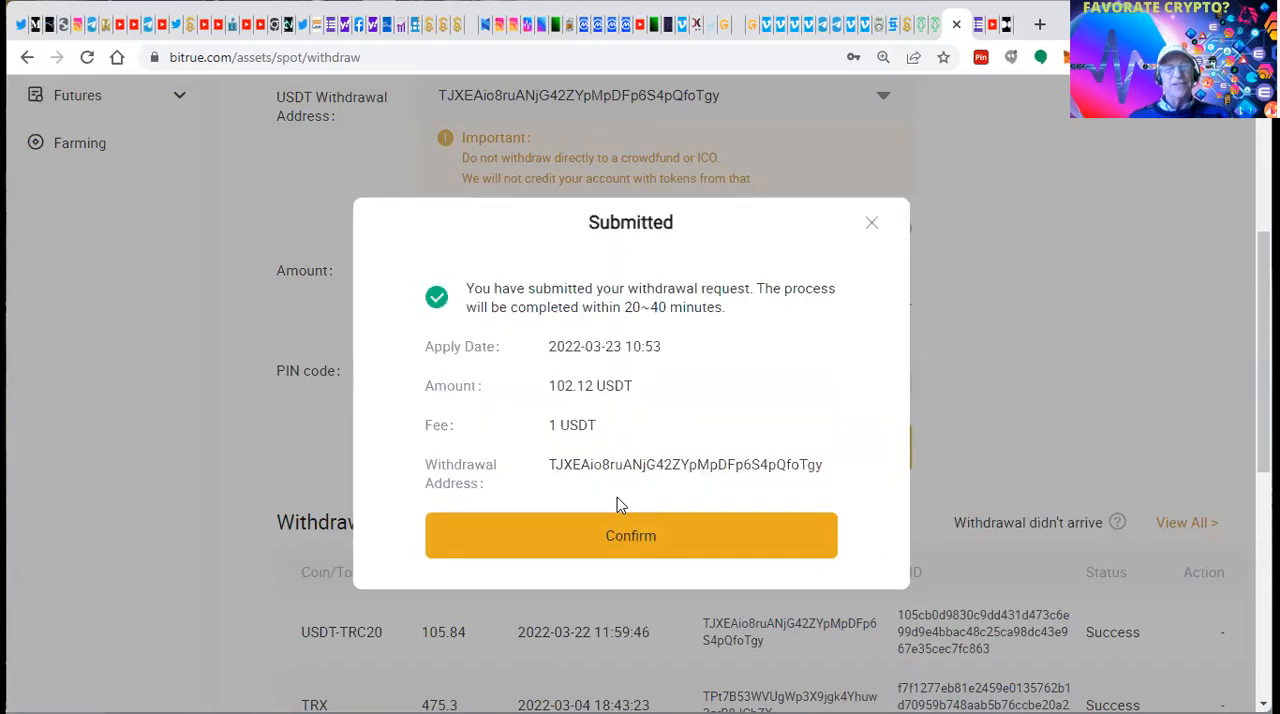
{"action": "mouse_move", "coordinate": [630, 535]}
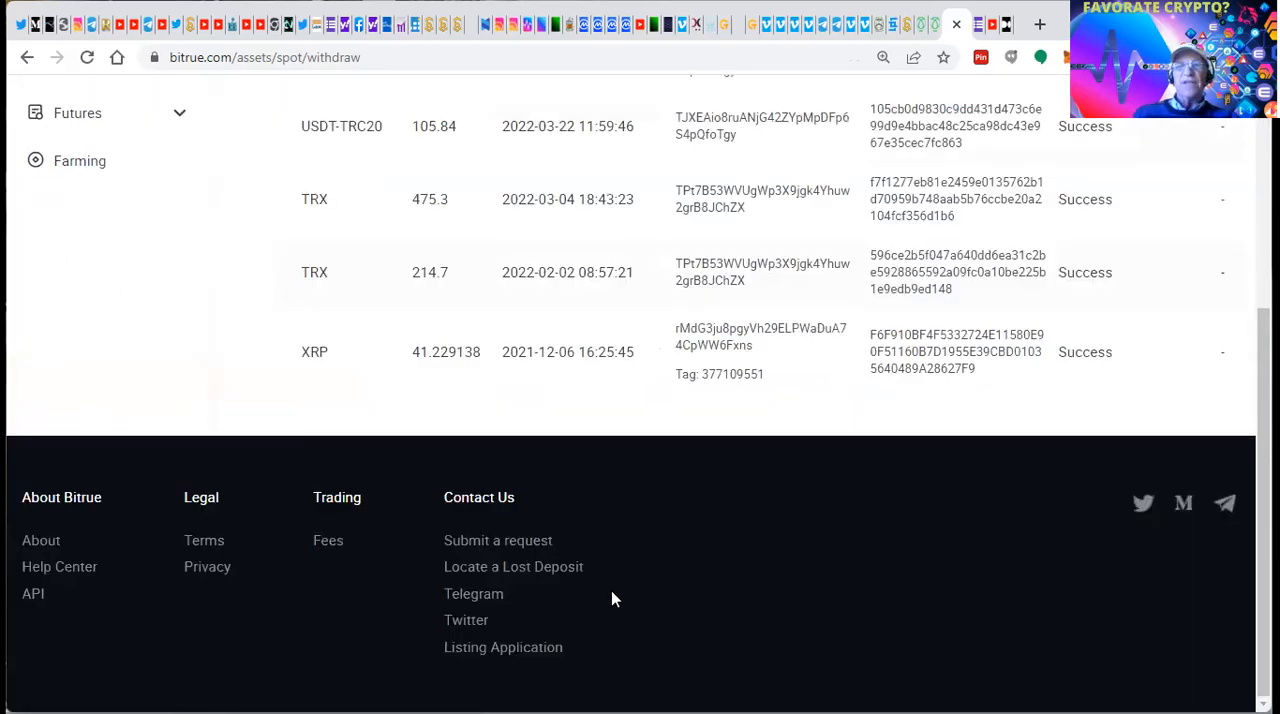
{"action": "scroll", "scroll_direction": "up", "scroll_amount": 3}
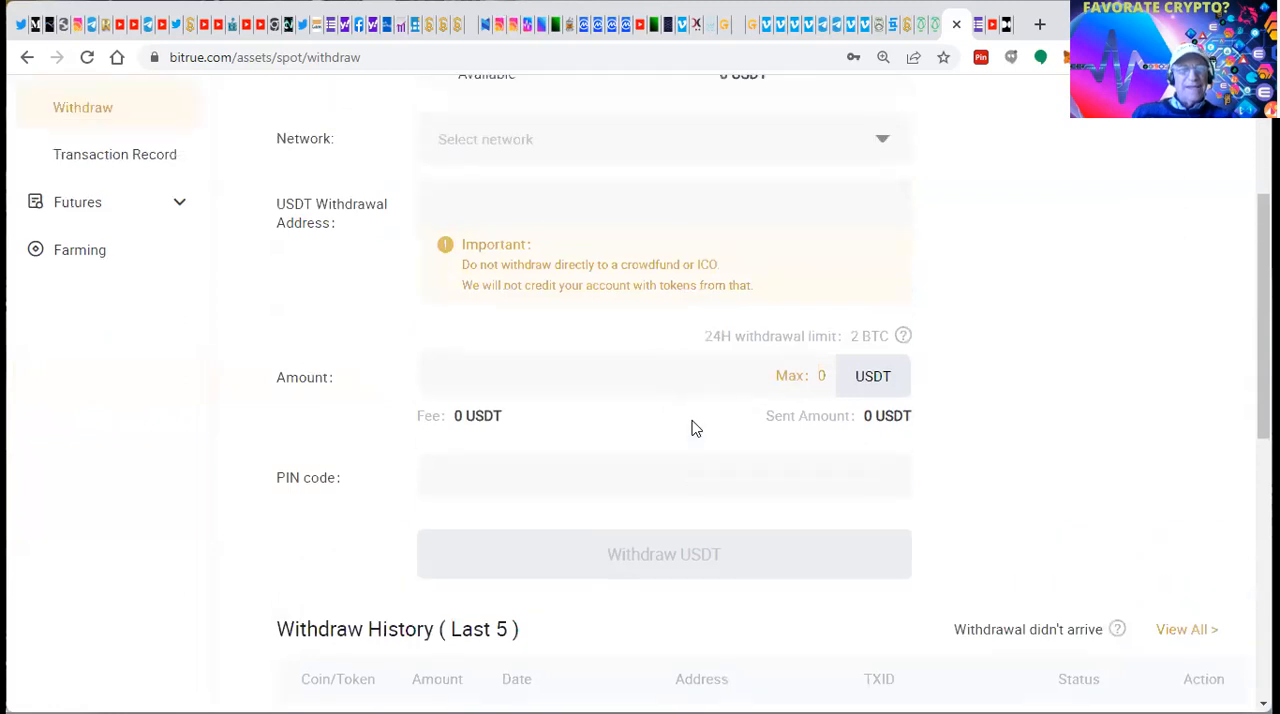
{"action": "scroll", "scroll_direction": "up", "scroll_amount": 3}
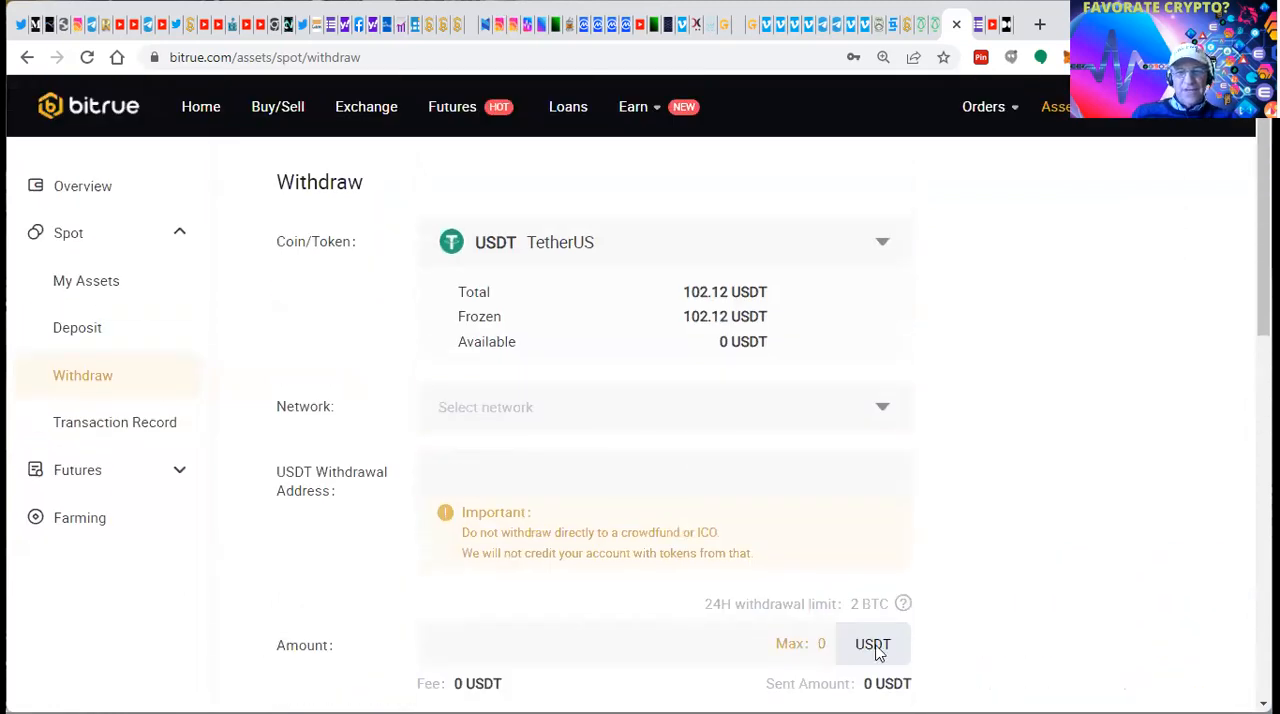
{"action": "mouse_move", "coordinate": [880, 15]}
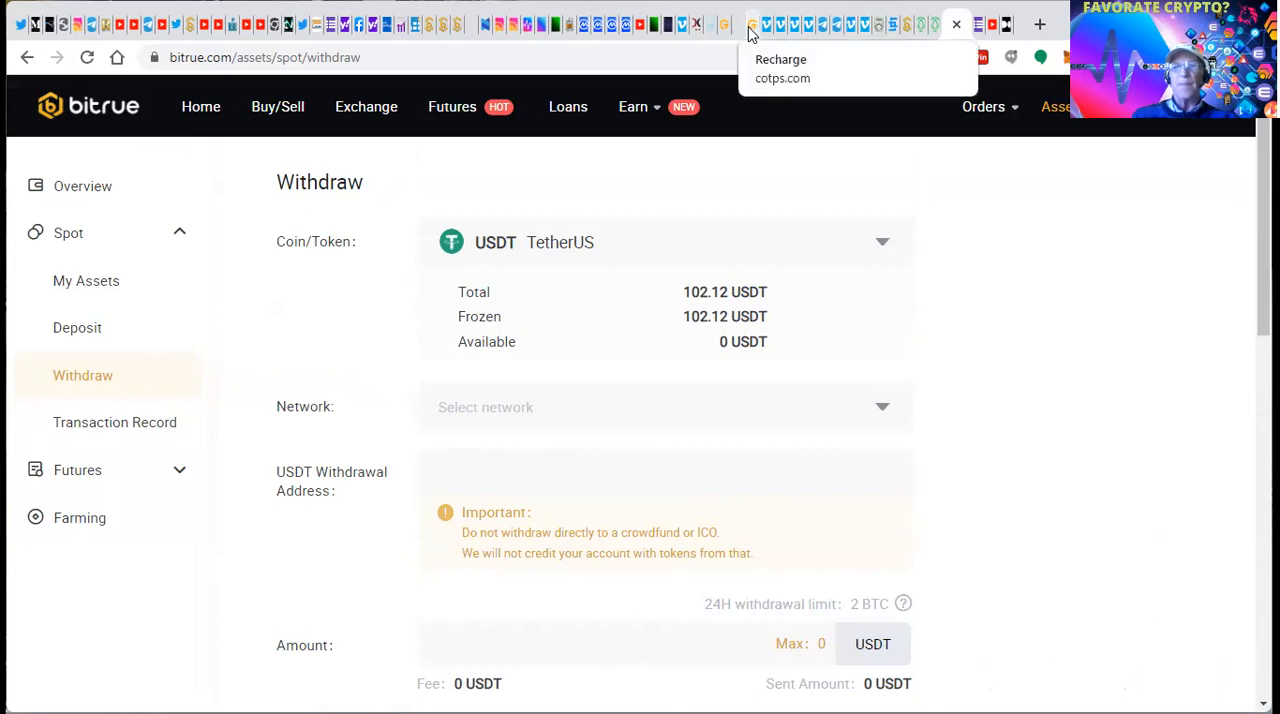
Switch to COTPS and reload the Mine page, which still shows 96.073 total assets.
{"action": "left_click", "coordinate": [781, 59]}
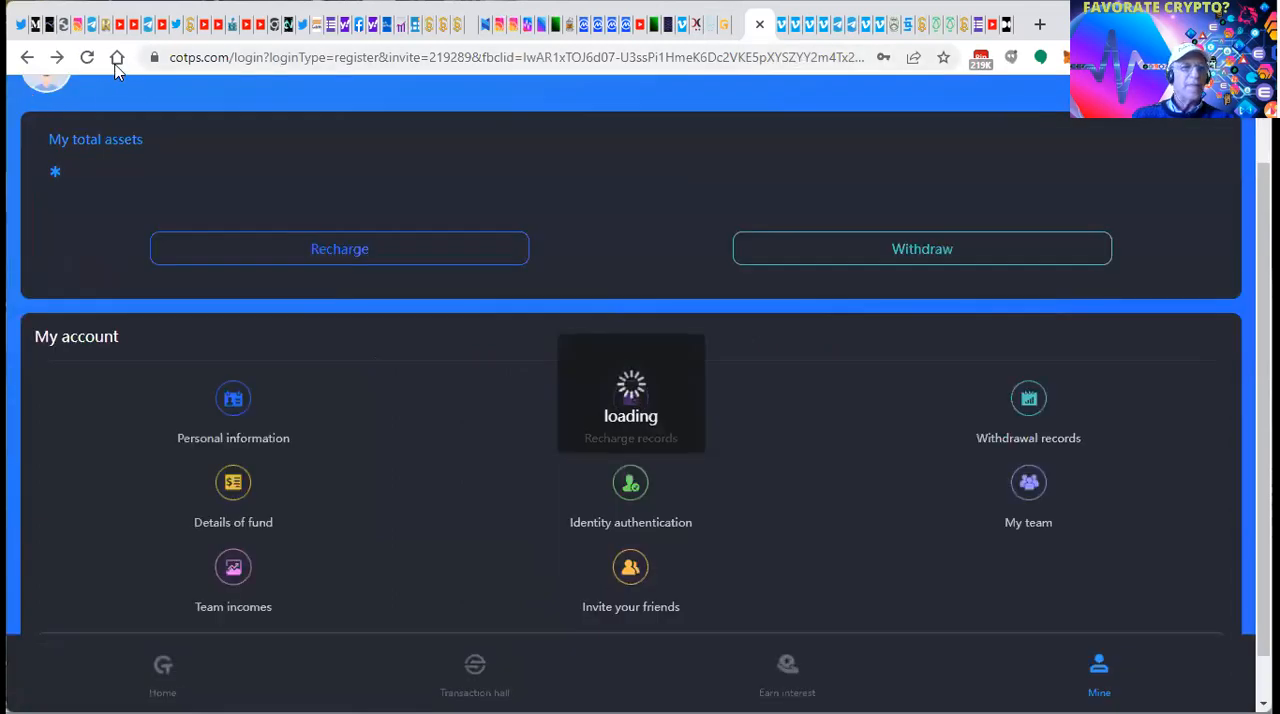
{"action": "left_click", "coordinate": [87, 57]}
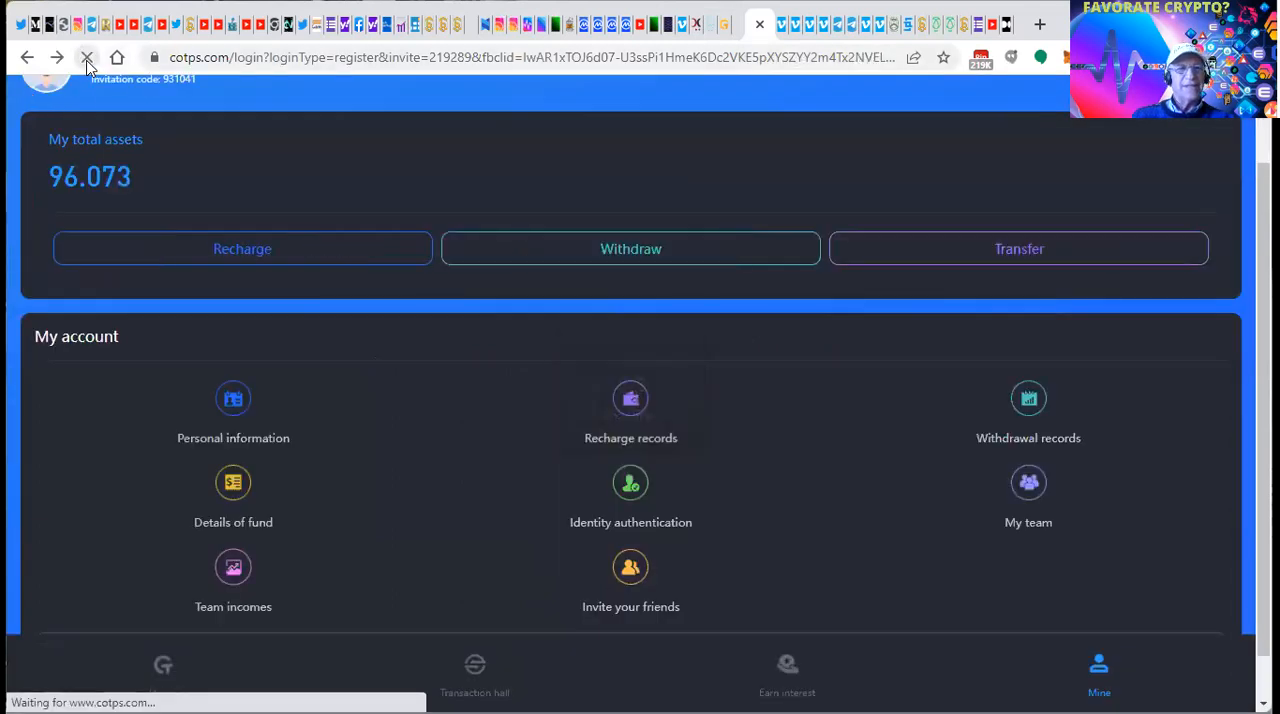
{"action": "mouse_move", "coordinate": [87, 57]}
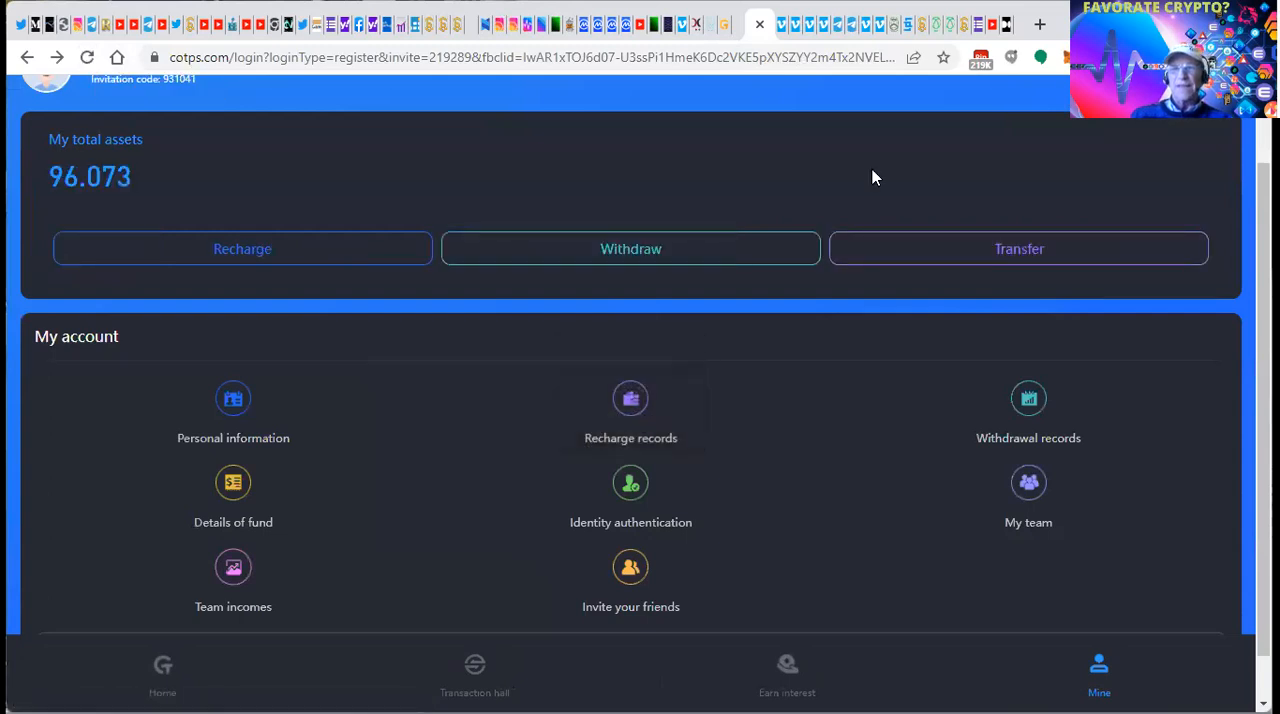
{"action": "mouse_move", "coordinate": [948, 180]}
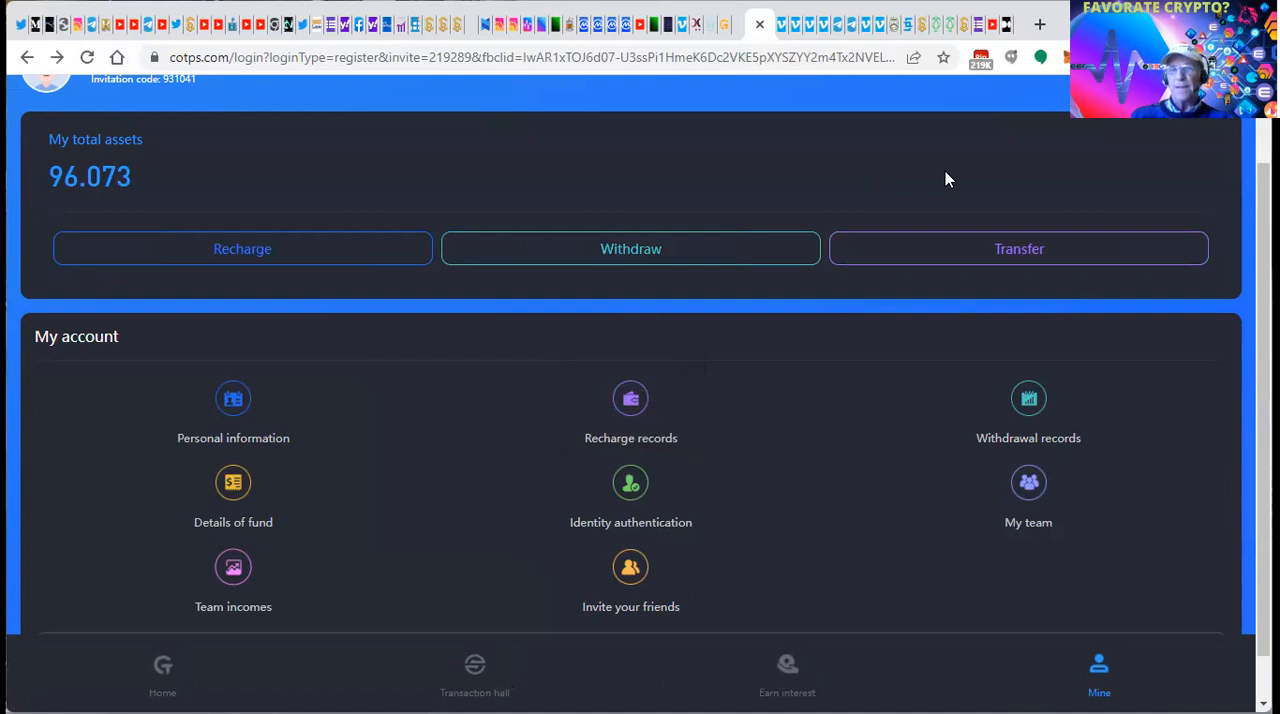
{"action": "mouse_move", "coordinate": [895, 467]}
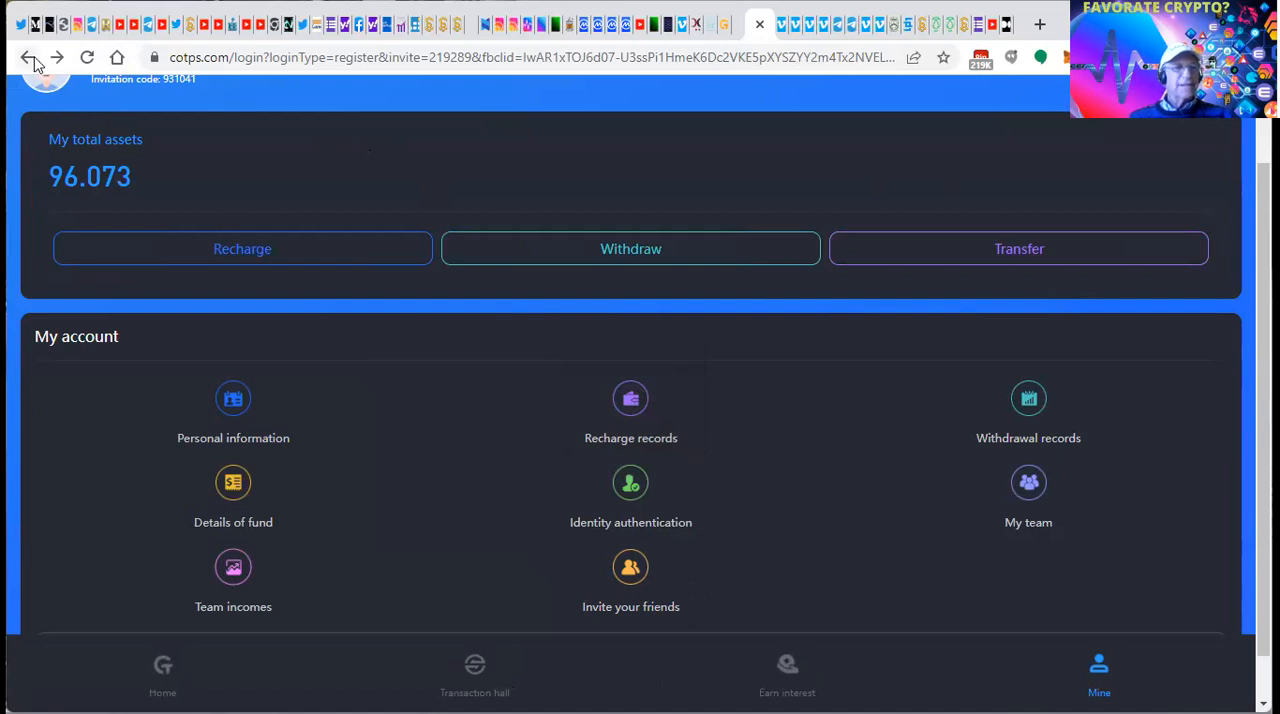
{"action": "left_click", "coordinate": [87, 57]}
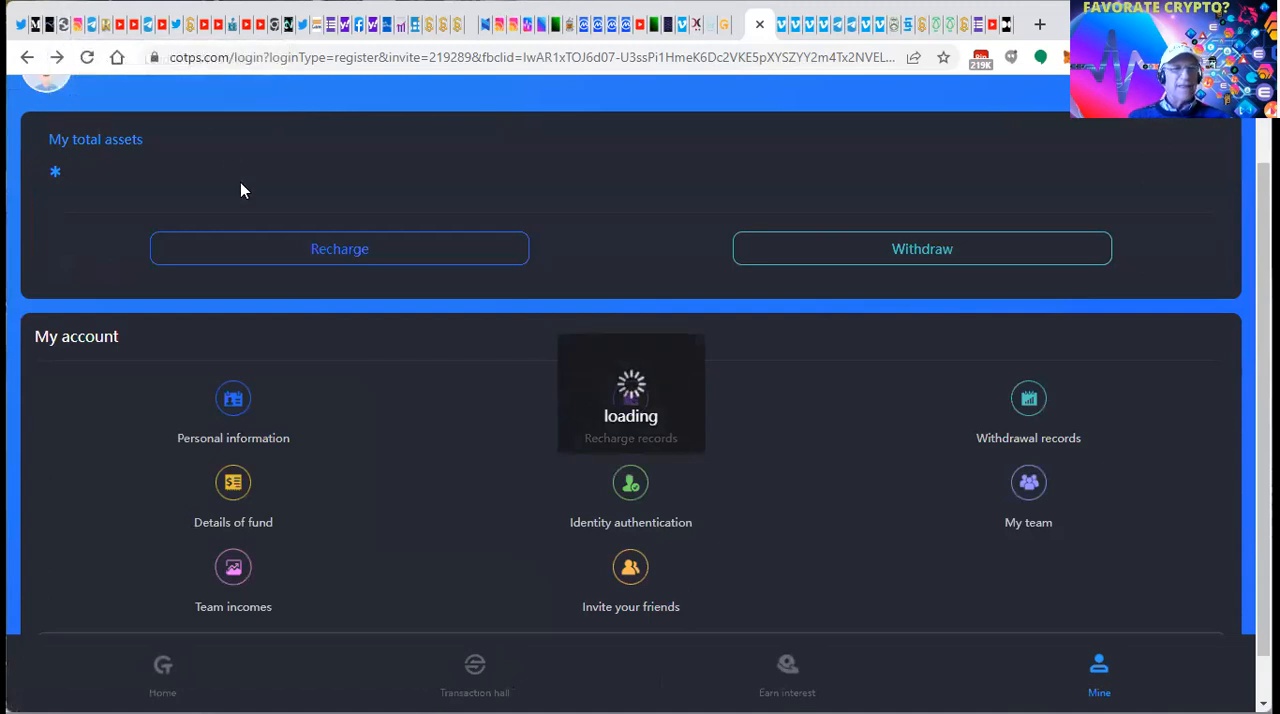
{"action": "mouse_move", "coordinate": [247, 181]}
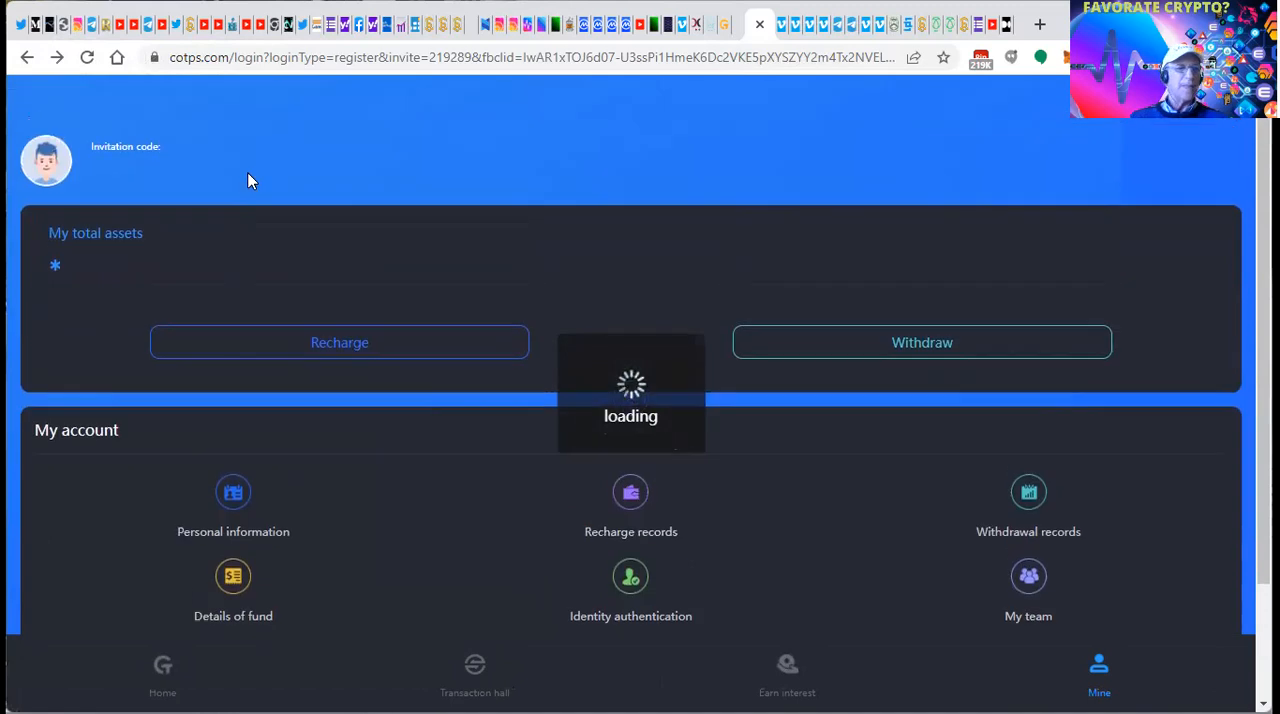
{"action": "scroll", "scroll_direction": "down", "scroll_amount": 3}
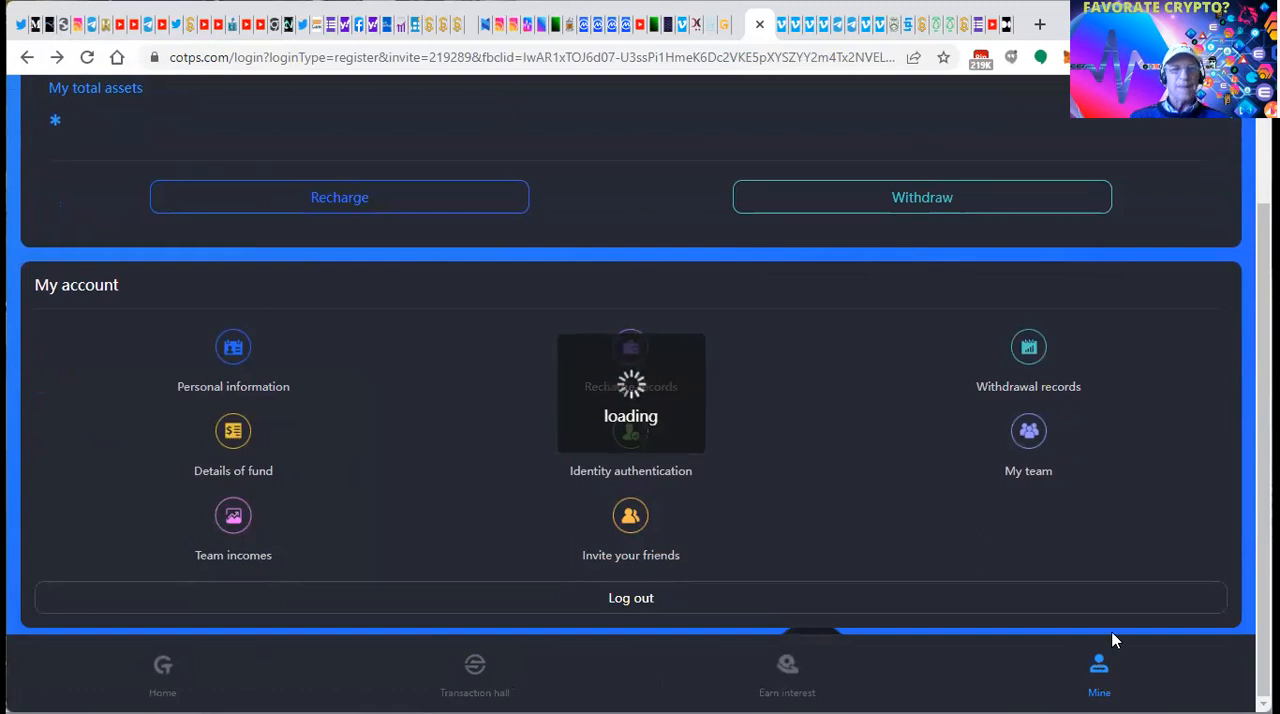
{"action": "mouse_move", "coordinate": [1123, 640]}
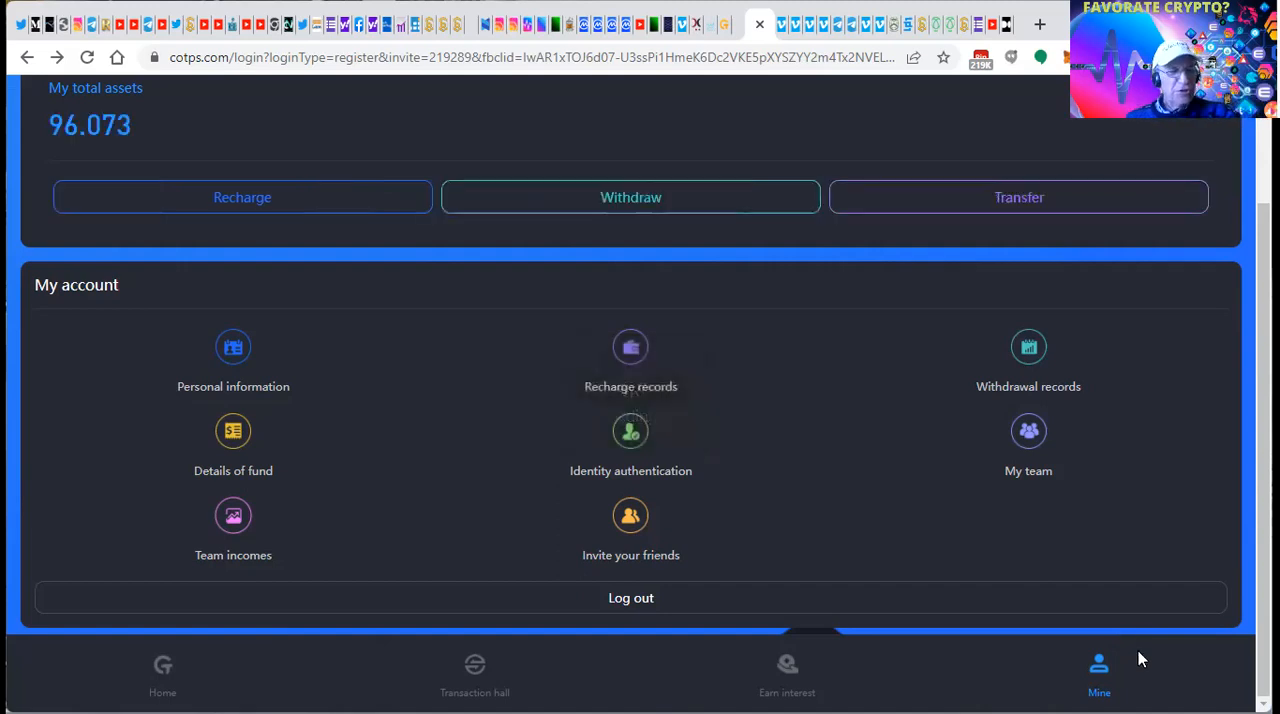
{"action": "mouse_move", "coordinate": [453, 420]}
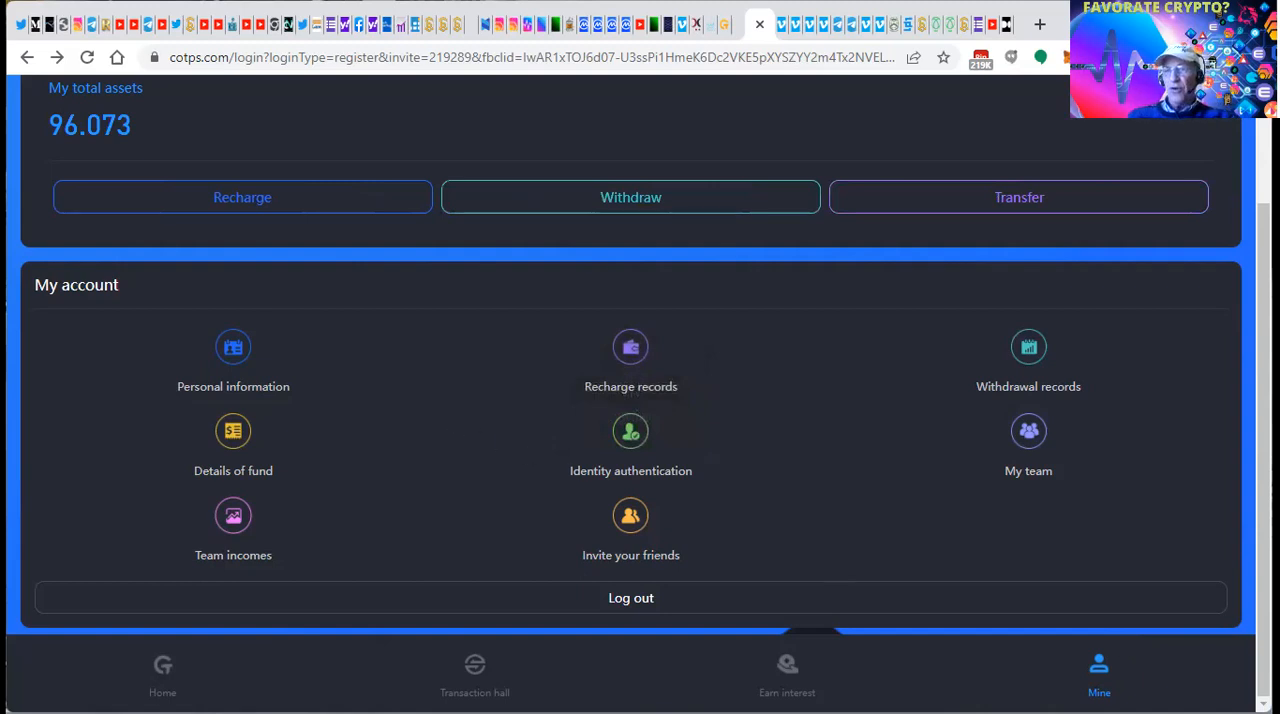
{"action": "mouse_move", "coordinate": [1253, 283]}
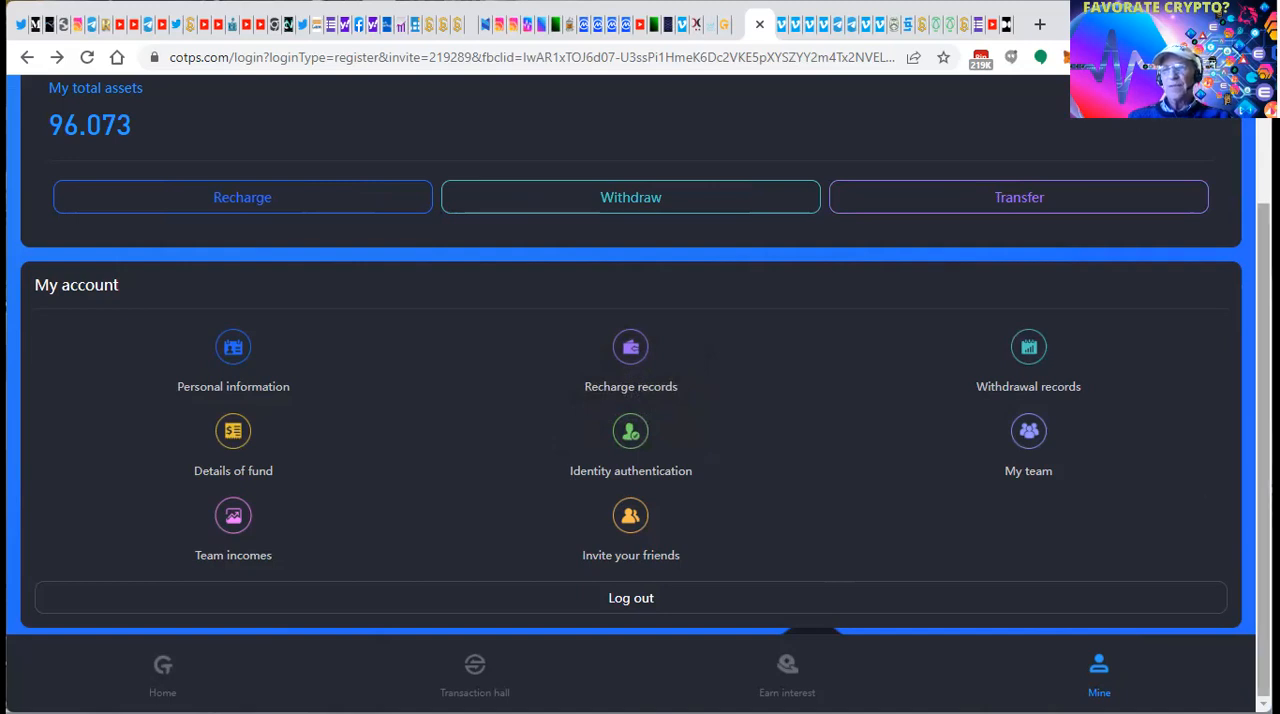
{"action": "scroll", "scroll_direction": "up", "scroll_amount": 3}
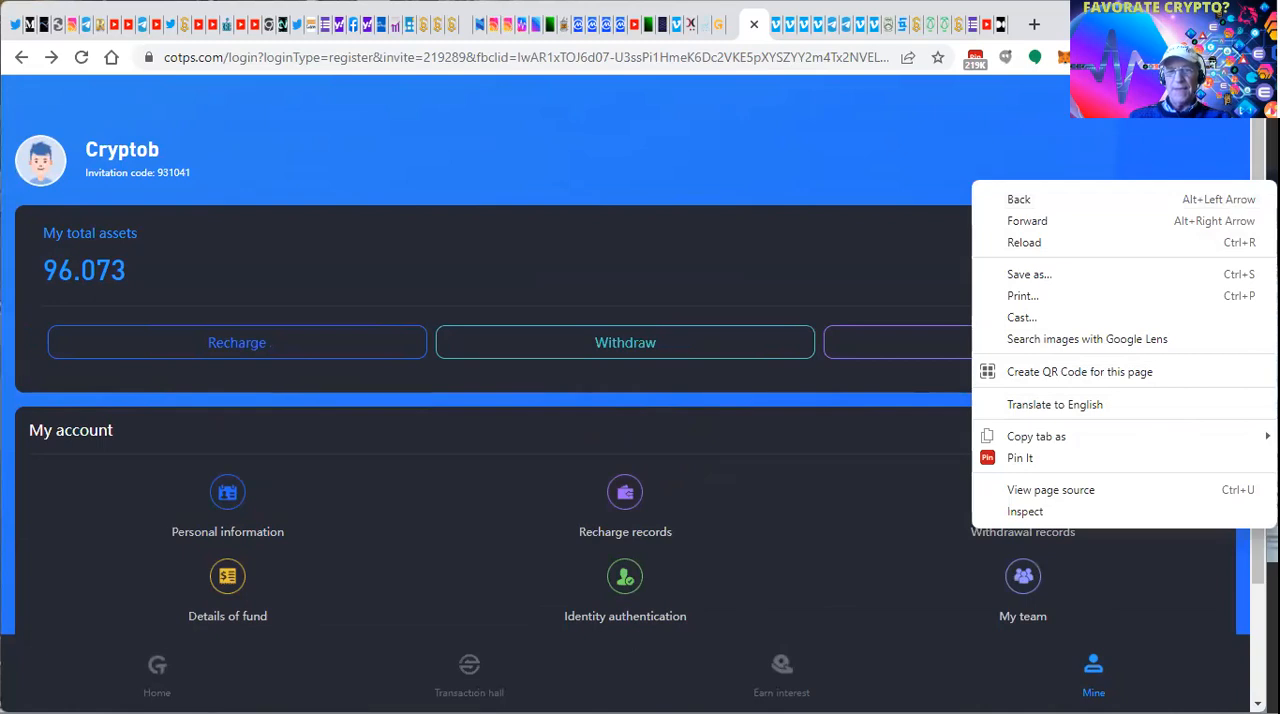
{"action": "mouse_move", "coordinate": [763, 476]}
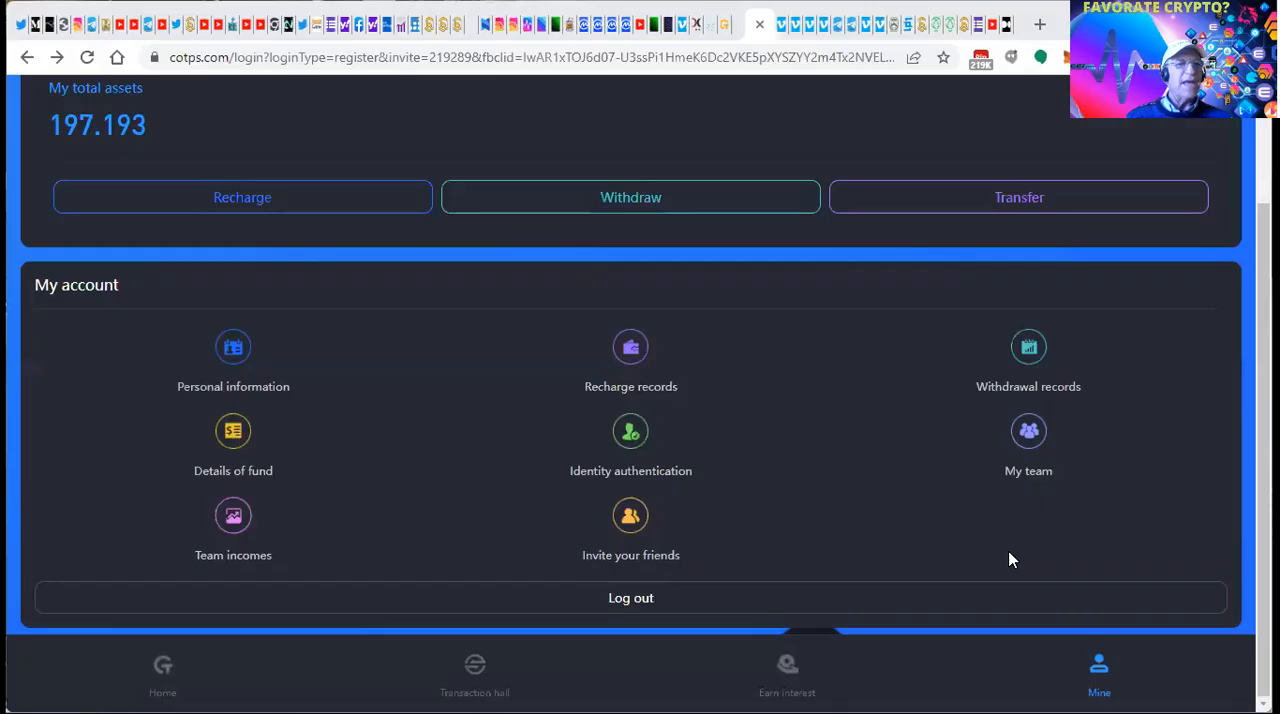
{"action": "mouse_move", "coordinate": [847, 514]}
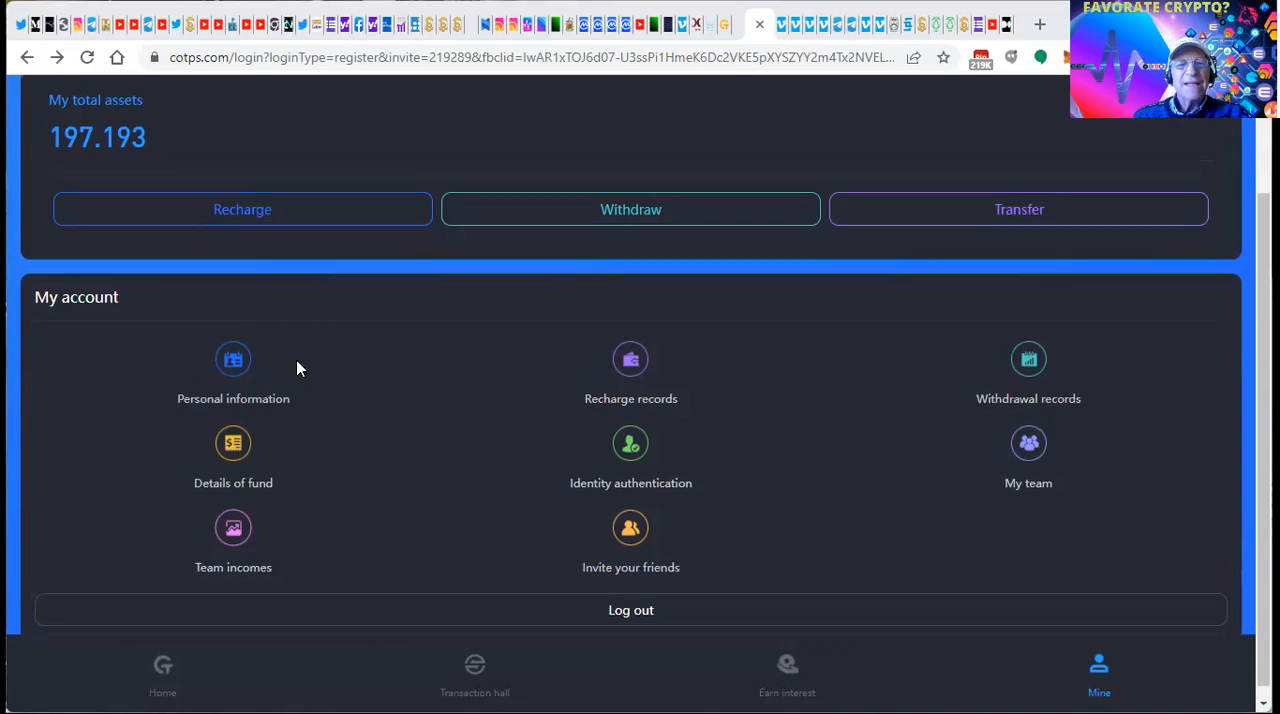
Scroll the reloaded Mine page to confirm total assets now read 197.193.
{"action": "scroll", "scroll_direction": "up", "scroll_amount": 3}
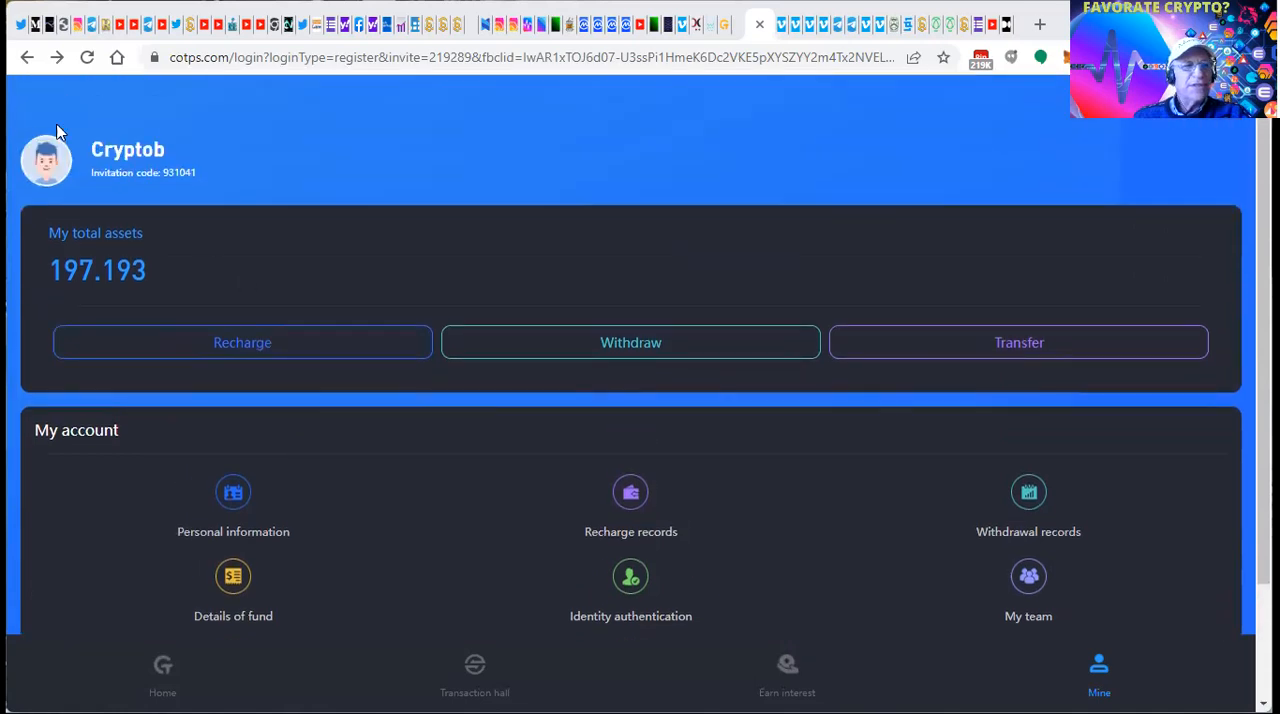
{"action": "scroll", "scroll_direction": "down", "scroll_amount": 3}
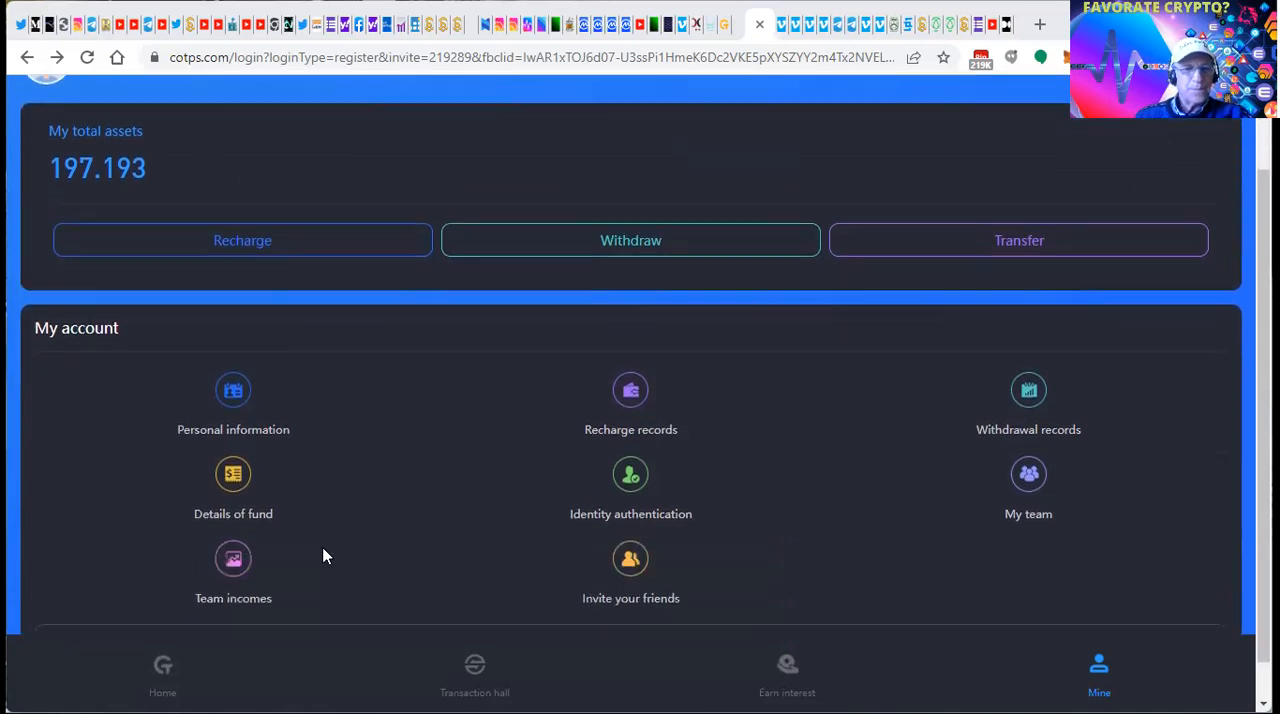
{"action": "scroll", "scroll_direction": "down", "scroll_amount": 3}
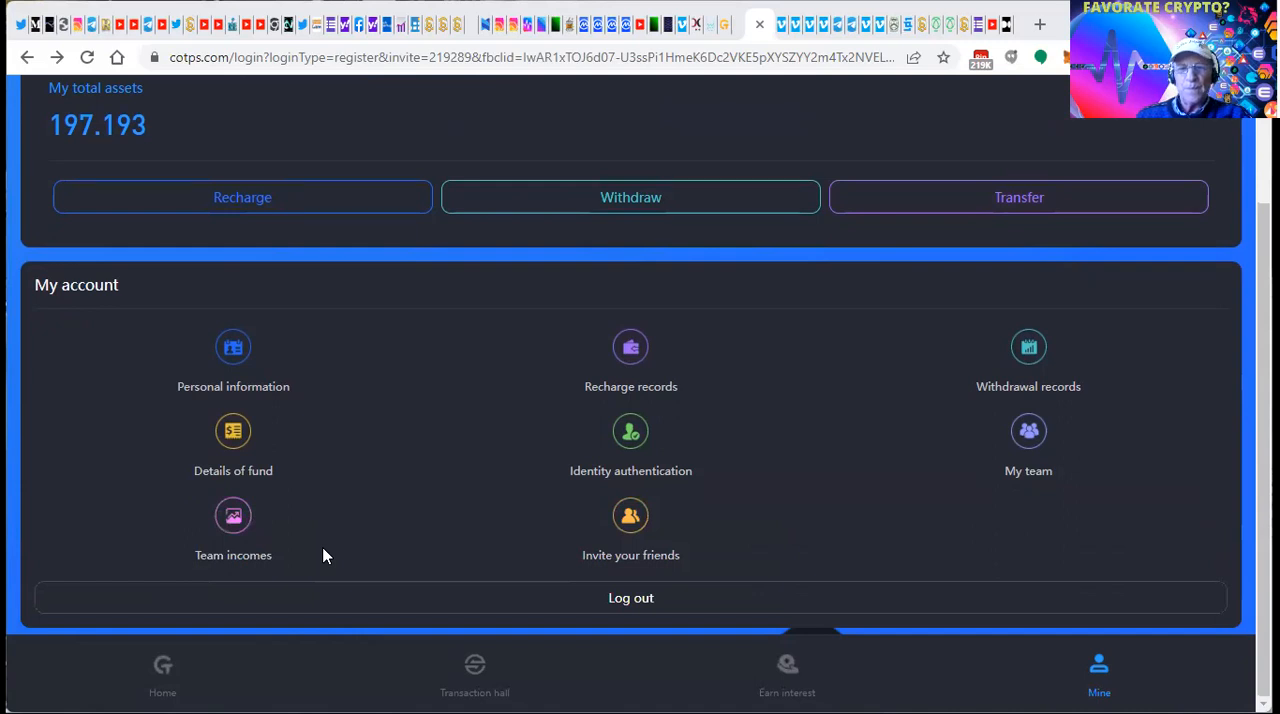
{"action": "mouse_move", "coordinate": [1147, 667]}
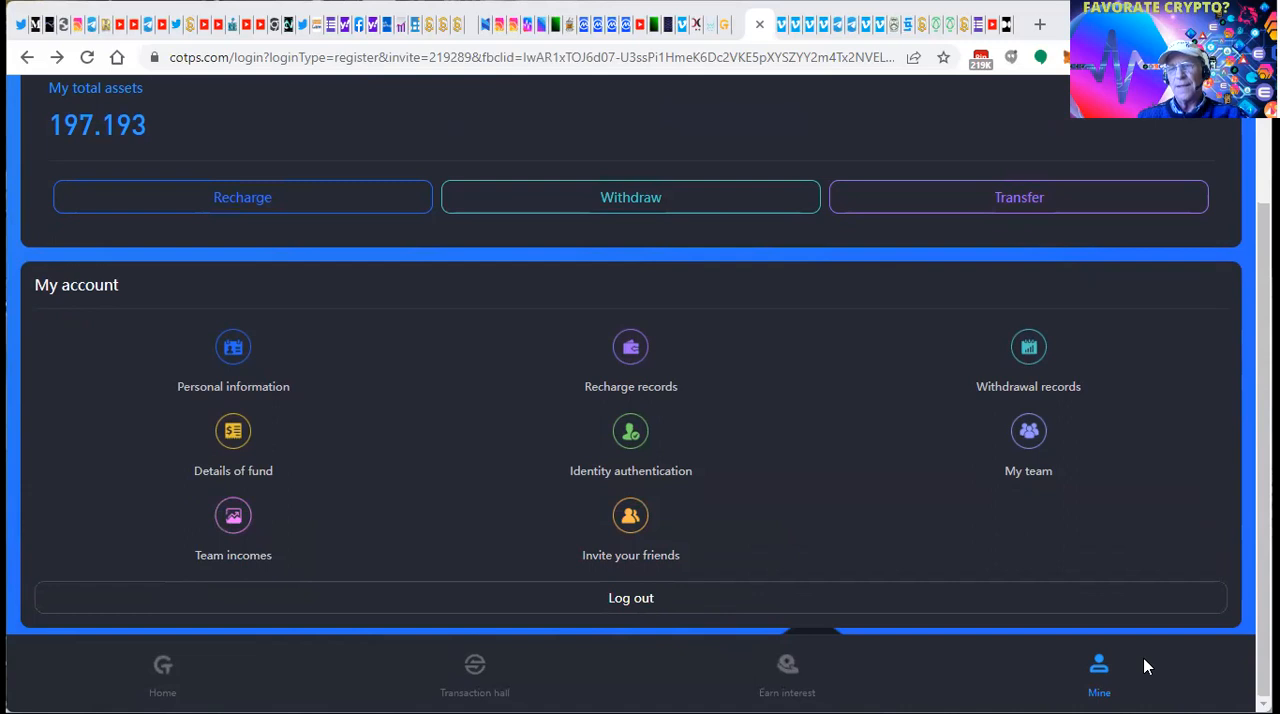
{"action": "mouse_move", "coordinate": [600, 640]}
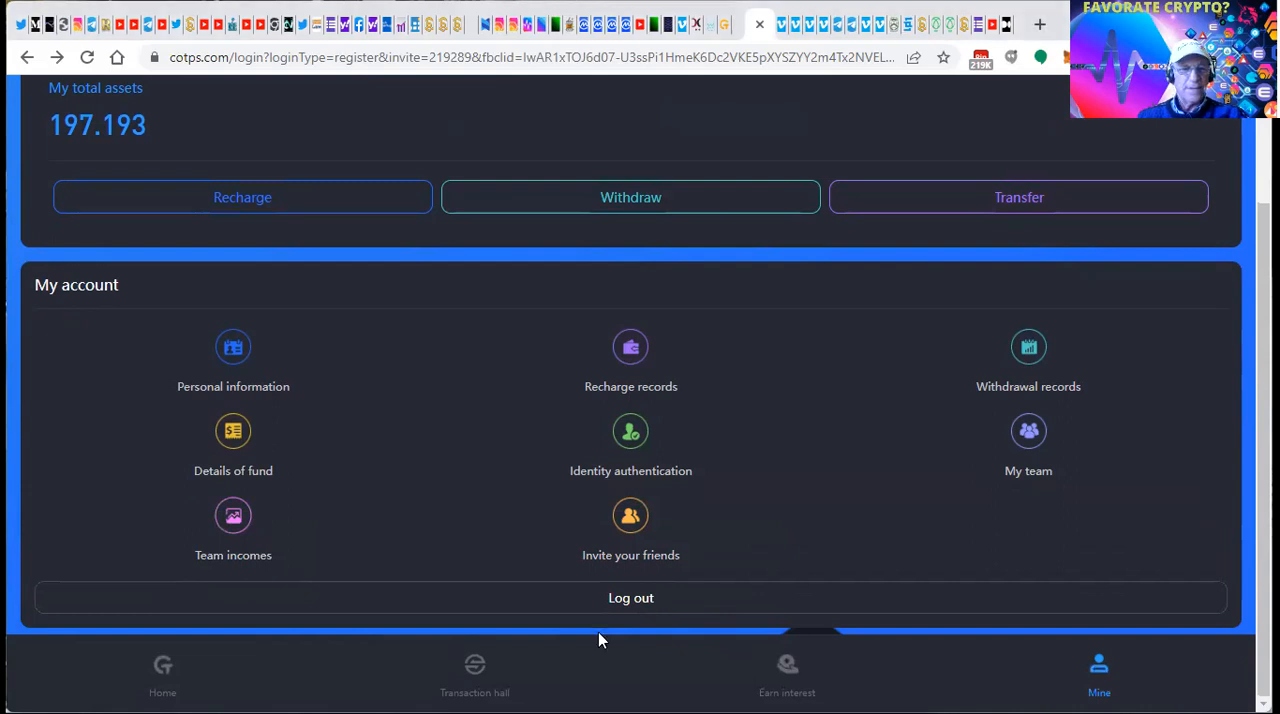
Go to the COTPS Home page and scroll through the Transaction data list.
{"action": "left_click", "coordinate": [162, 675]}
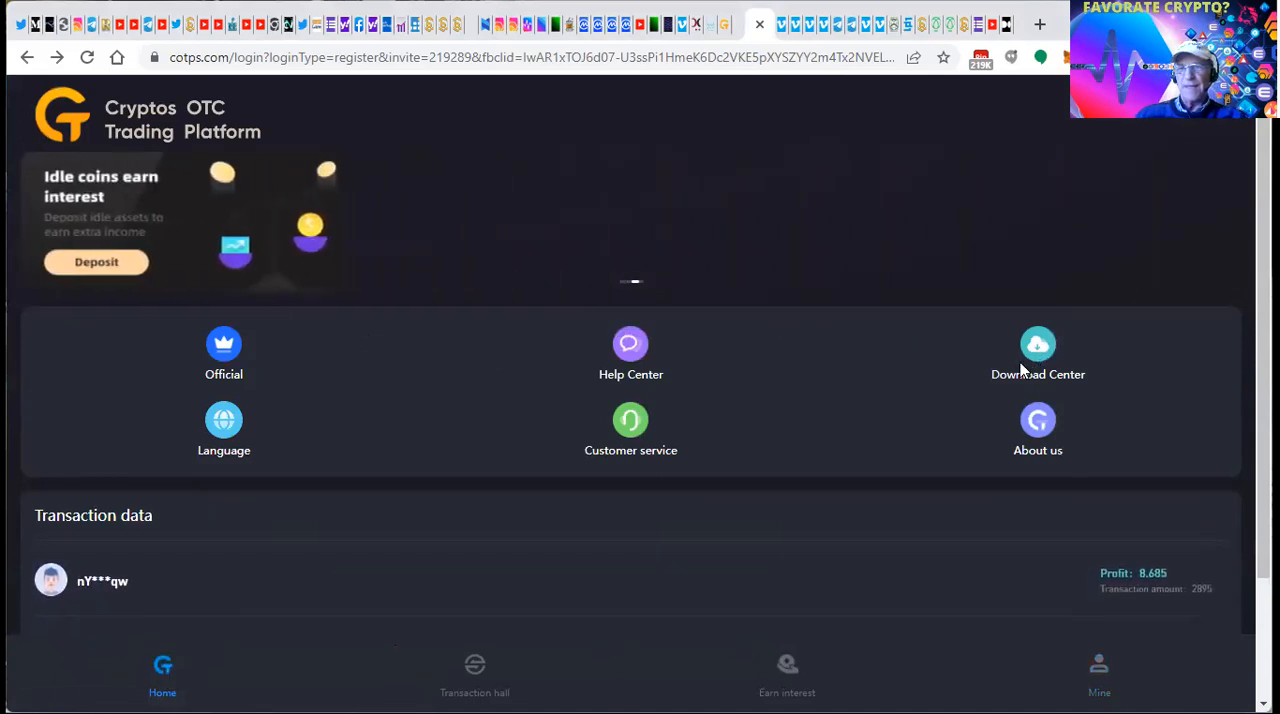
{"action": "scroll", "scroll_direction": "down", "scroll_amount": 3}
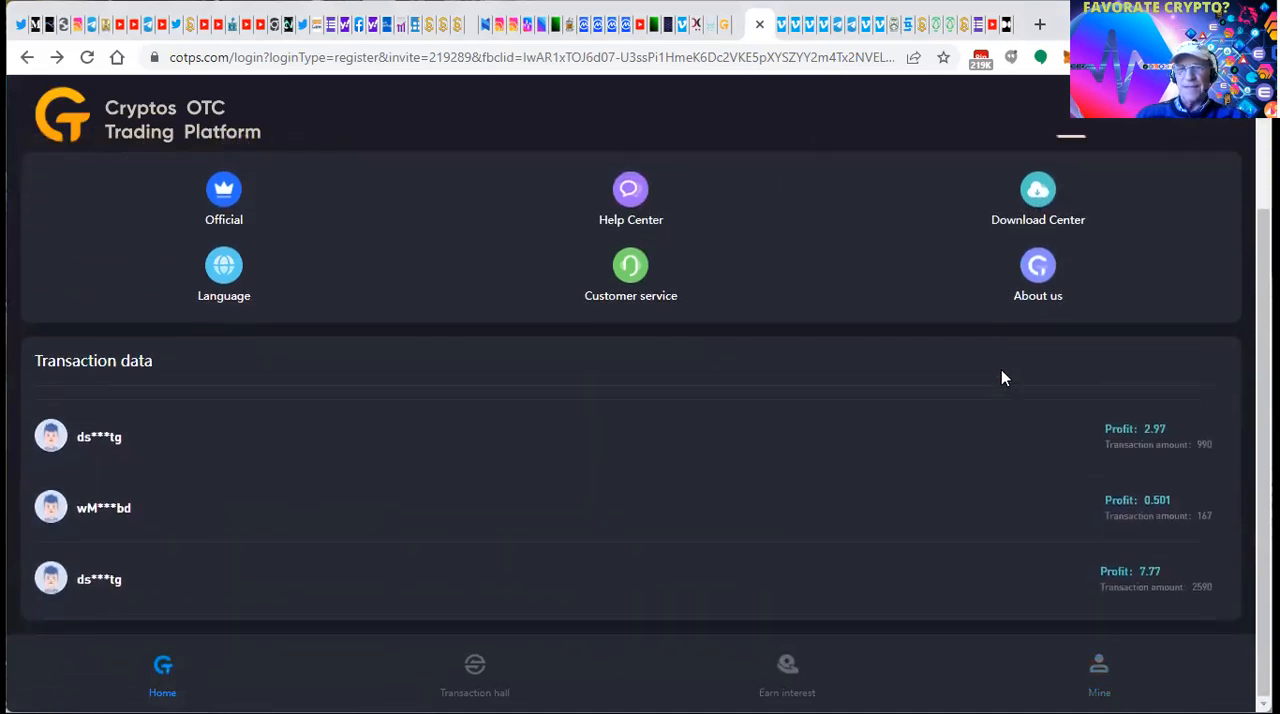
{"action": "scroll", "scroll_direction": "up", "scroll_amount": 3}
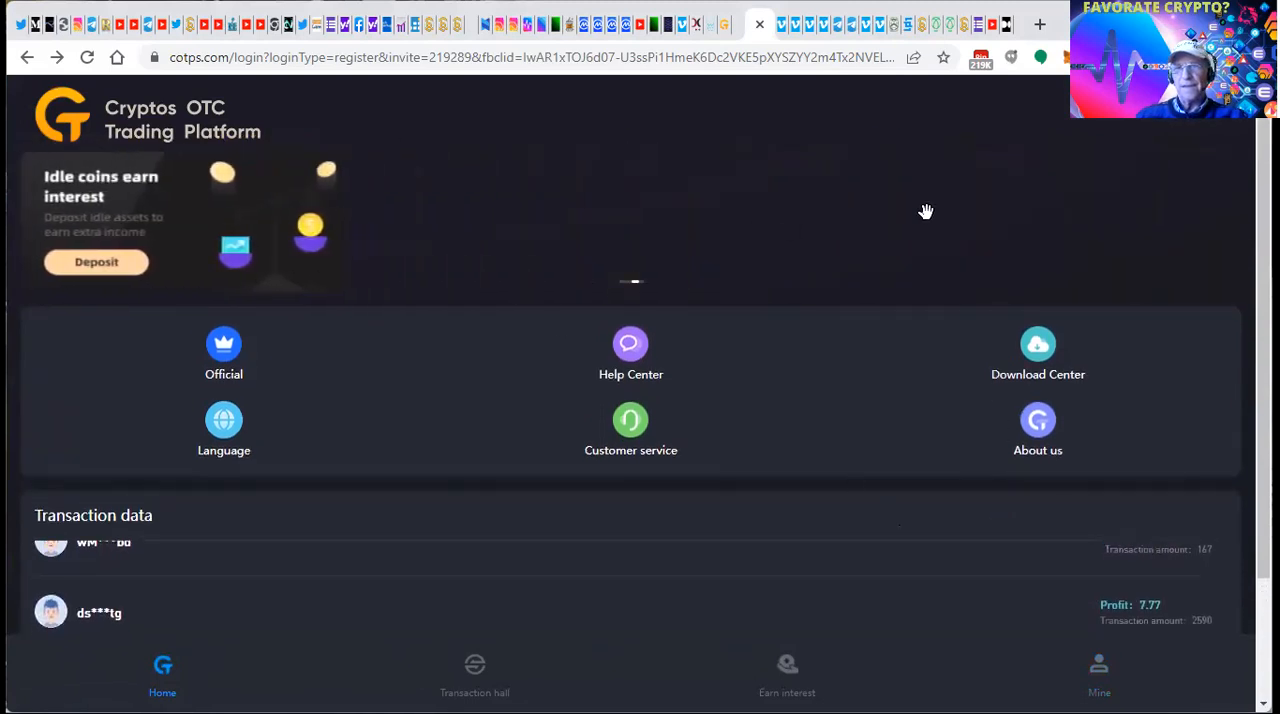
{"action": "mouse_move", "coordinate": [1122, 128]}
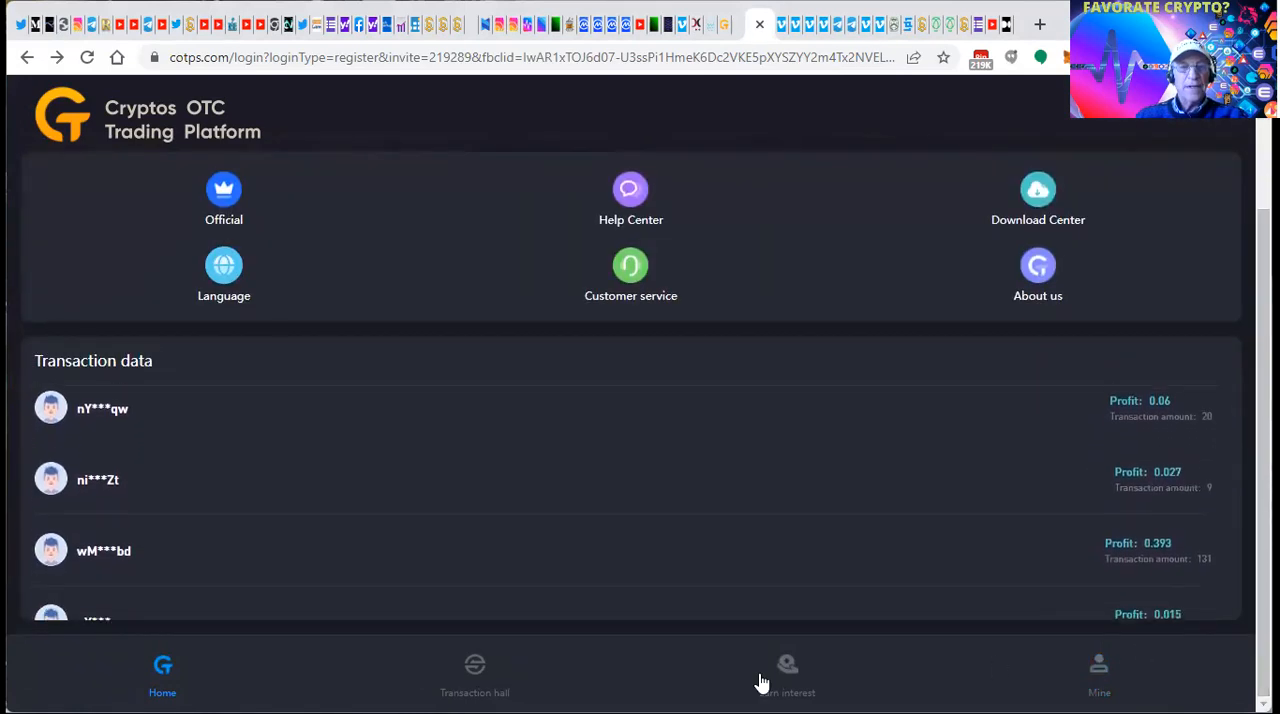
In the Transaction hall, sell a 90 USDT order, leaving a 107.193 wallet balance.
{"action": "left_click", "coordinate": [474, 675]}
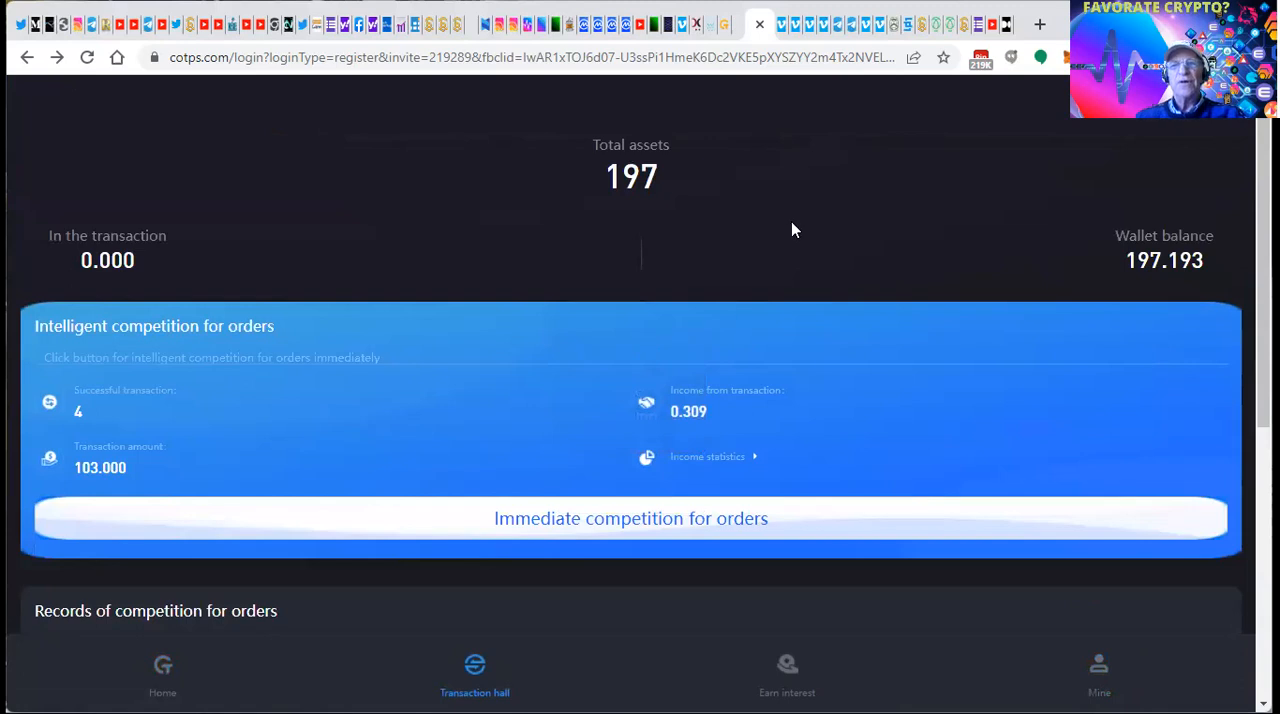
{"action": "mouse_move", "coordinate": [605, 195]}
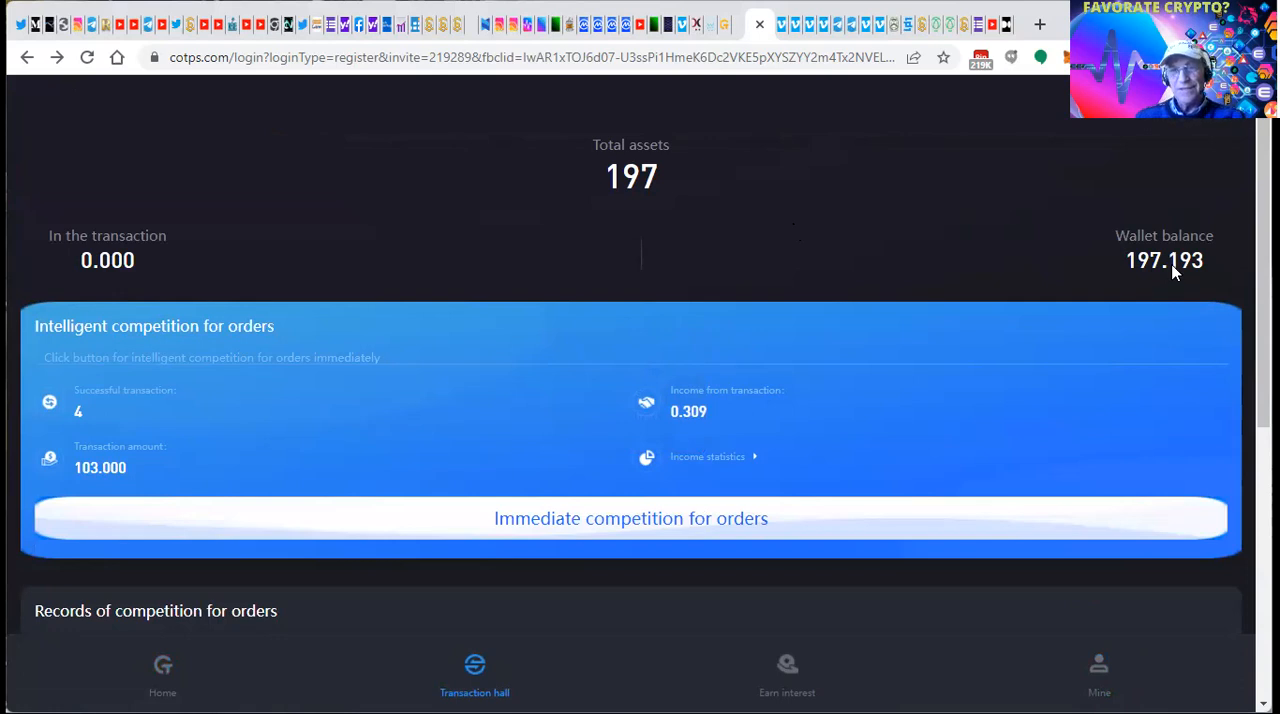
{"action": "mouse_move", "coordinate": [238, 343]}
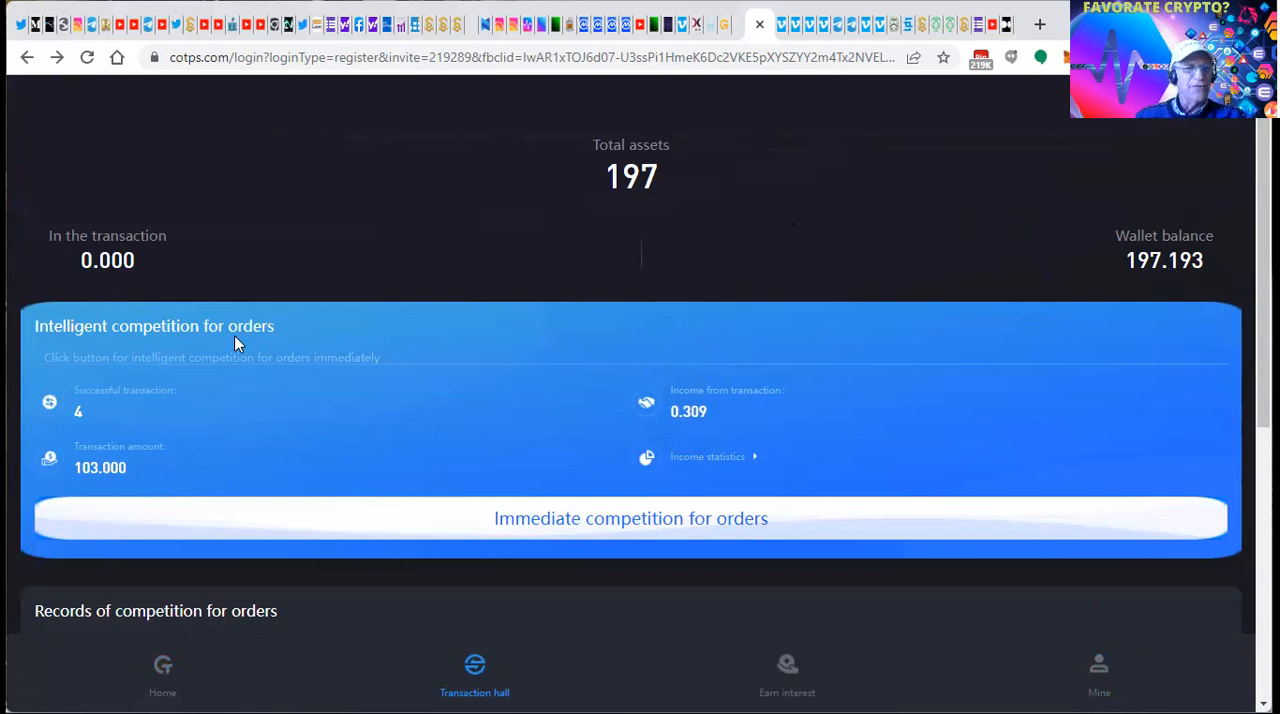
{"action": "mouse_move", "coordinate": [607, 505]}
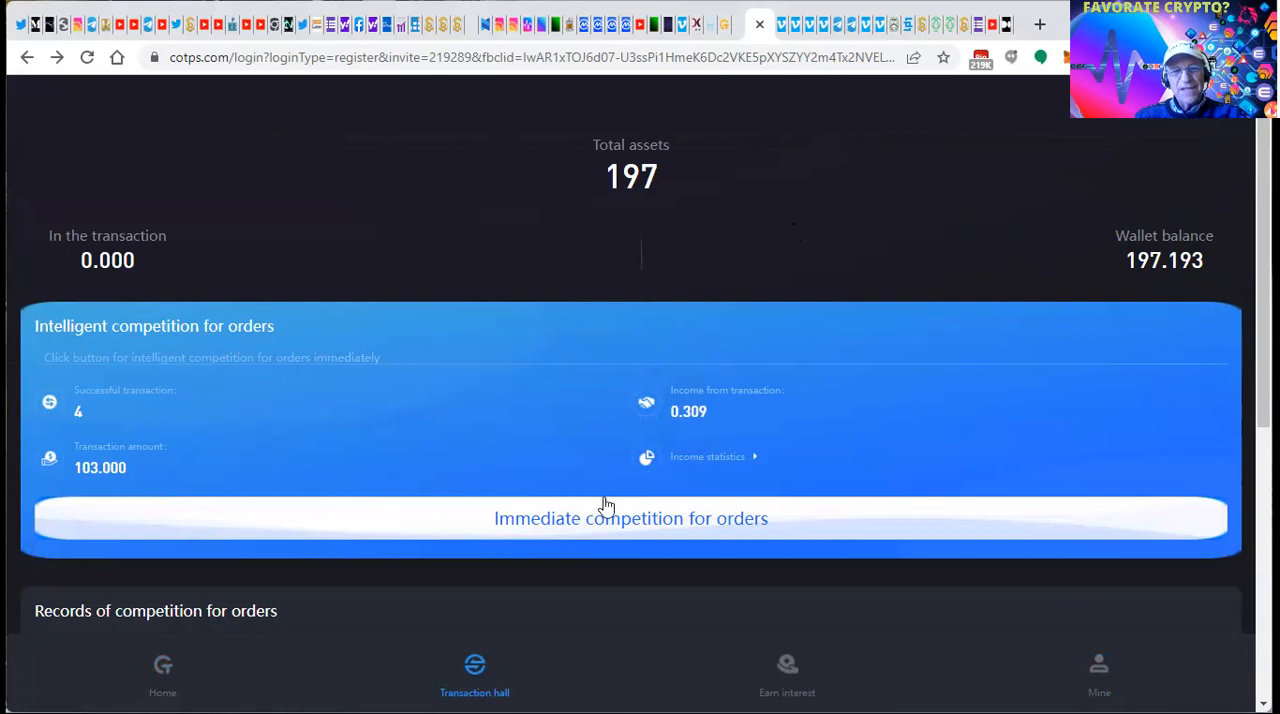
{"action": "mouse_move", "coordinate": [640, 527]}
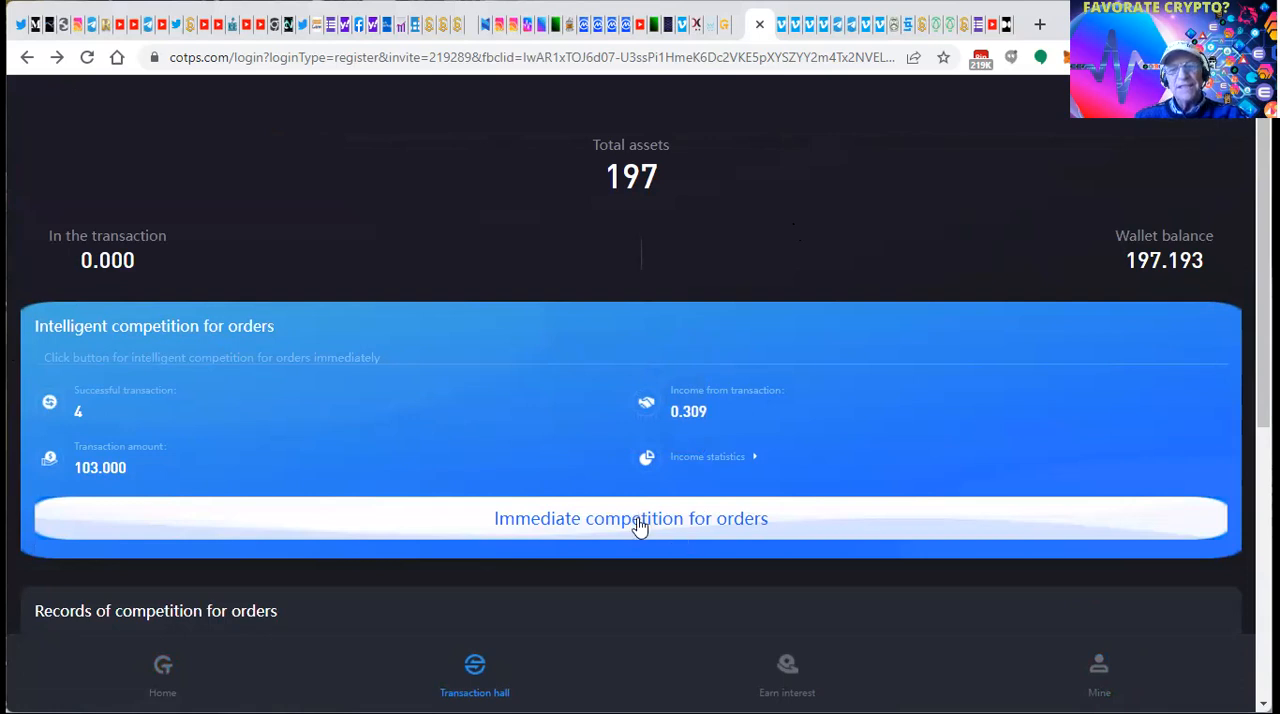
{"action": "left_click", "coordinate": [631, 518]}
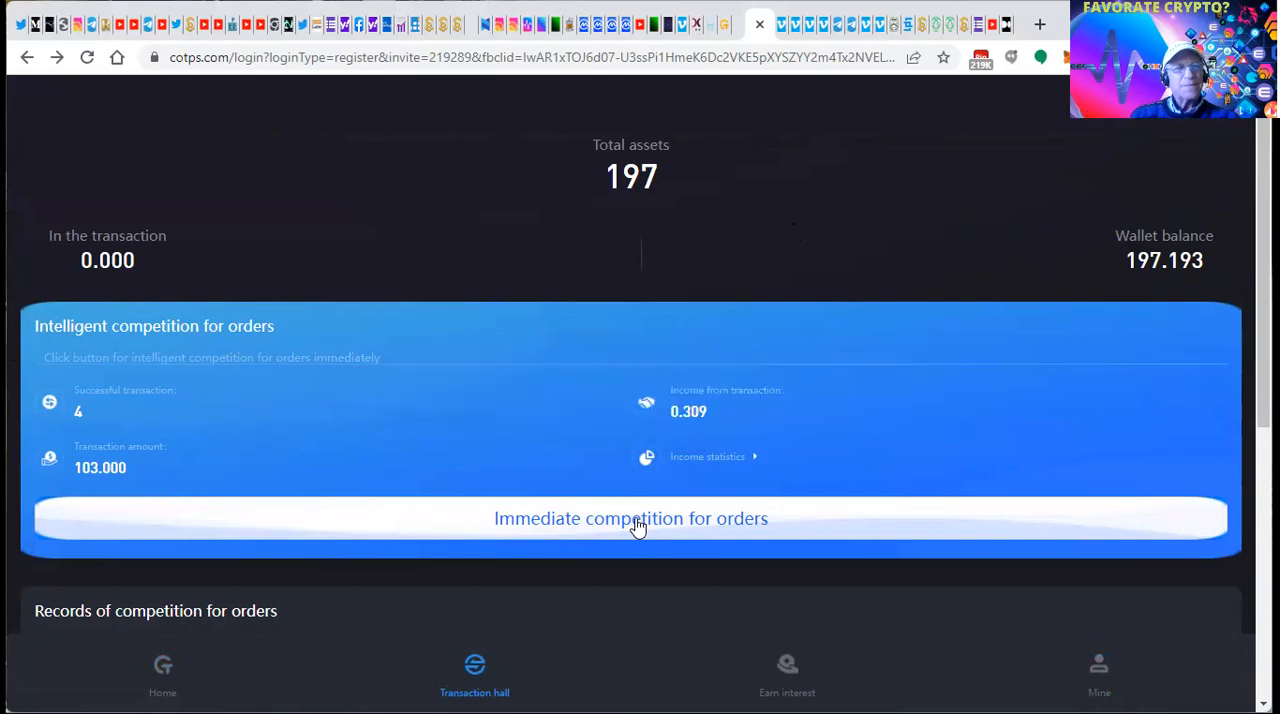
{"action": "left_click", "coordinate": [630, 518]}
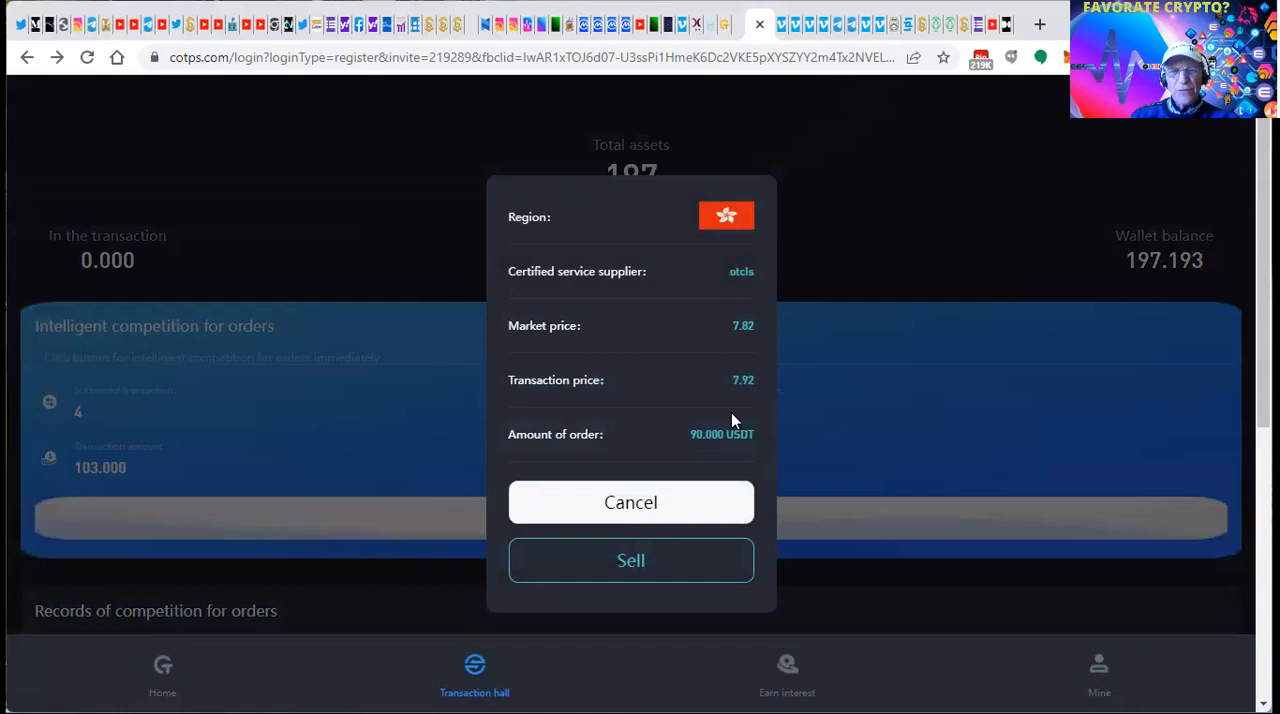
{"action": "mouse_move", "coordinate": [630, 560]}
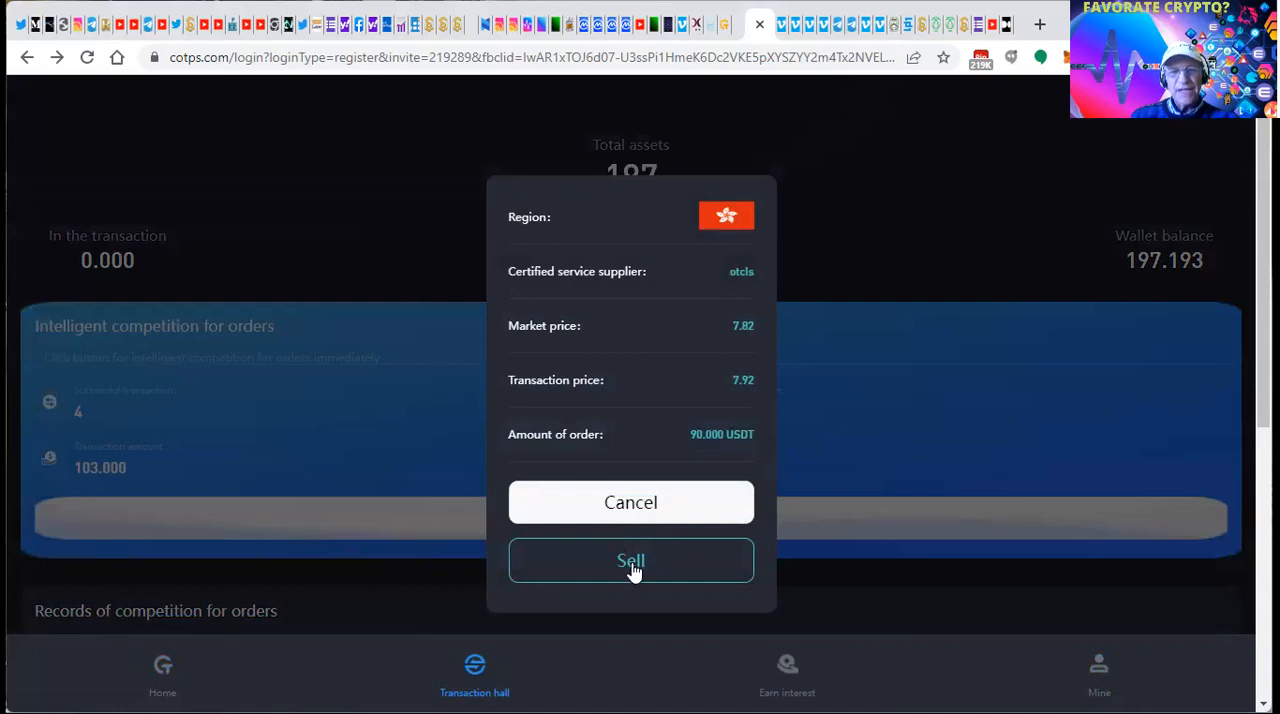
{"action": "left_click", "coordinate": [631, 560]}
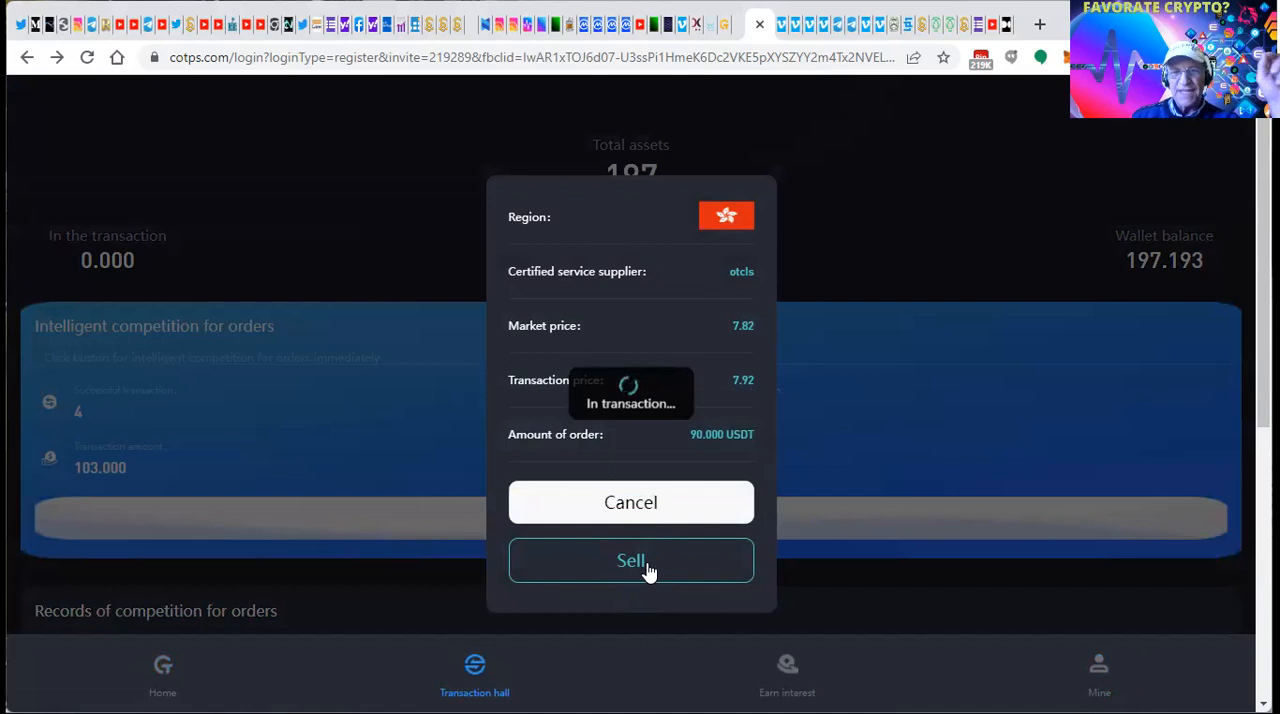
{"action": "left_click", "coordinate": [630, 560]}
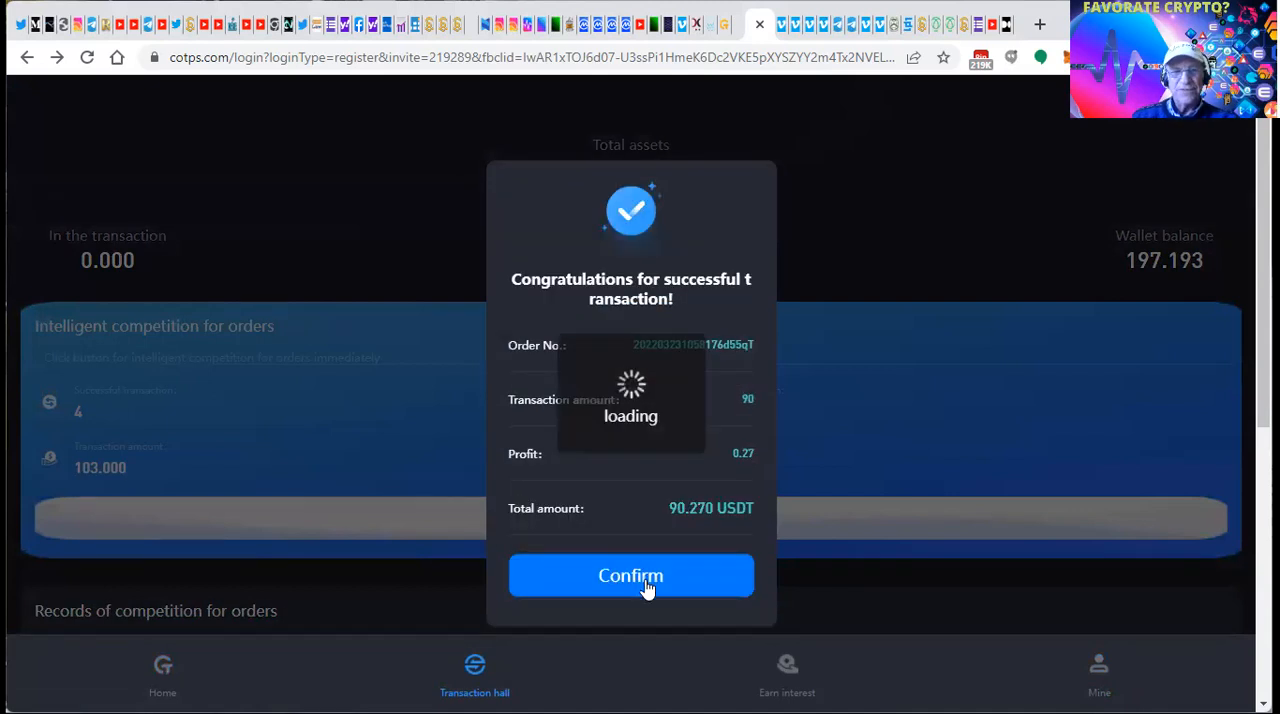
{"action": "left_click", "coordinate": [630, 575]}
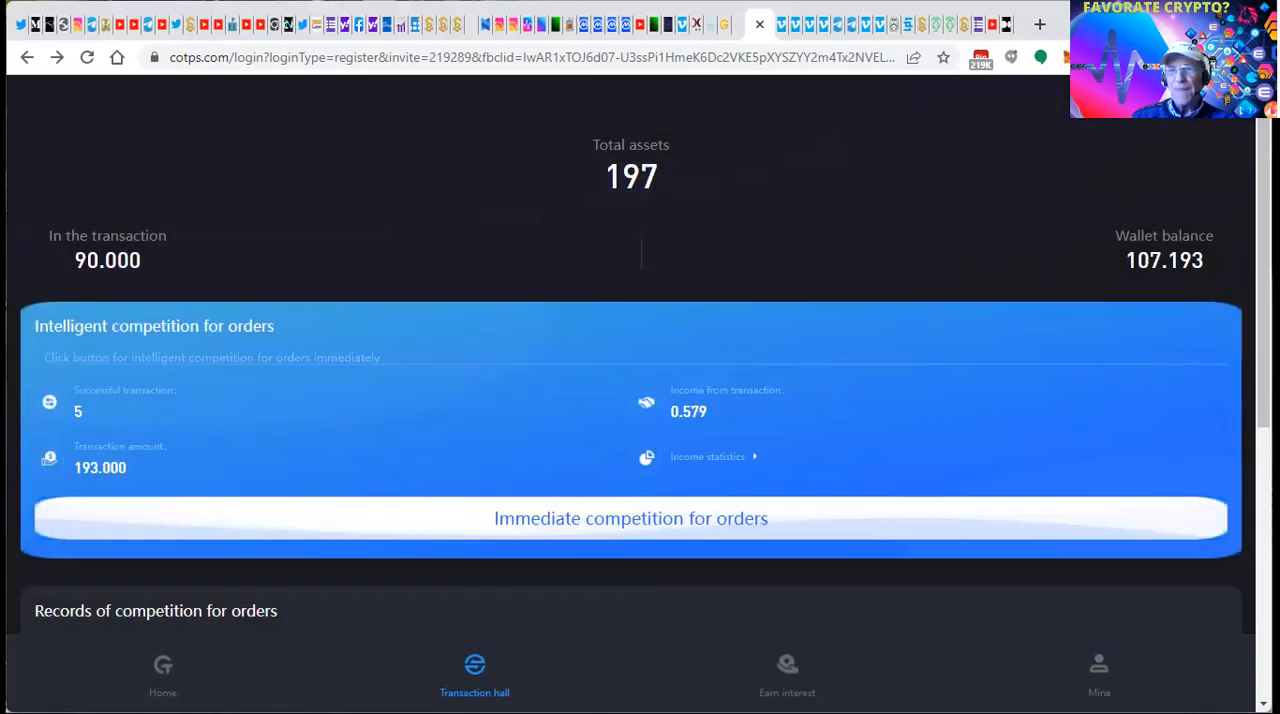
{"action": "mouse_move", "coordinate": [70, 275]}
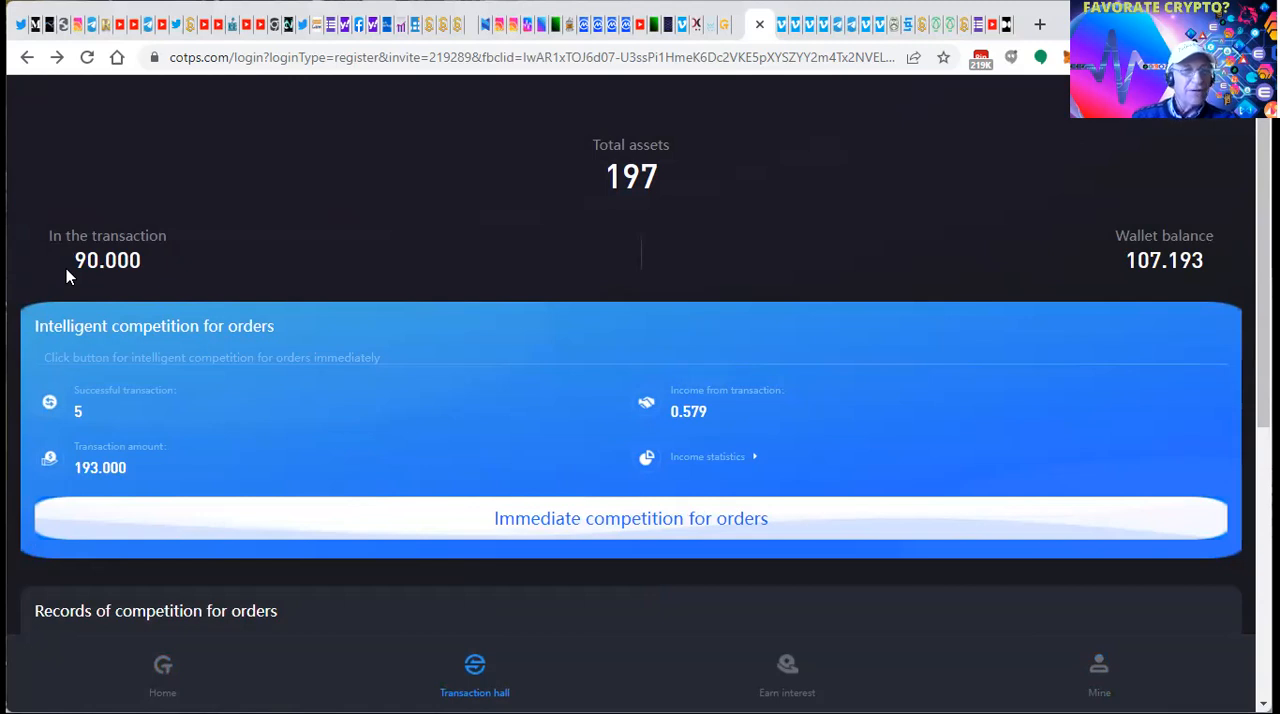
{"action": "mouse_move", "coordinate": [398, 373]}
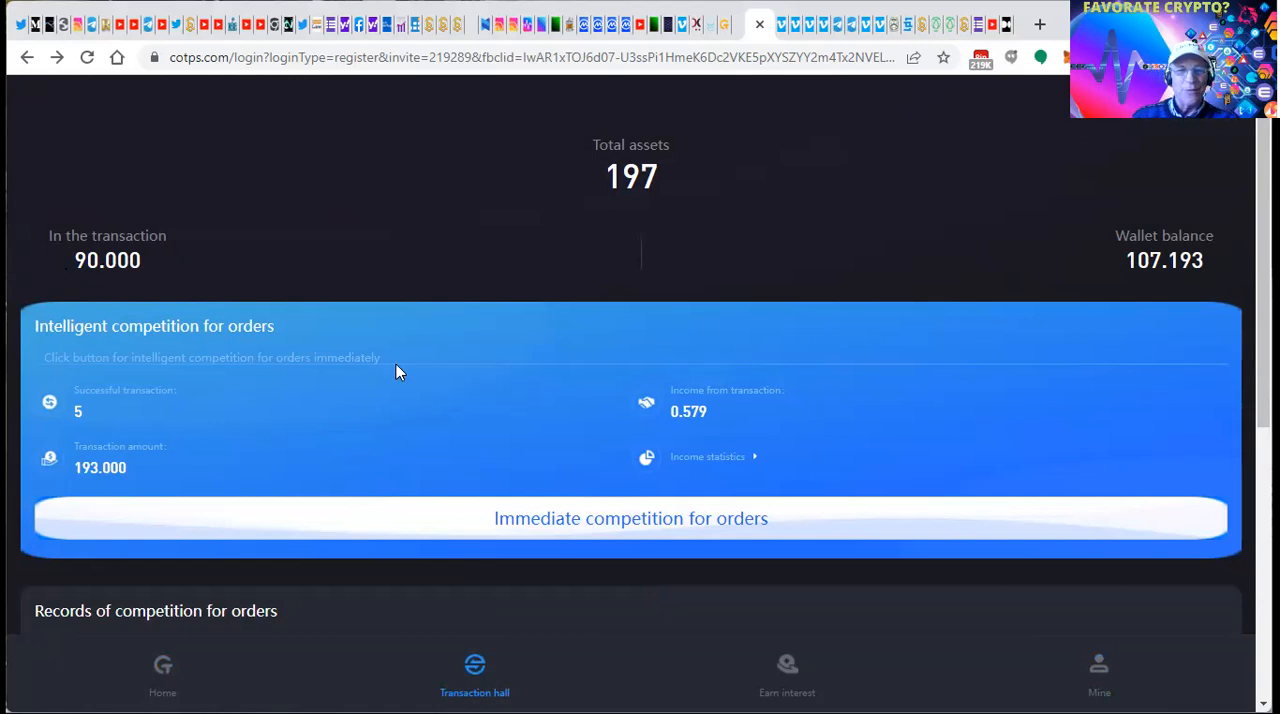
{"action": "mouse_move", "coordinate": [500, 213]}
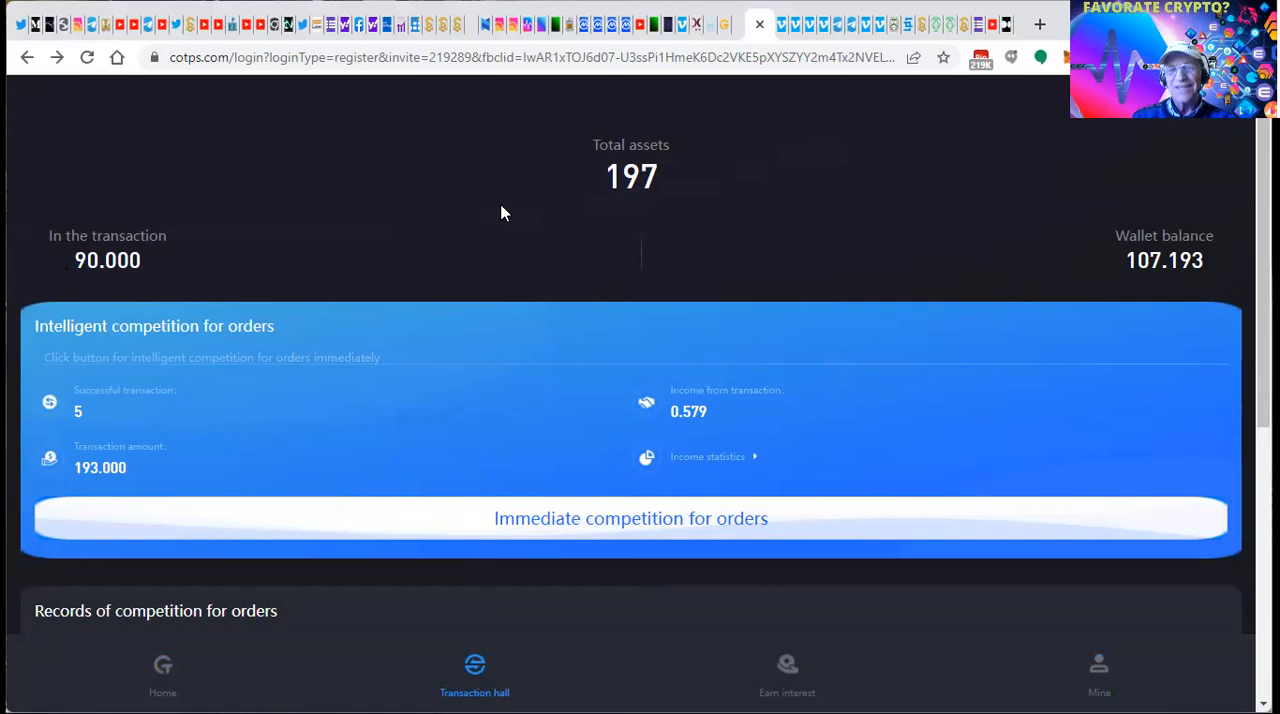
Sell a 62 USDT order, putting 152 in transaction with 45.193 left.
{"action": "left_click", "coordinate": [631, 518]}
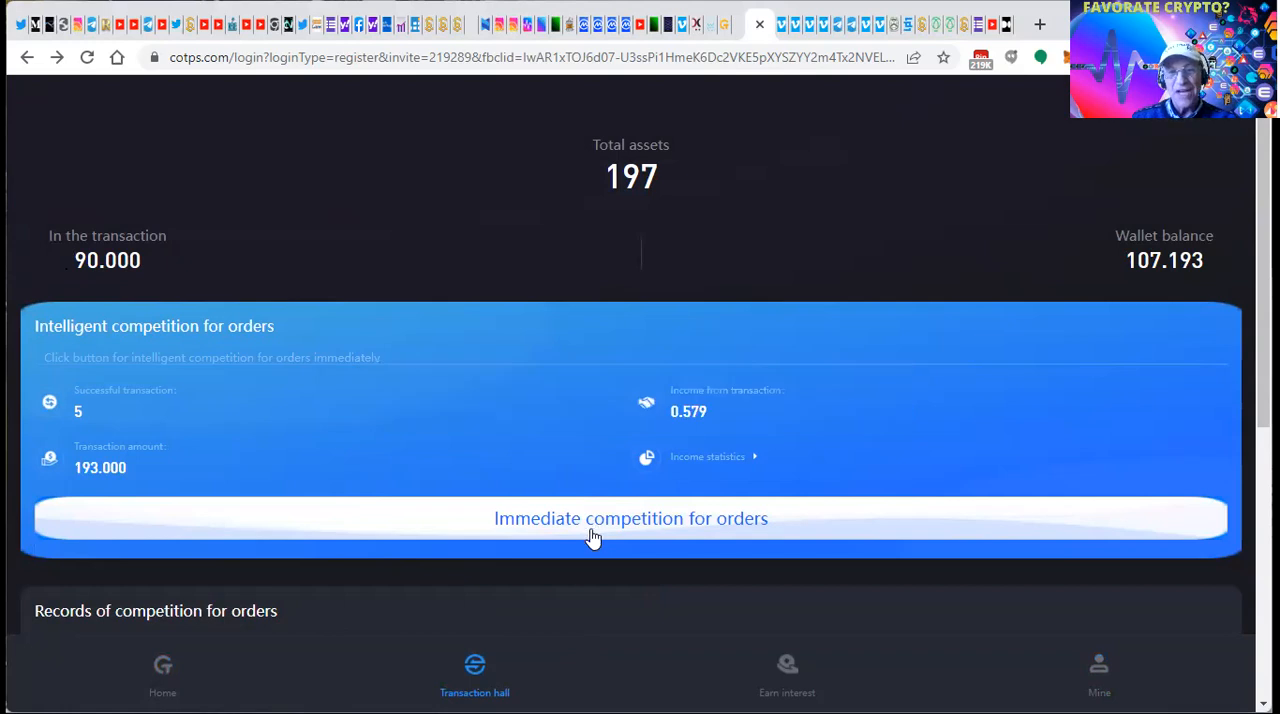
{"action": "left_click", "coordinate": [631, 518]}
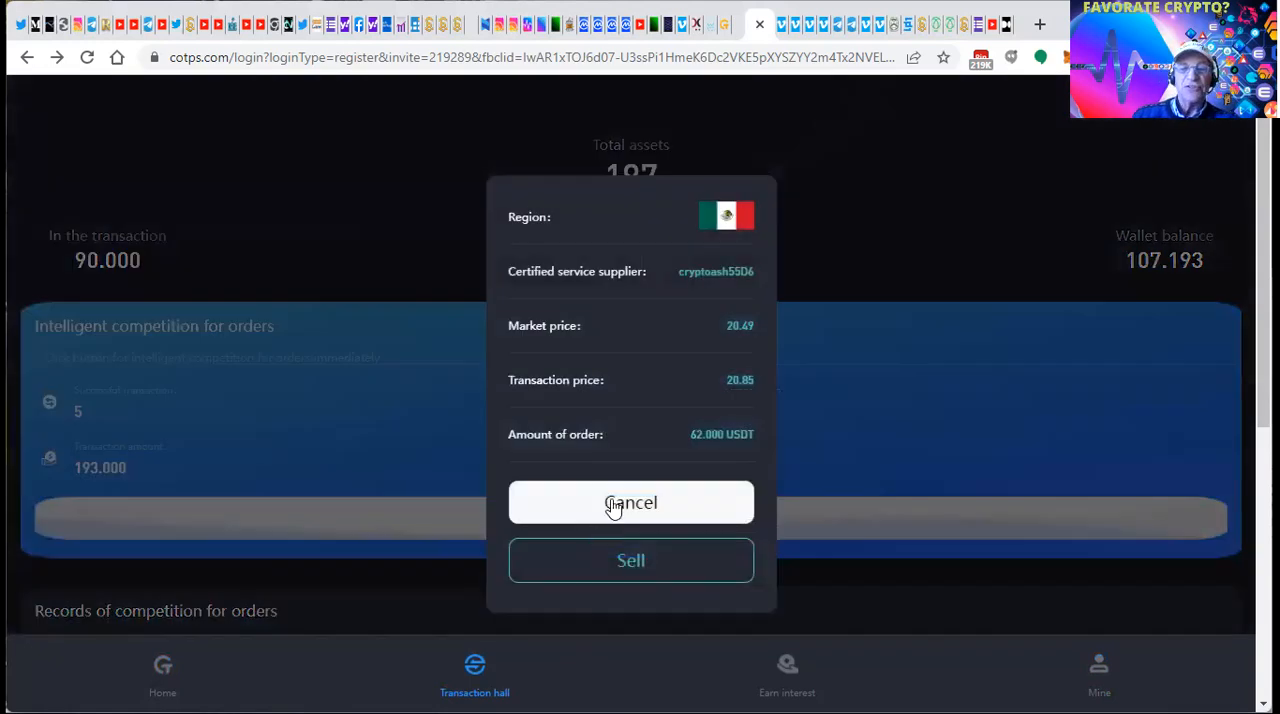
{"action": "left_click", "coordinate": [630, 560]}
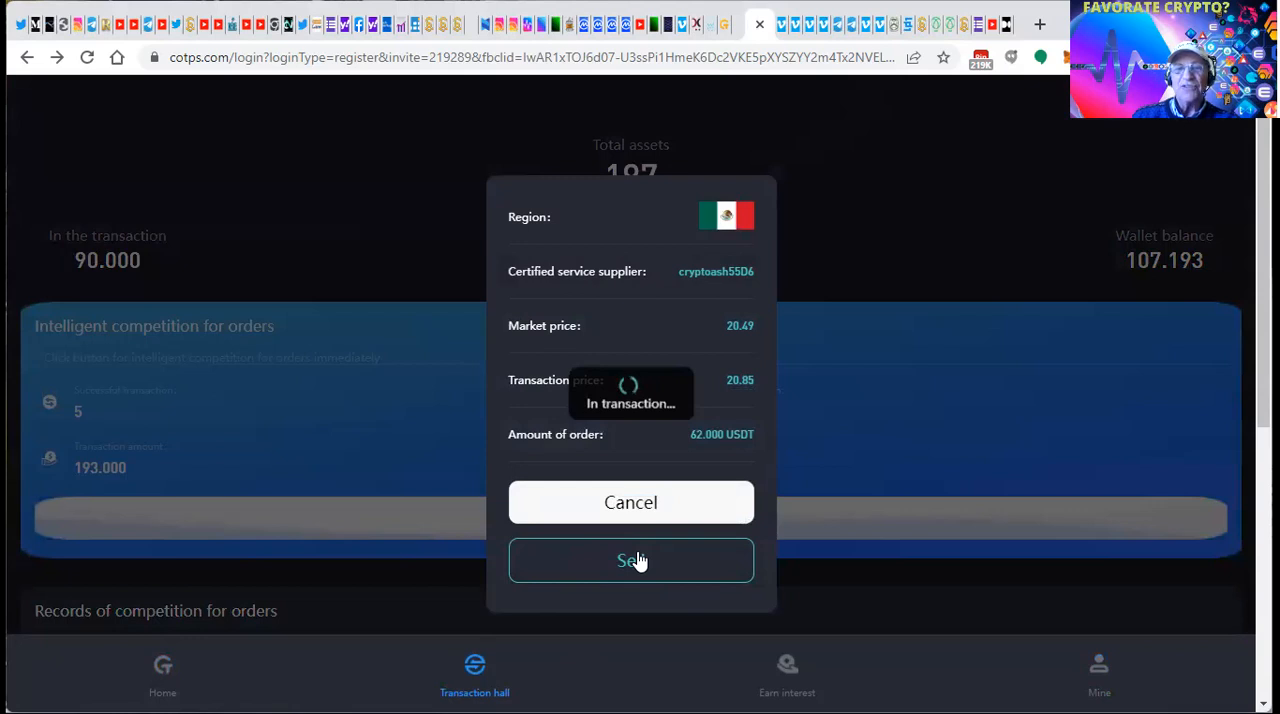
{"action": "left_click", "coordinate": [630, 560]}
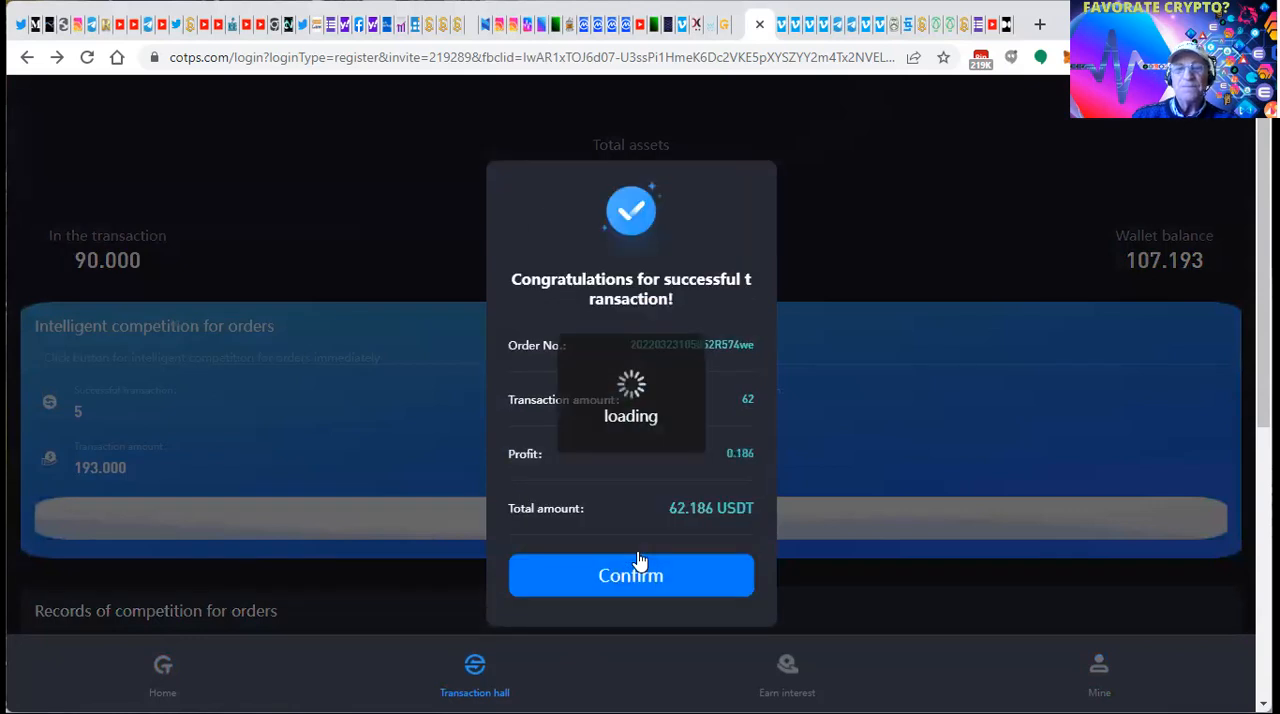
{"action": "left_click", "coordinate": [630, 575]}
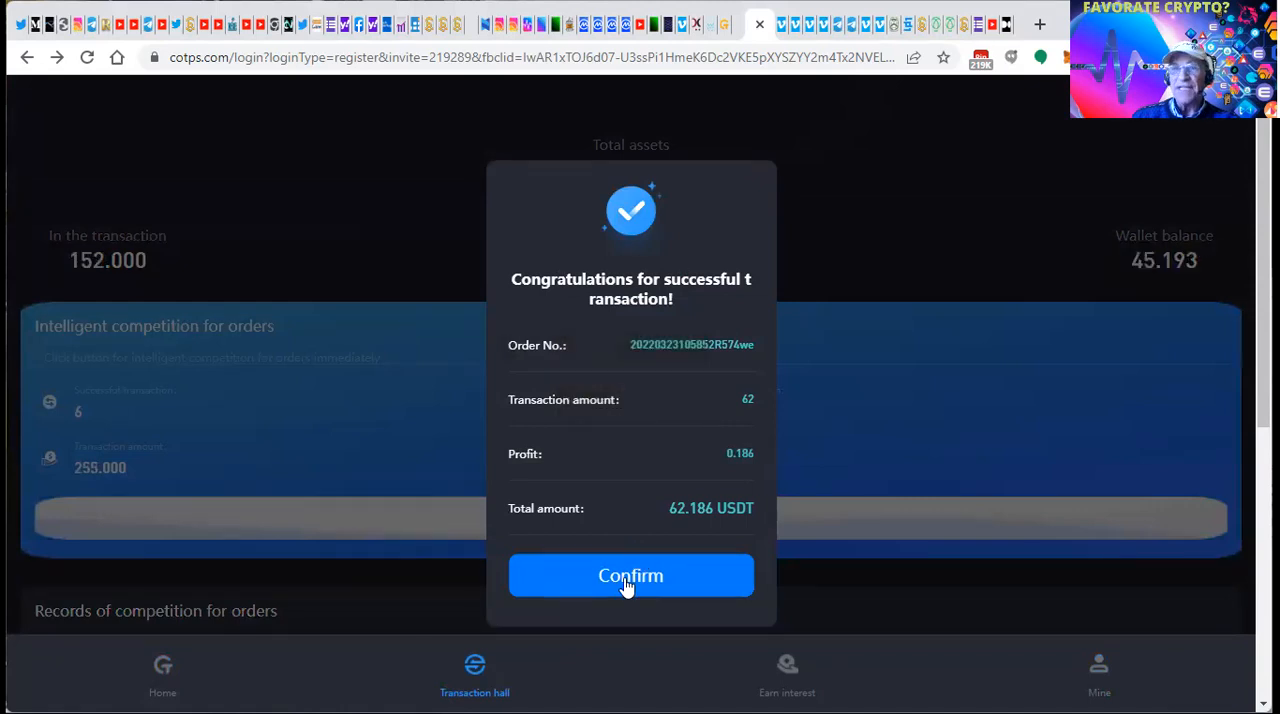
{"action": "left_click", "coordinate": [630, 575]}
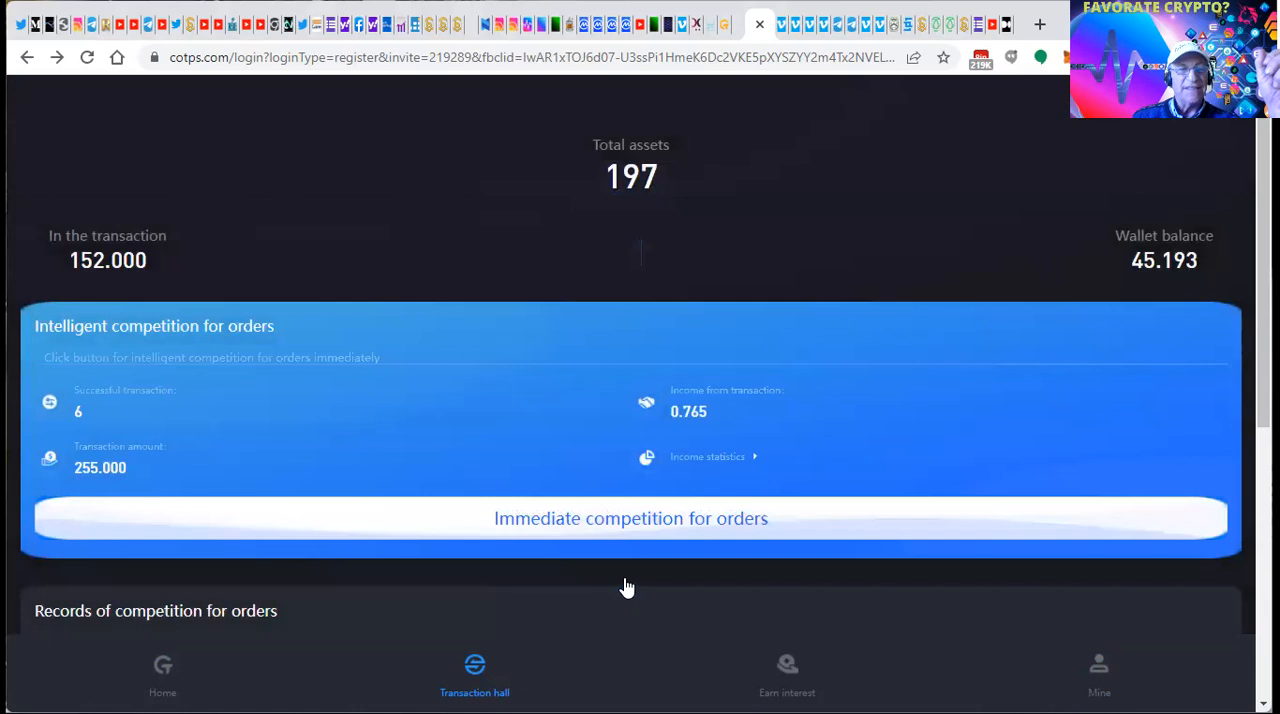
{"action": "mouse_move", "coordinate": [630, 530]}
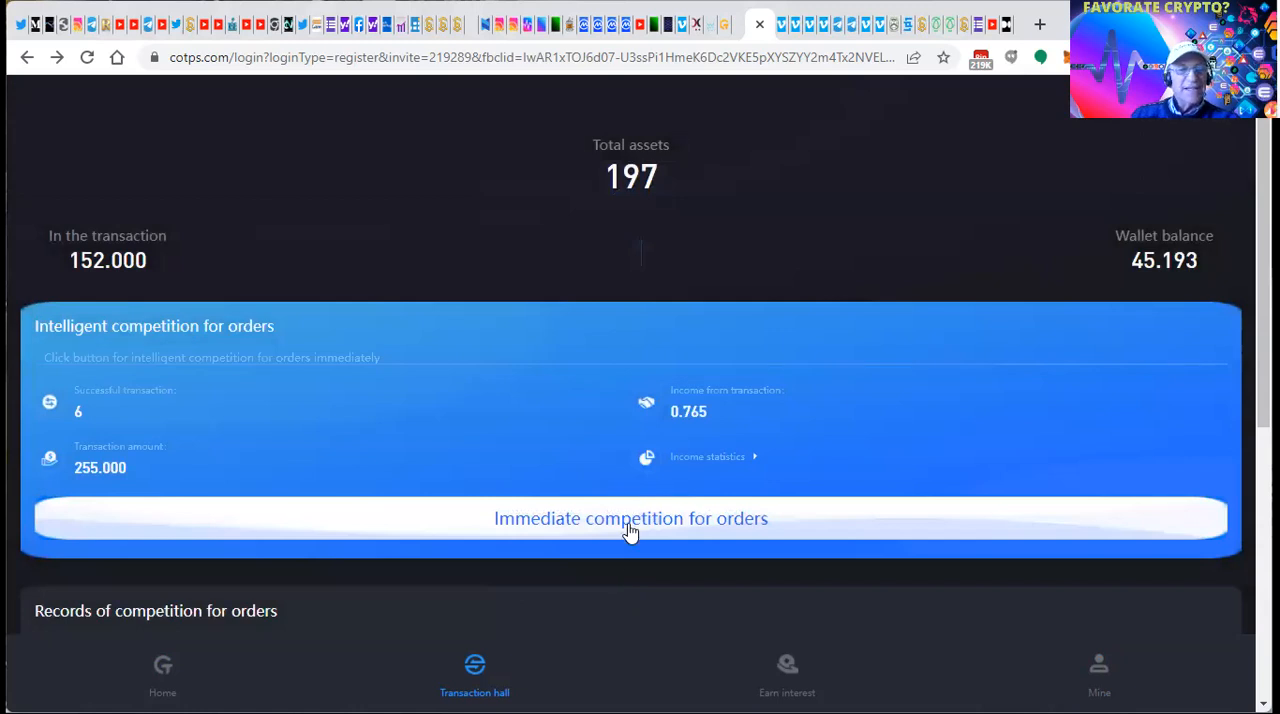
Sell a 28 USDT order, bringing 180 into transaction with 17.193 left.
{"action": "left_click", "coordinate": [630, 518]}
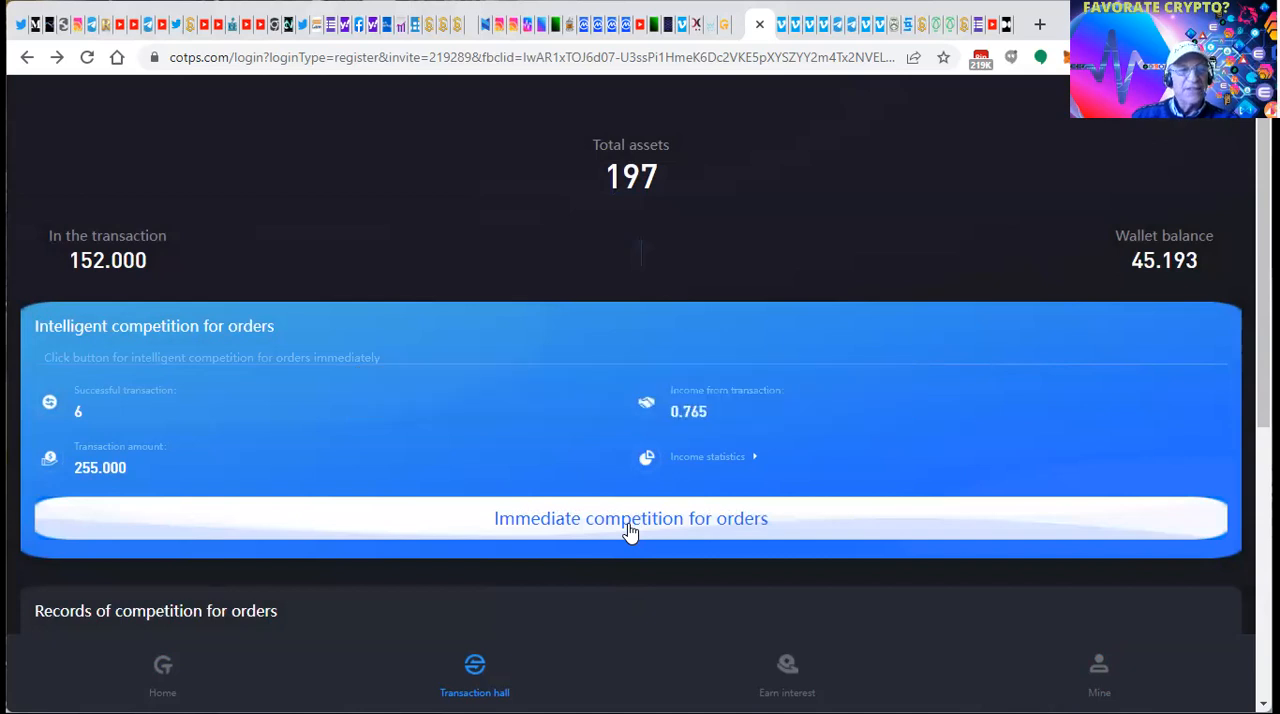
{"action": "left_click", "coordinate": [630, 518]}
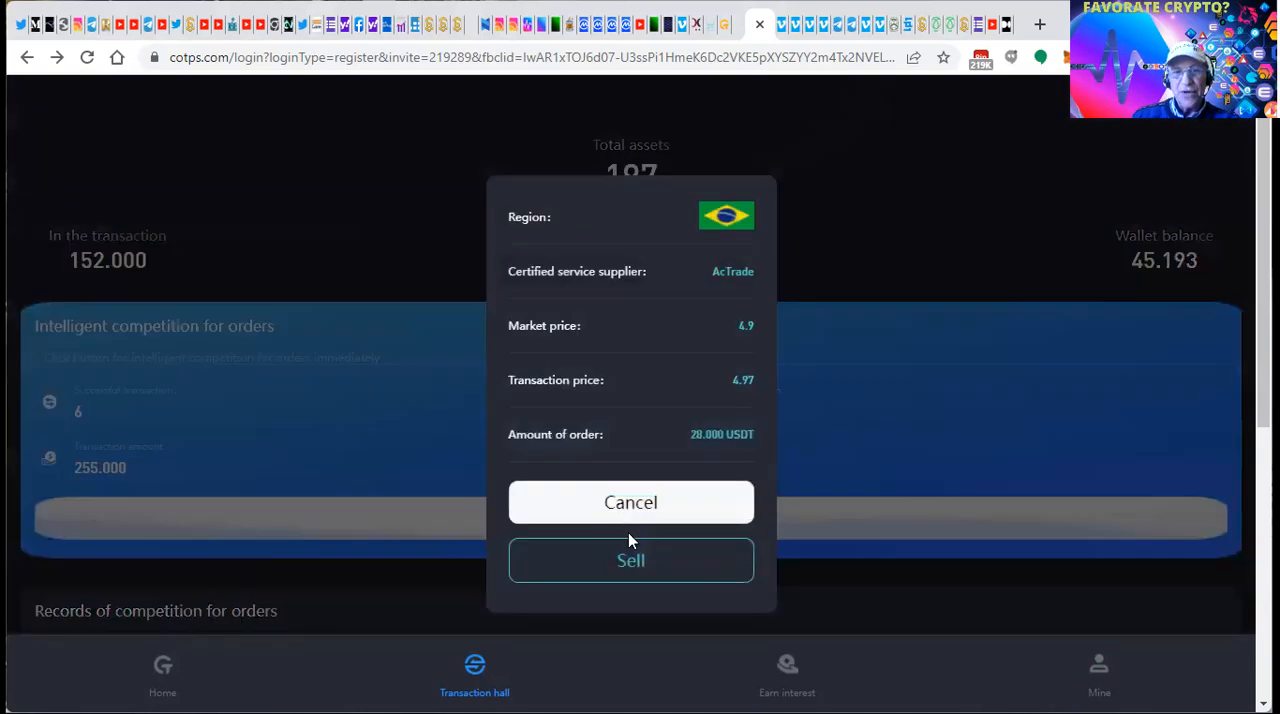
{"action": "left_click", "coordinate": [630, 560]}
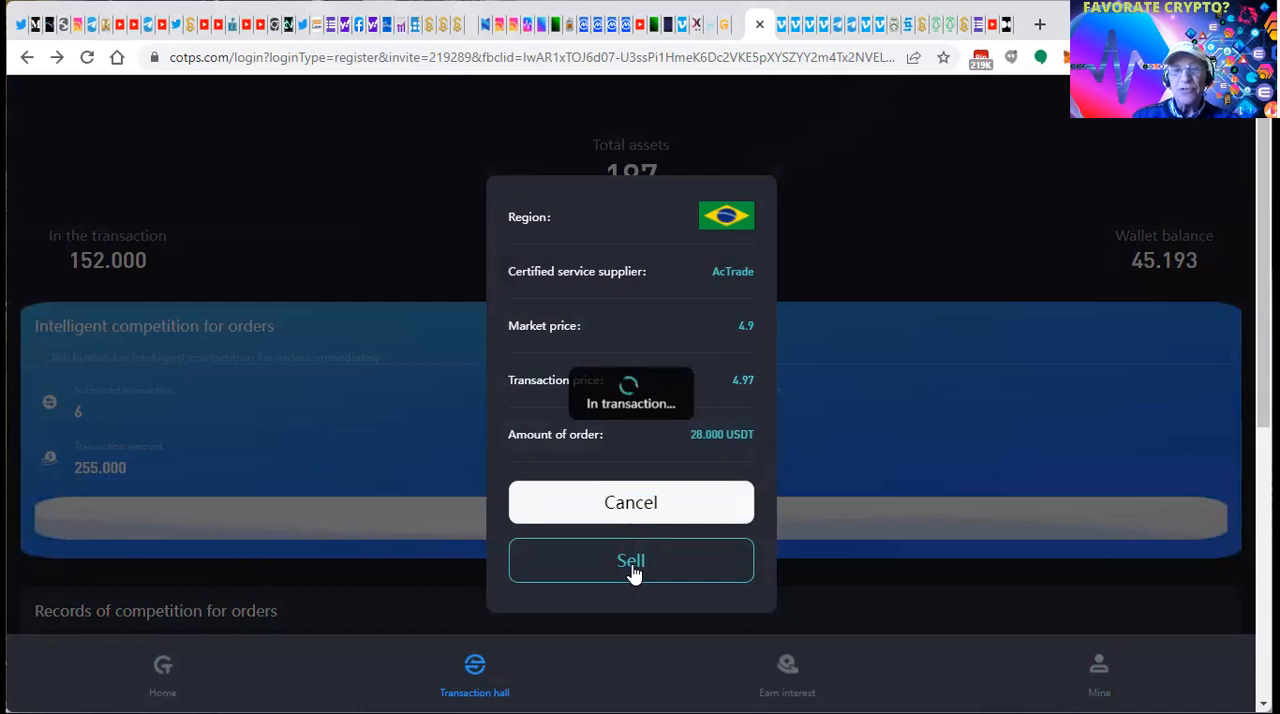
{"action": "left_click", "coordinate": [630, 560]}
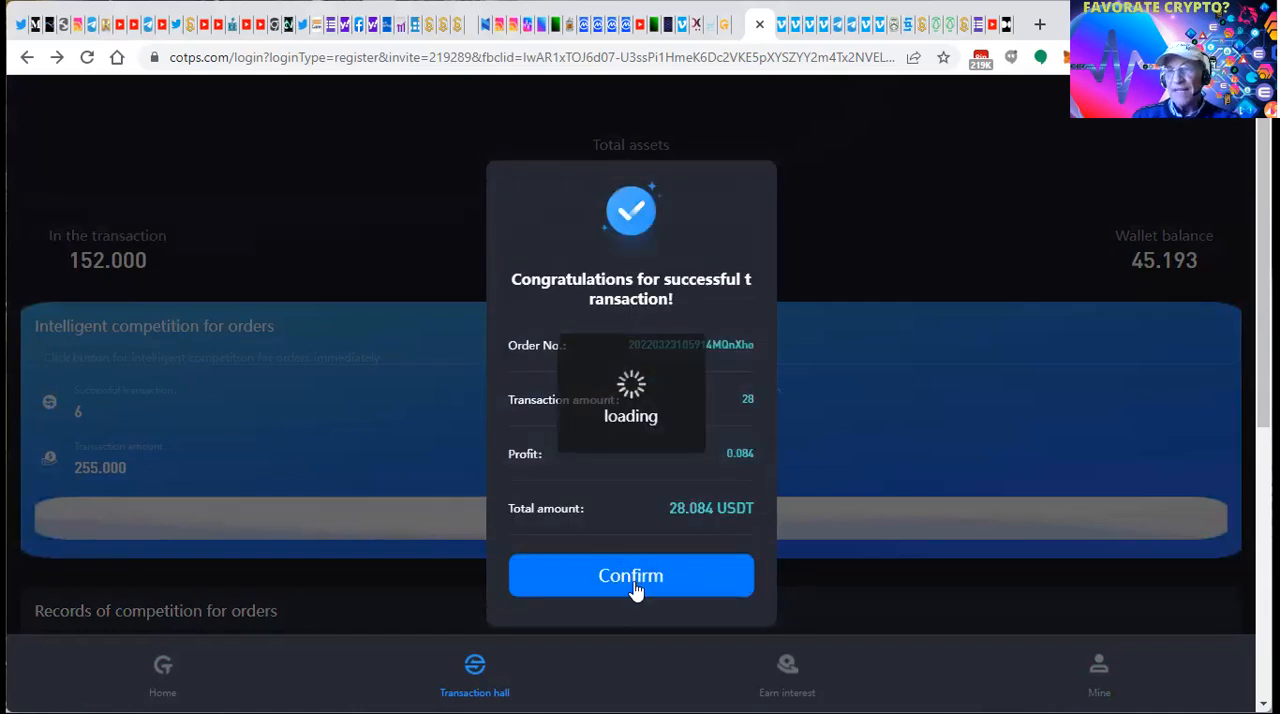
{"action": "left_click", "coordinate": [630, 575]}
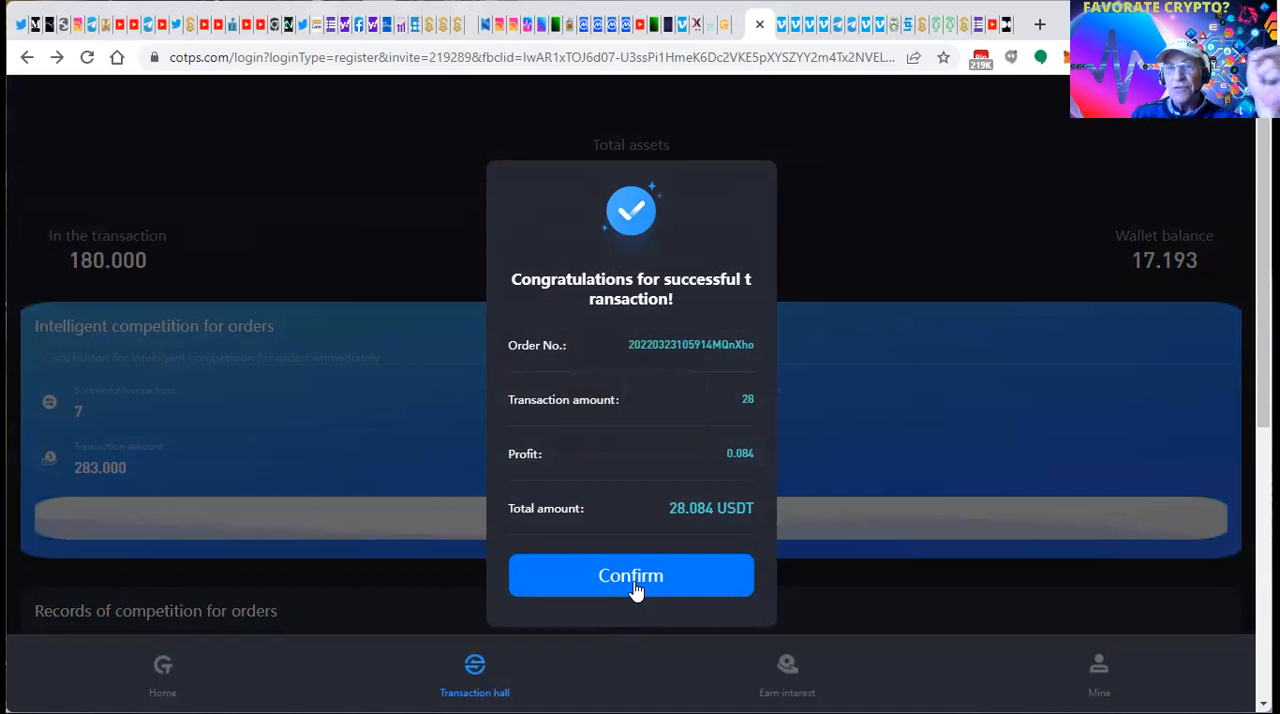
{"action": "left_click", "coordinate": [630, 575]}
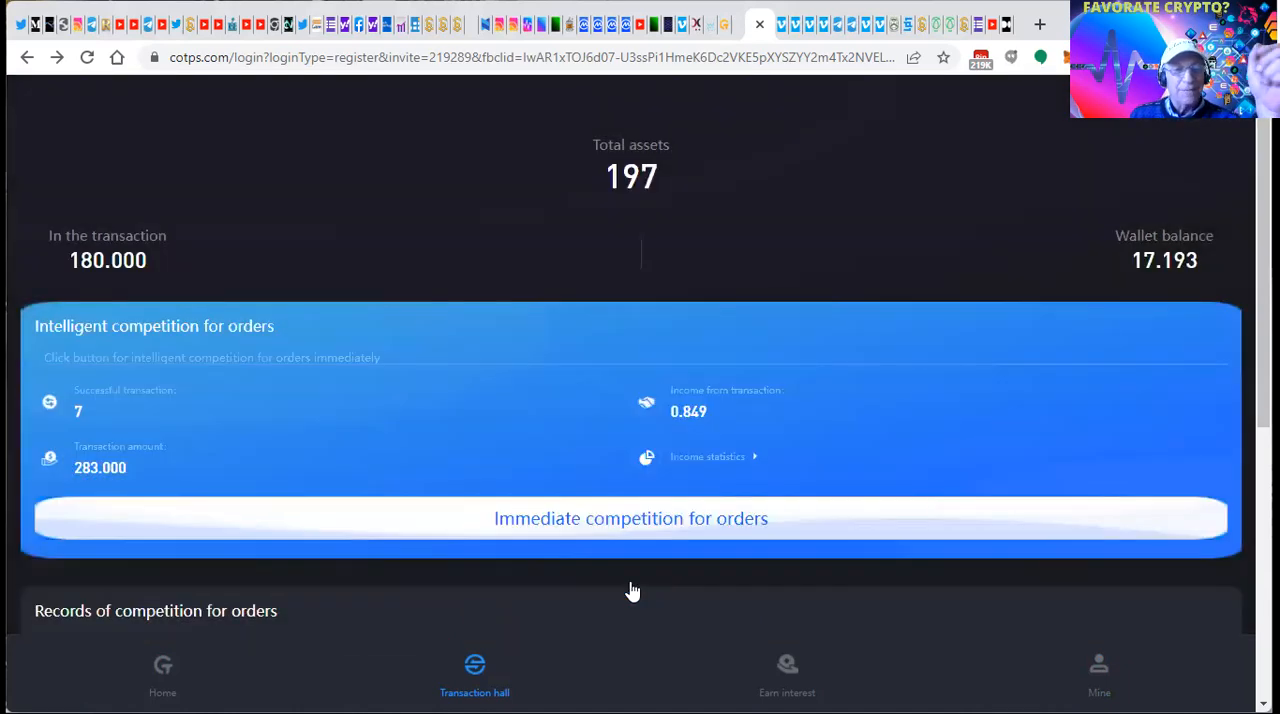
{"action": "mouse_move", "coordinate": [726, 519]}
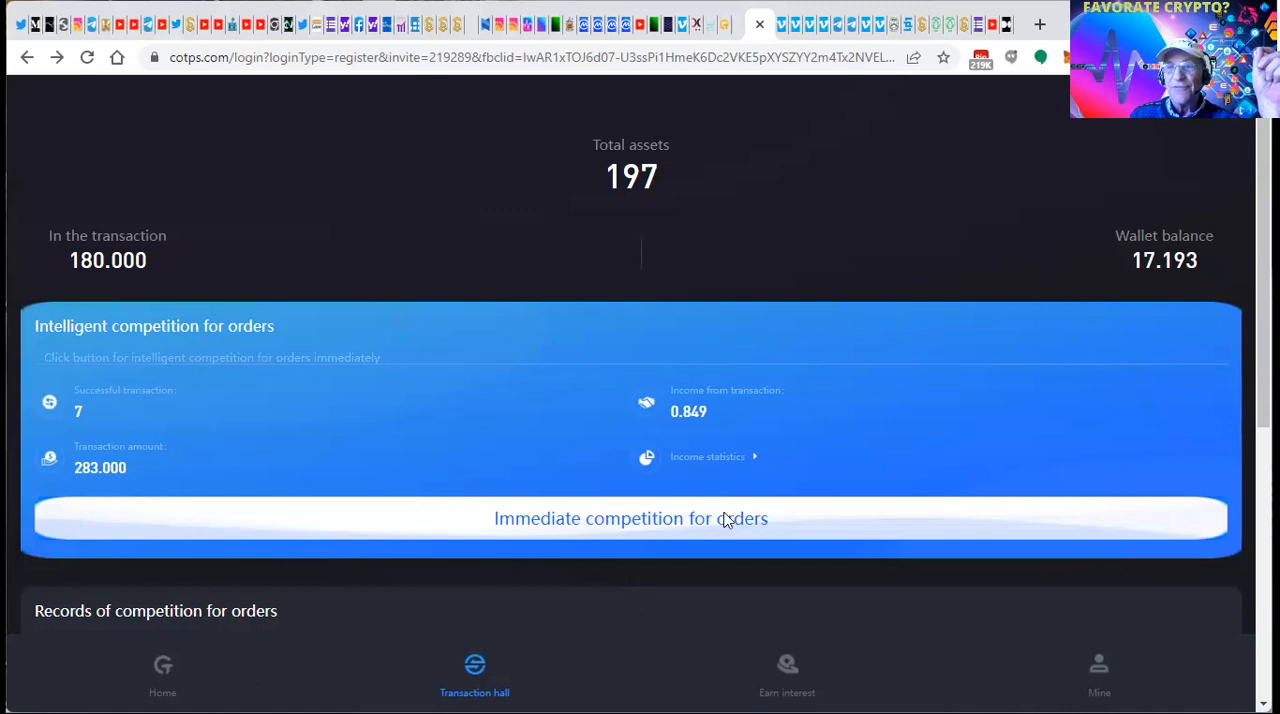
Sell a 12 USDT order, putting 192 in transaction with 5.193 left.
{"action": "left_click", "coordinate": [631, 518]}
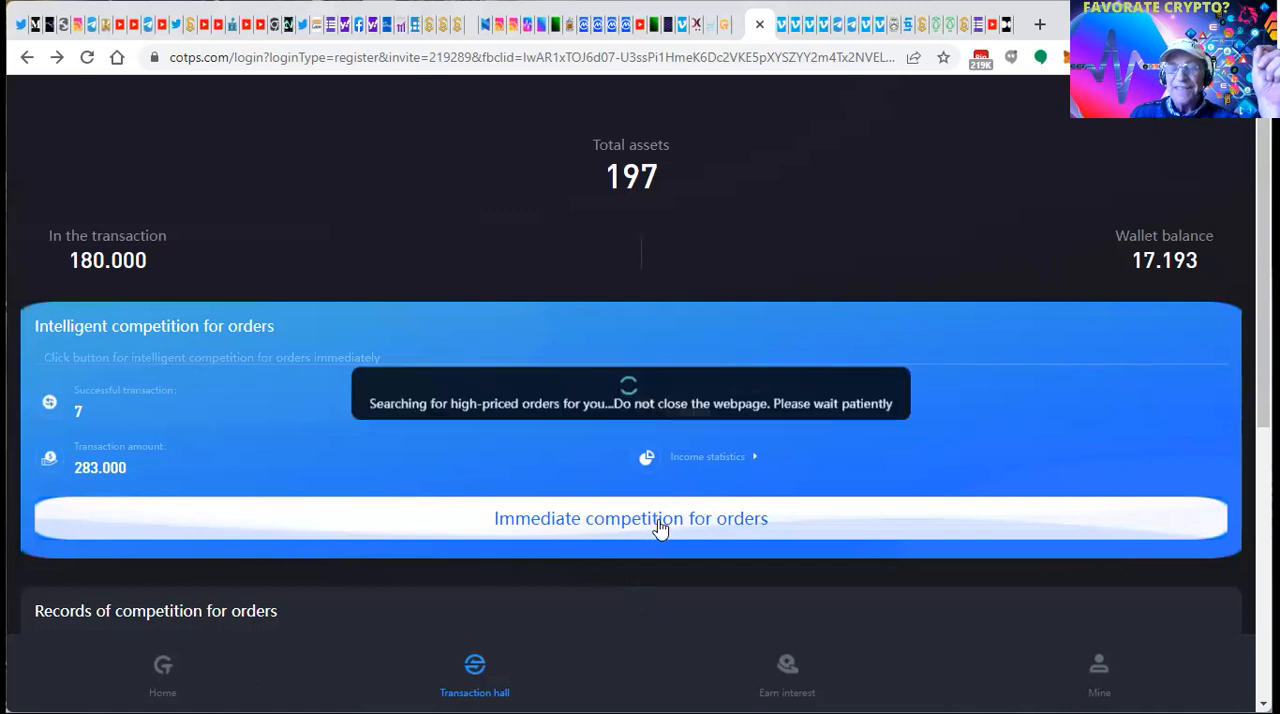
{"action": "mouse_move", "coordinate": [575, 470]}
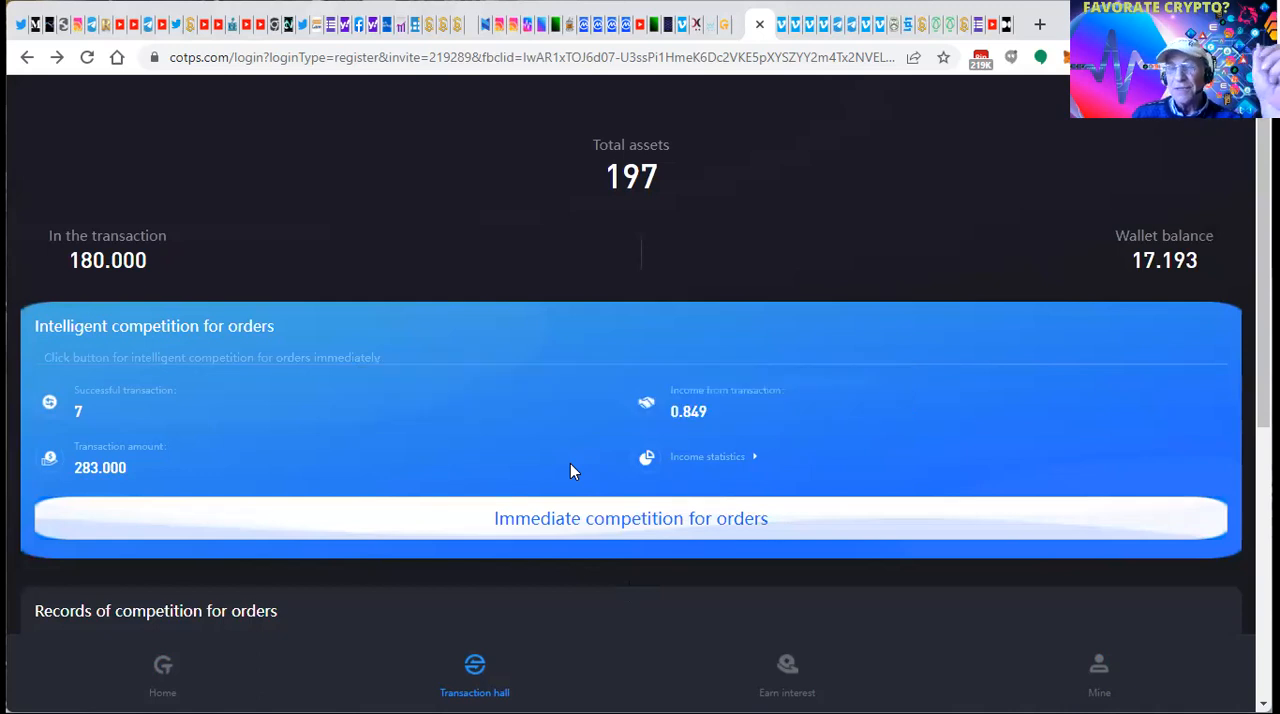
{"action": "left_click", "coordinate": [631, 518]}
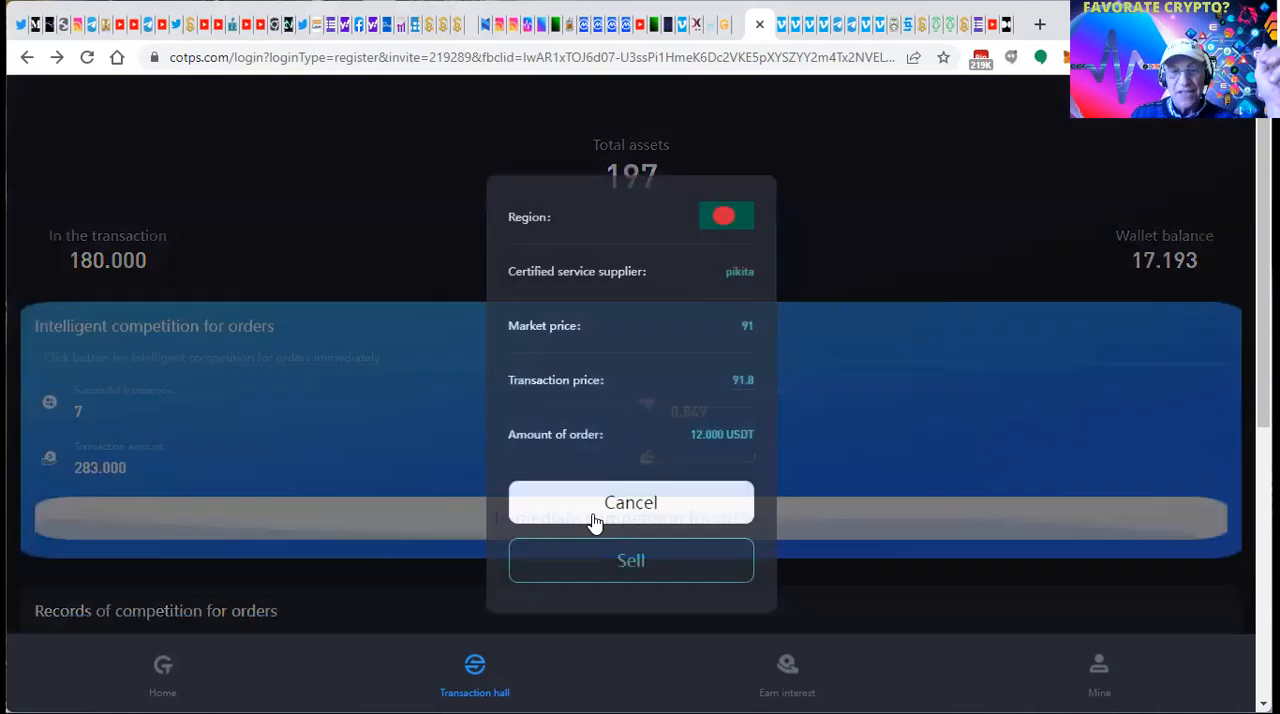
{"action": "left_click", "coordinate": [631, 560]}
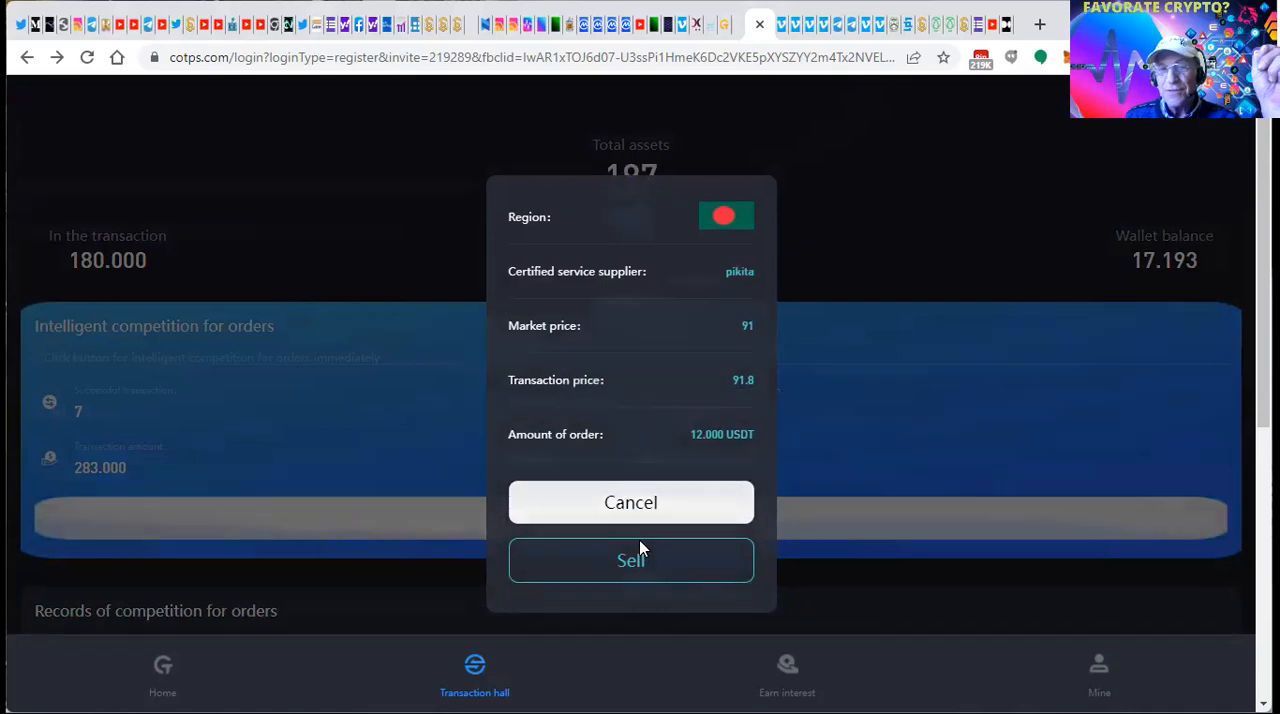
{"action": "left_click", "coordinate": [630, 560]}
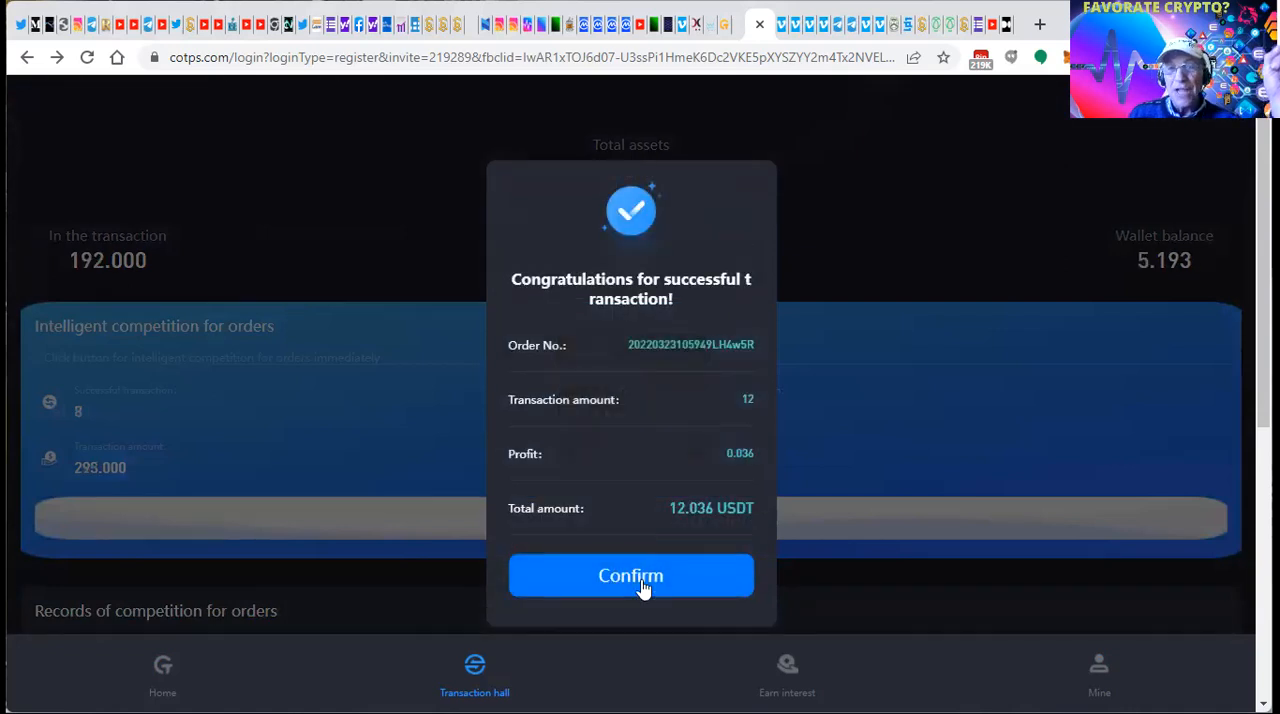
{"action": "left_click", "coordinate": [630, 575]}
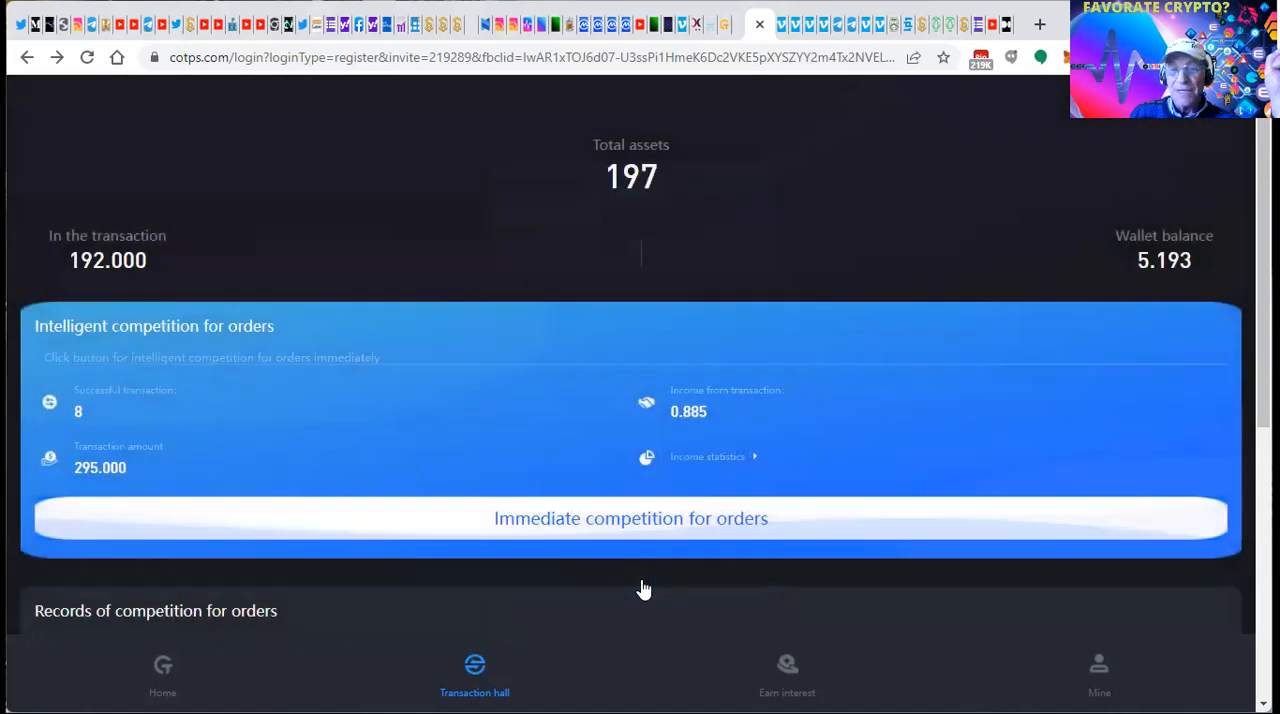
{"action": "mouse_move", "coordinate": [635, 517]}
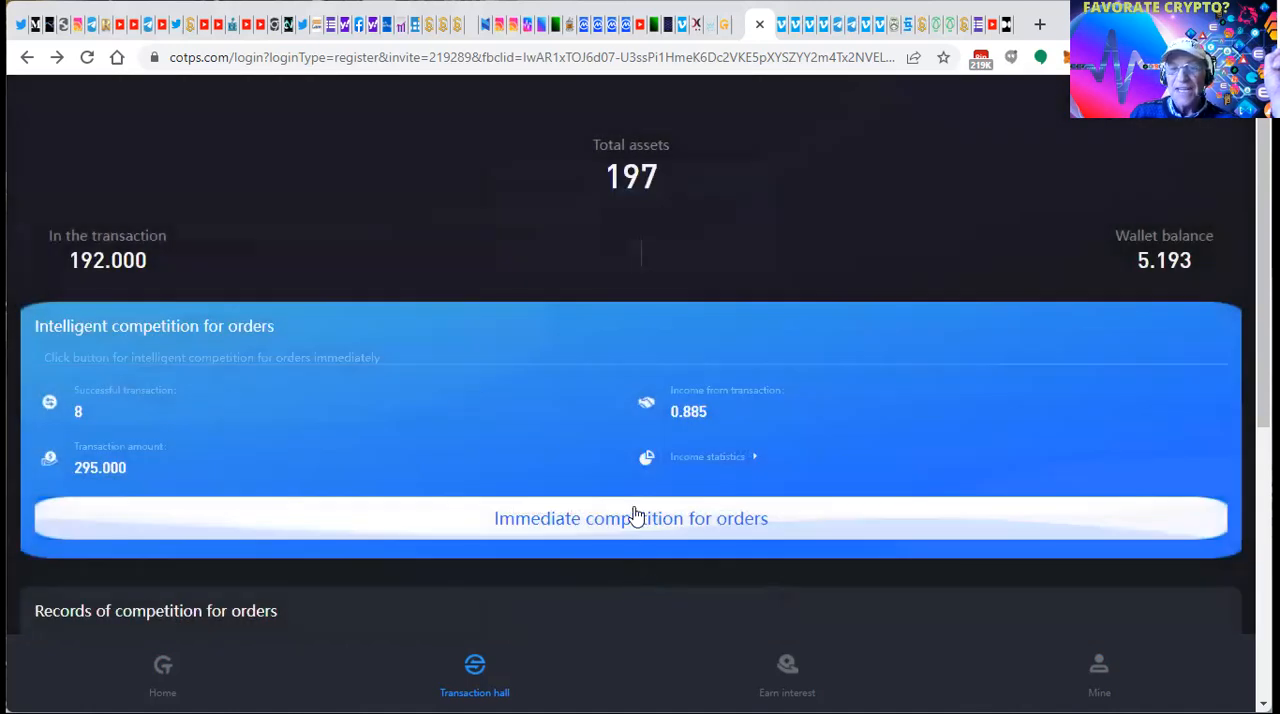
Sell a 4 USDT order, bringing 196 into transaction with 1.193 left.
{"action": "left_click", "coordinate": [630, 518]}
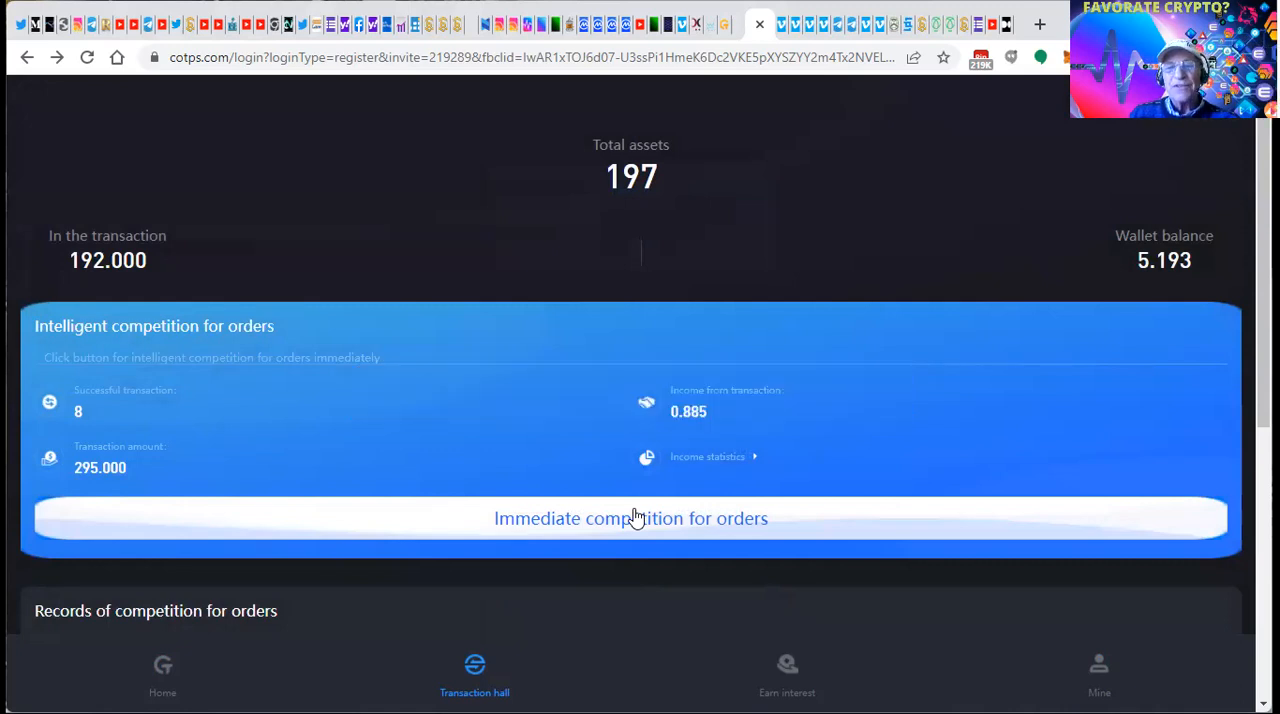
{"action": "left_click", "coordinate": [631, 518]}
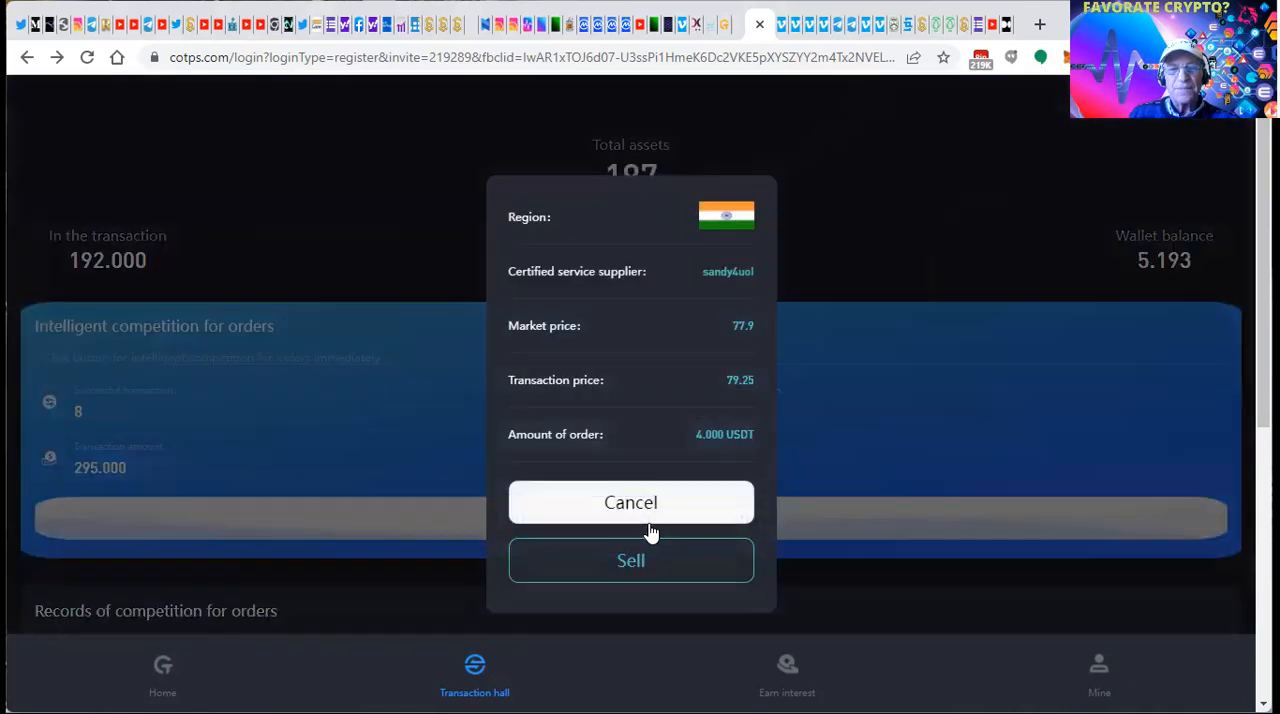
{"action": "left_click", "coordinate": [631, 560]}
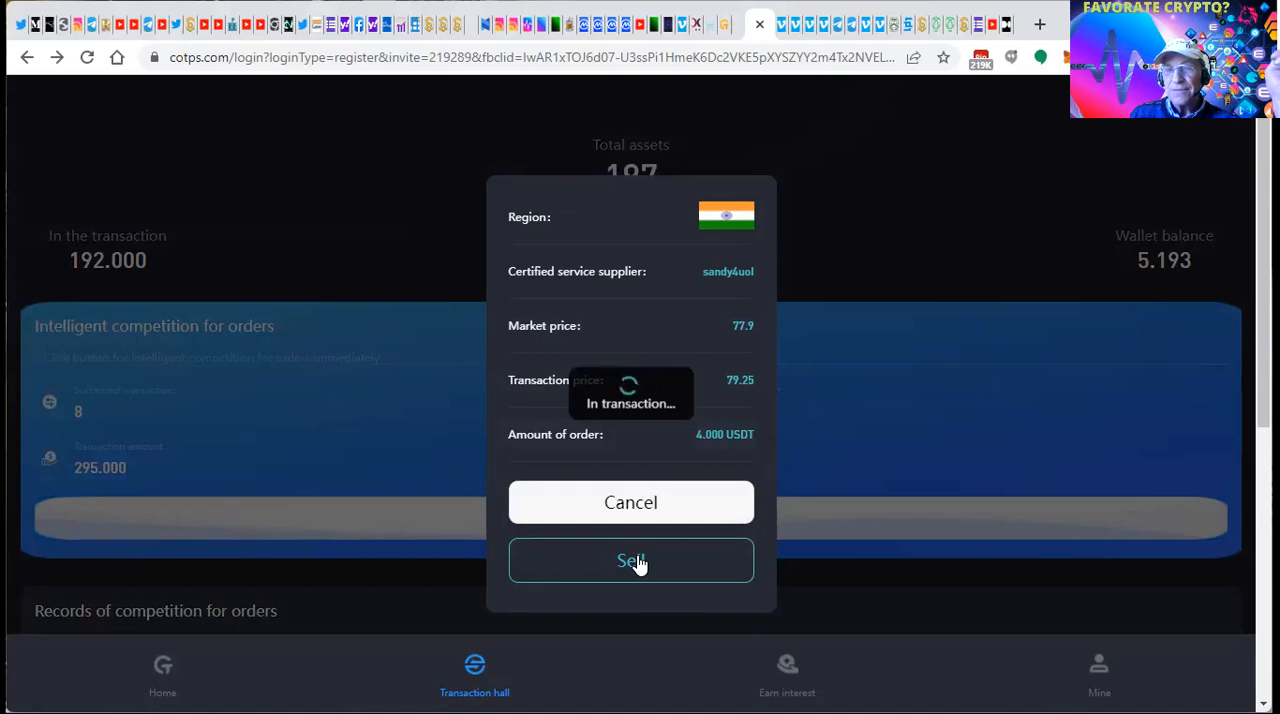
{"action": "left_click", "coordinate": [631, 560]}
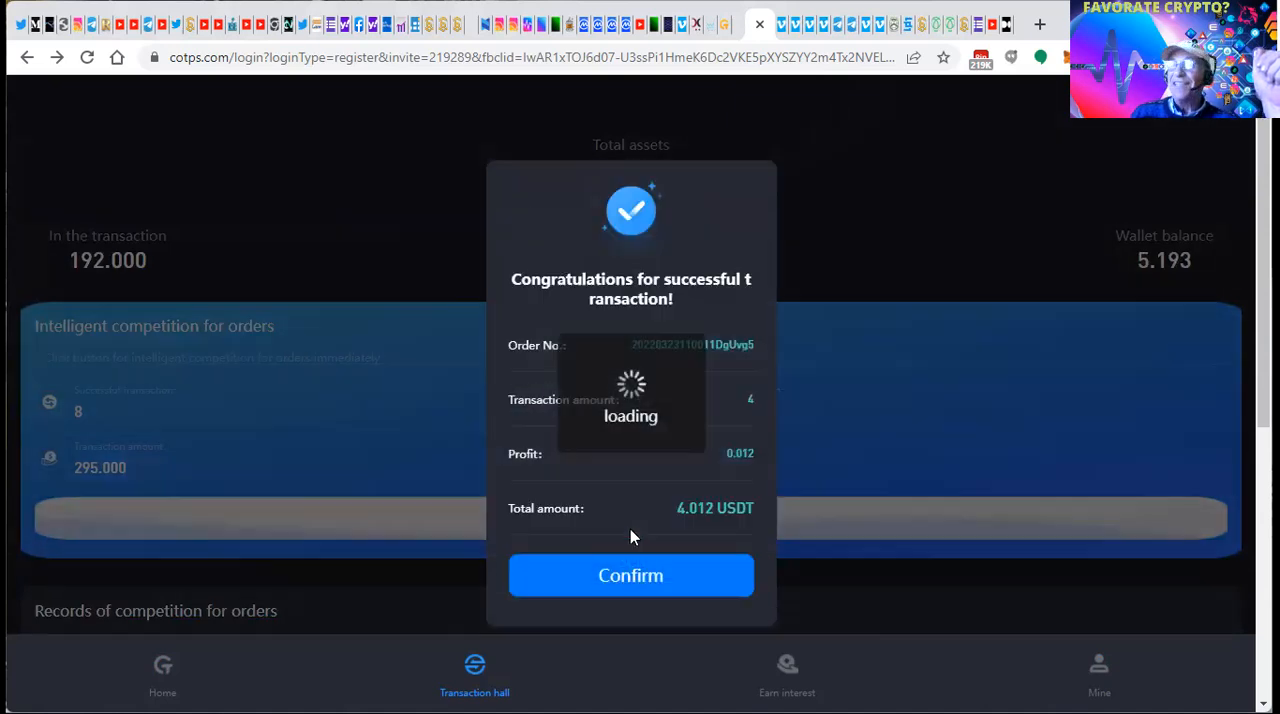
{"action": "mouse_move", "coordinate": [995, 388]}
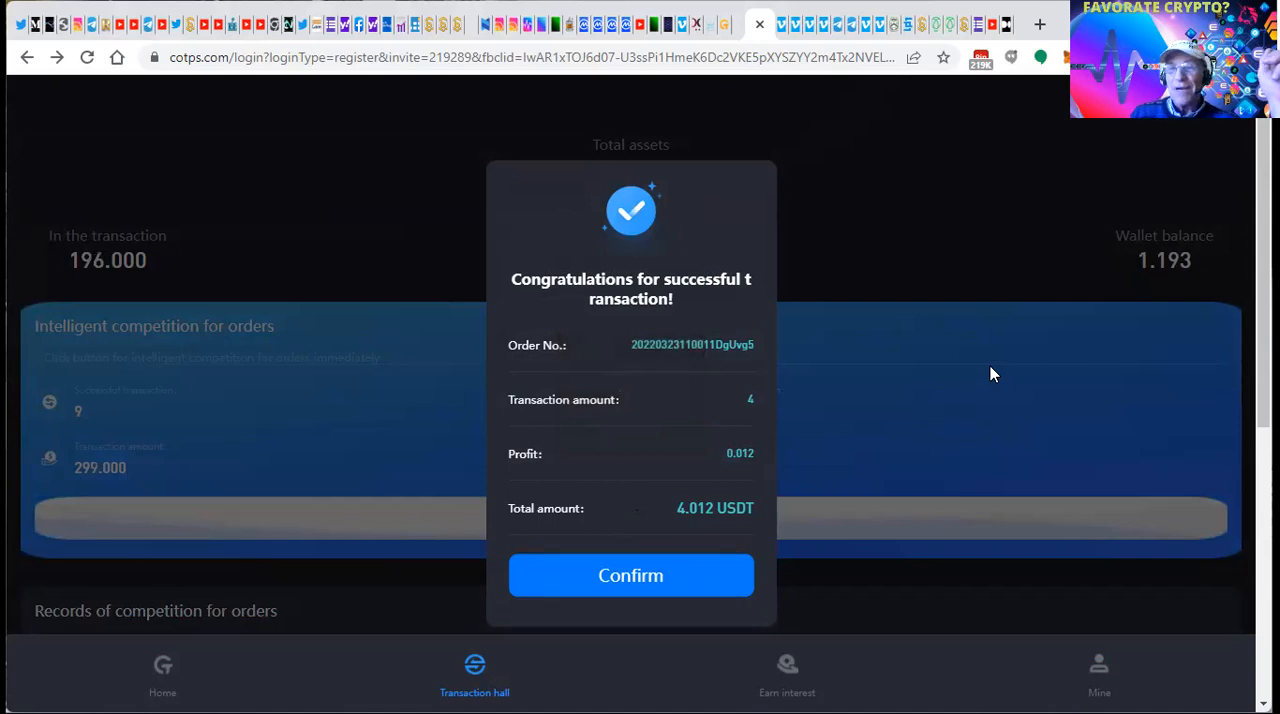
{"action": "mouse_move", "coordinate": [983, 413]}
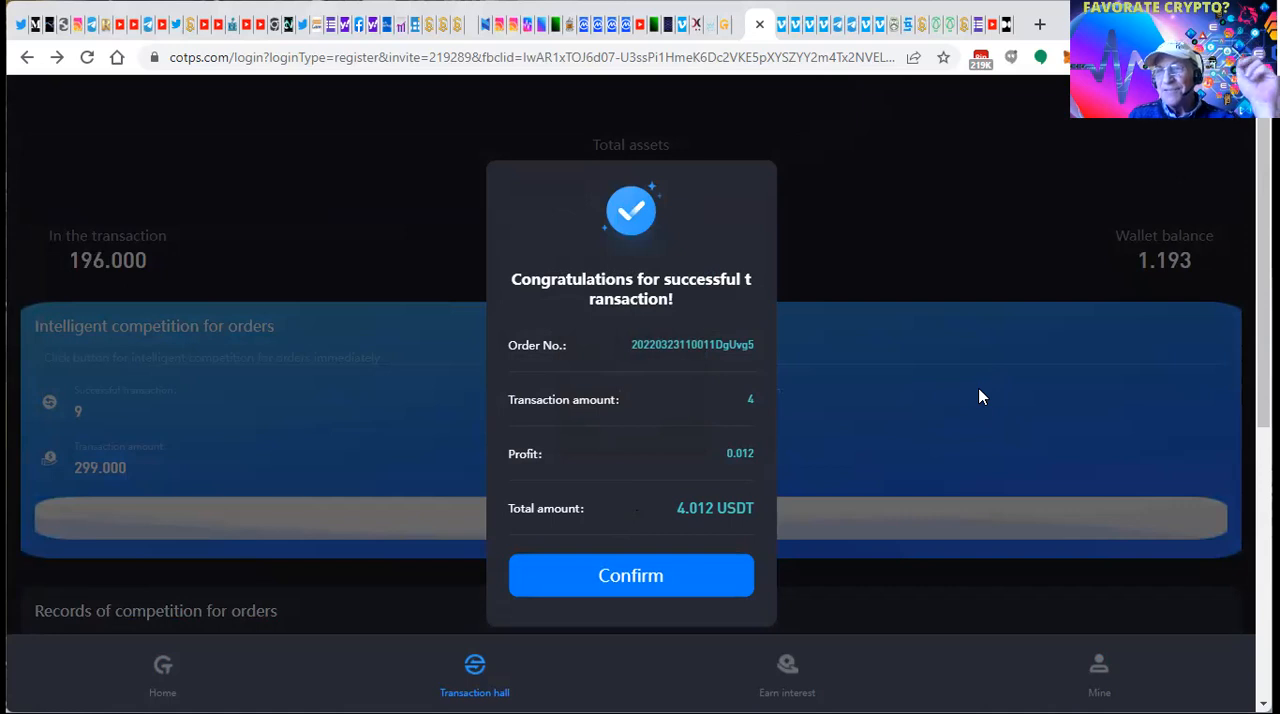
{"action": "mouse_move", "coordinate": [630, 575]}
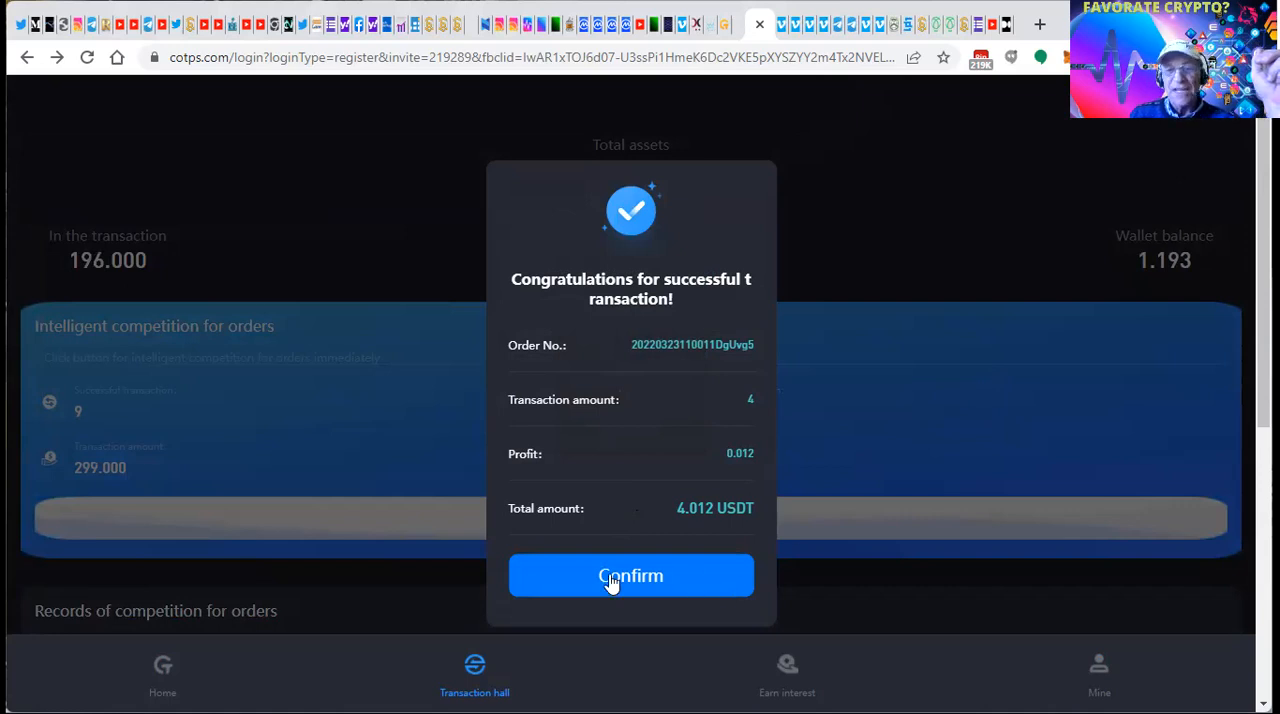
{"action": "left_click", "coordinate": [631, 575]}
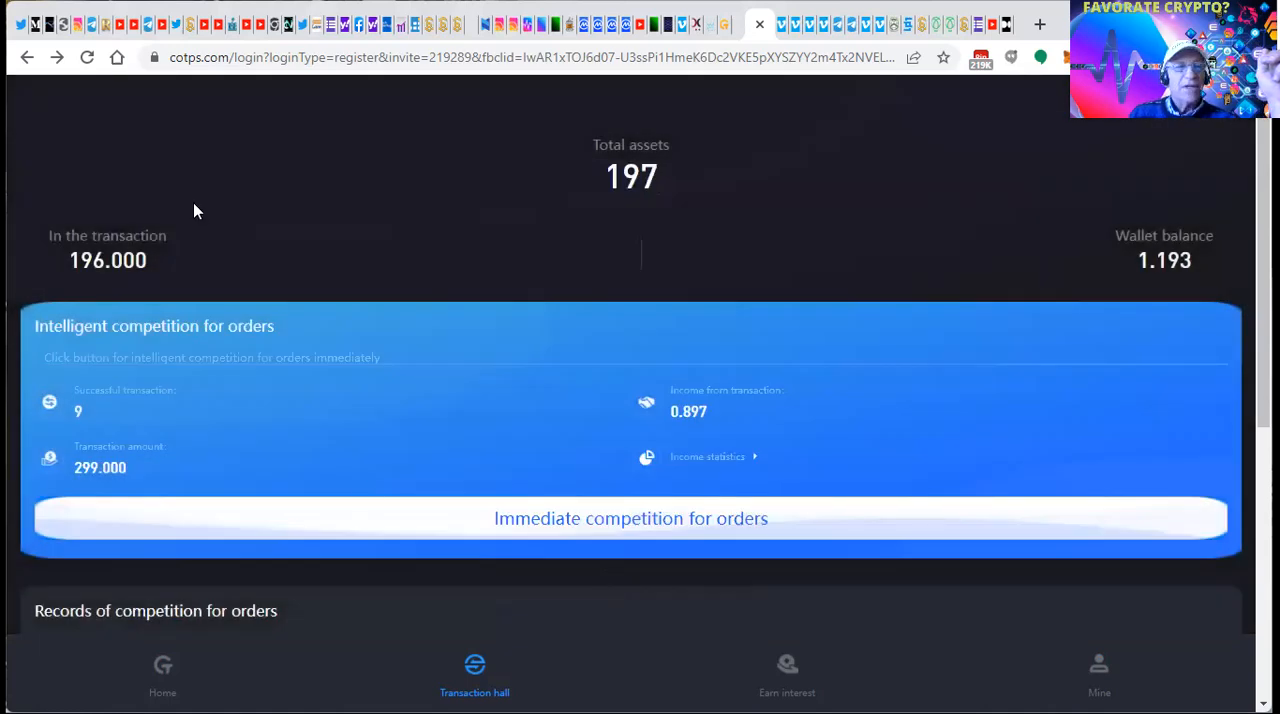